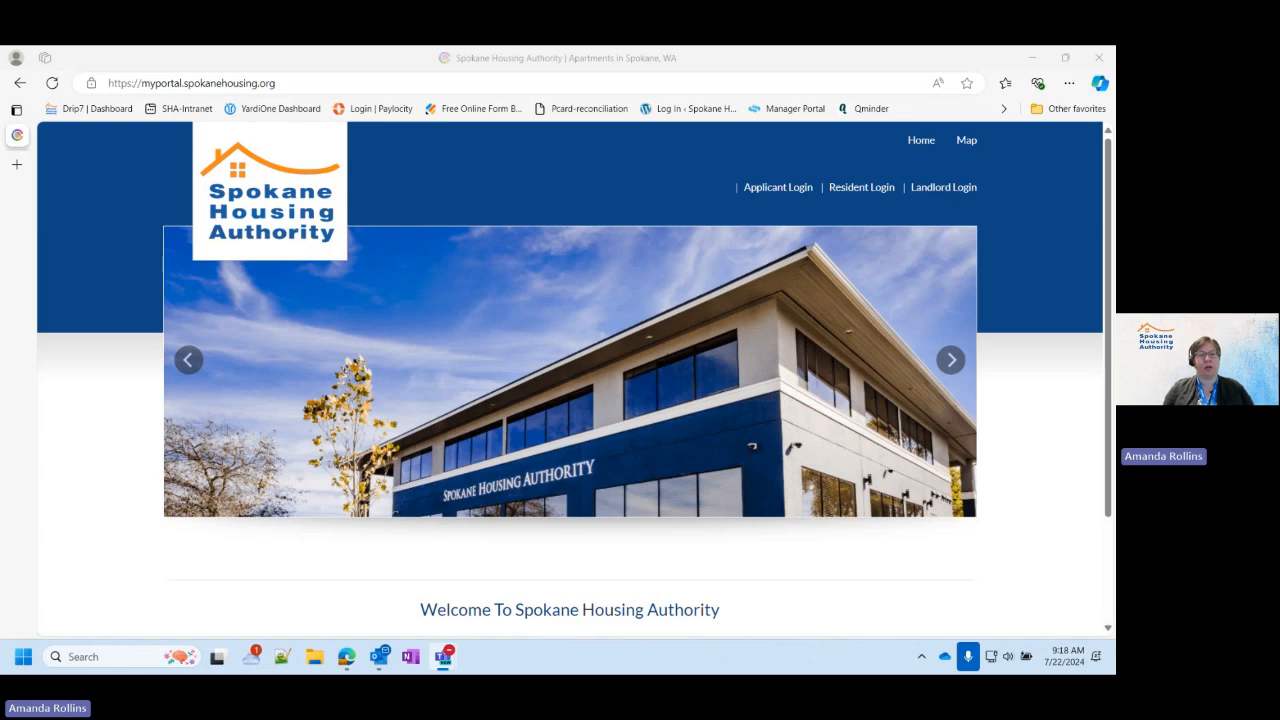
{"action": "mouse_move", "coordinate": [650, 384]}
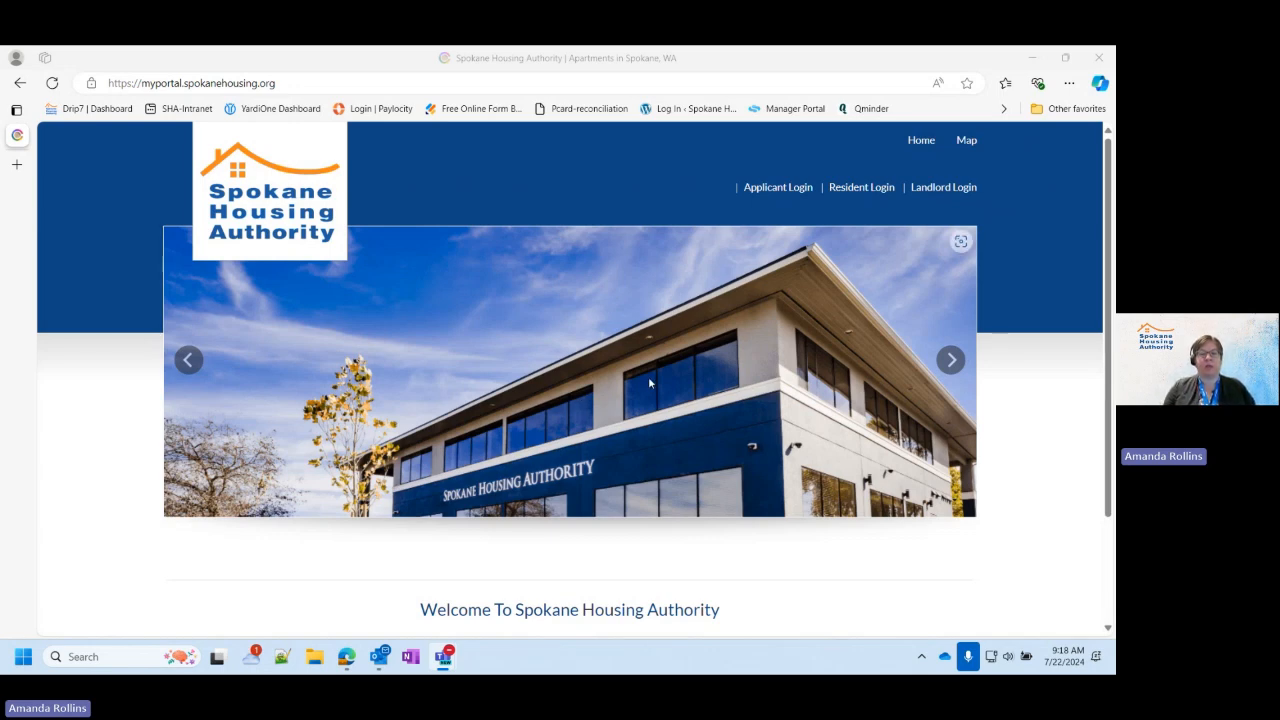
{"action": "mouse_move", "coordinate": [662, 380]}
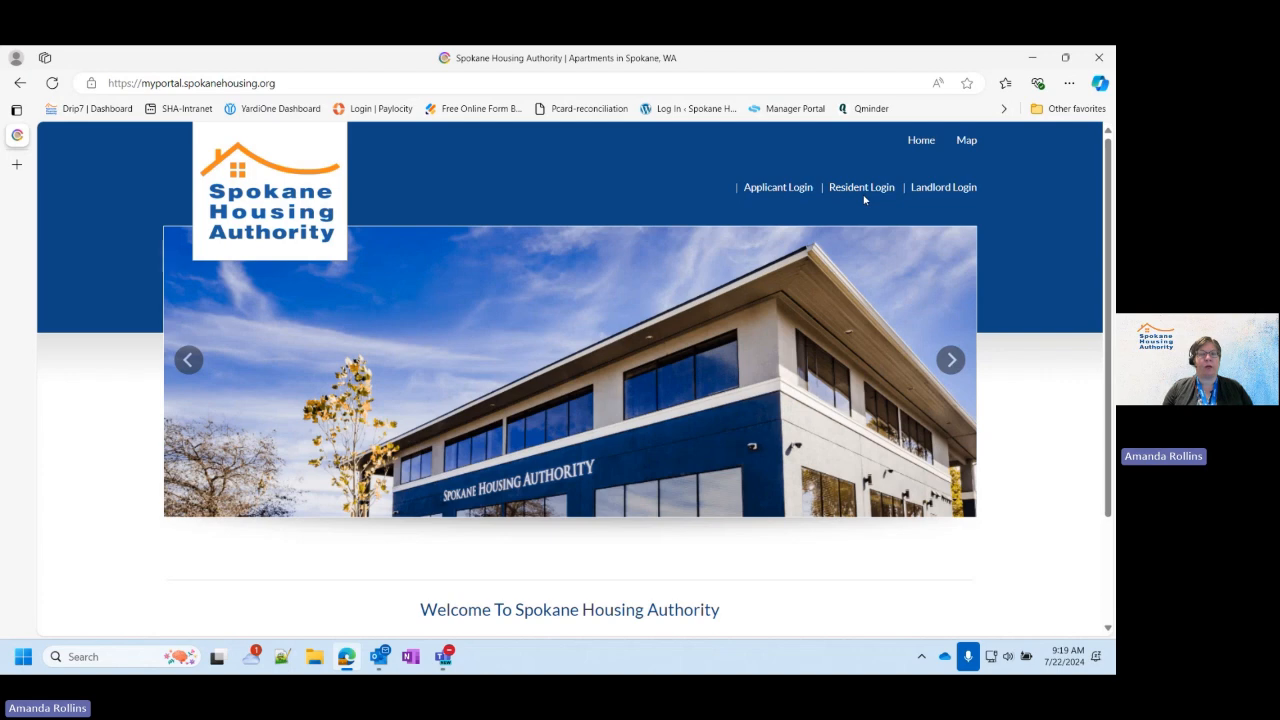
{"action": "mouse_move", "coordinate": [860, 188]}
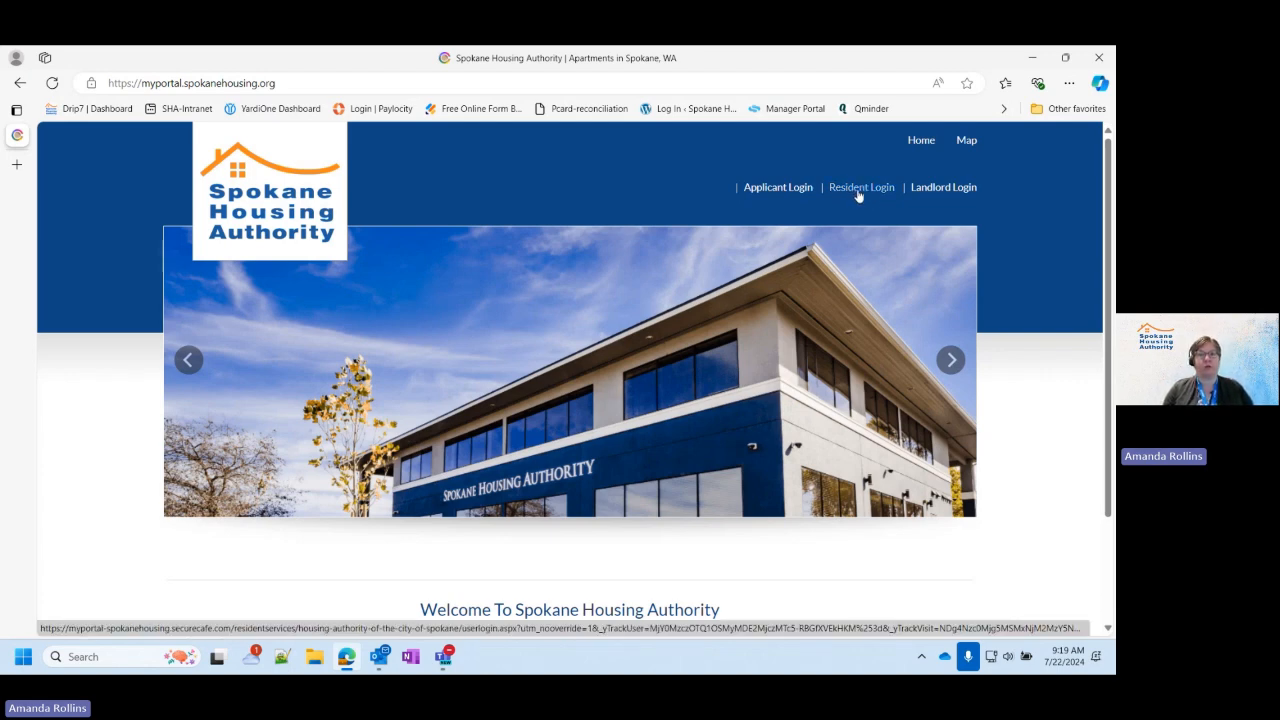
{"action": "left_click", "coordinate": [860, 188]}
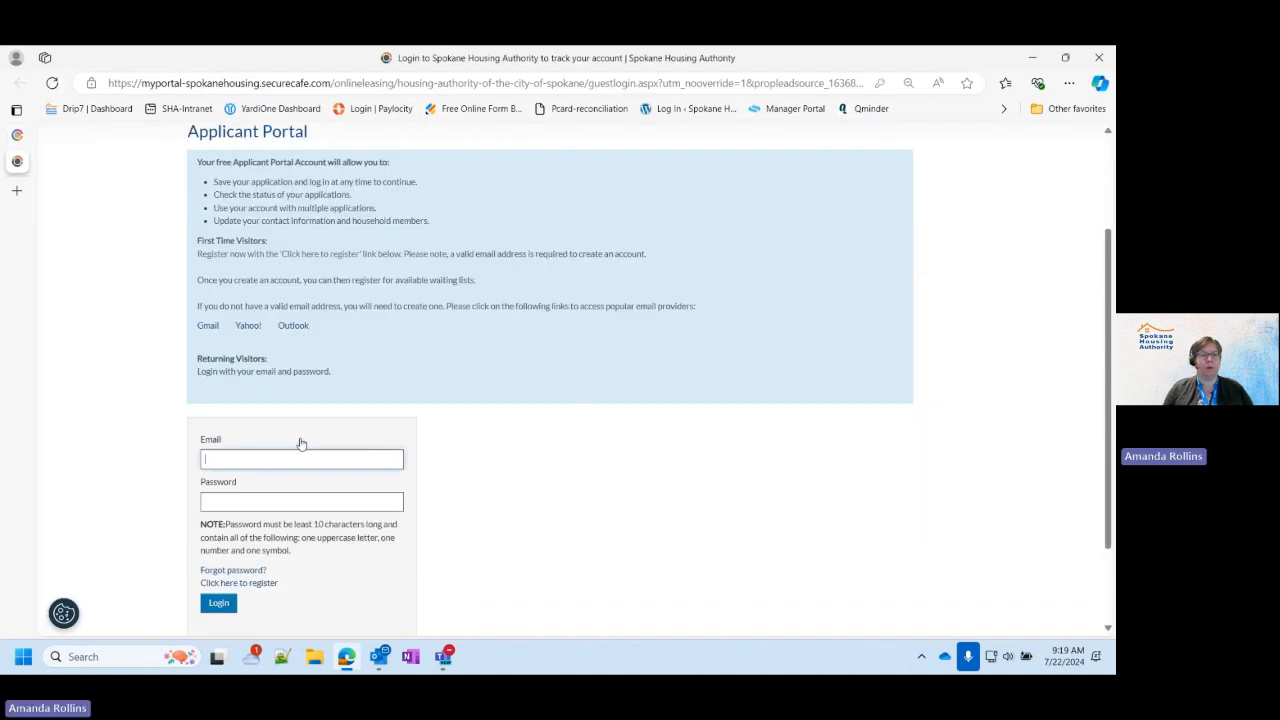
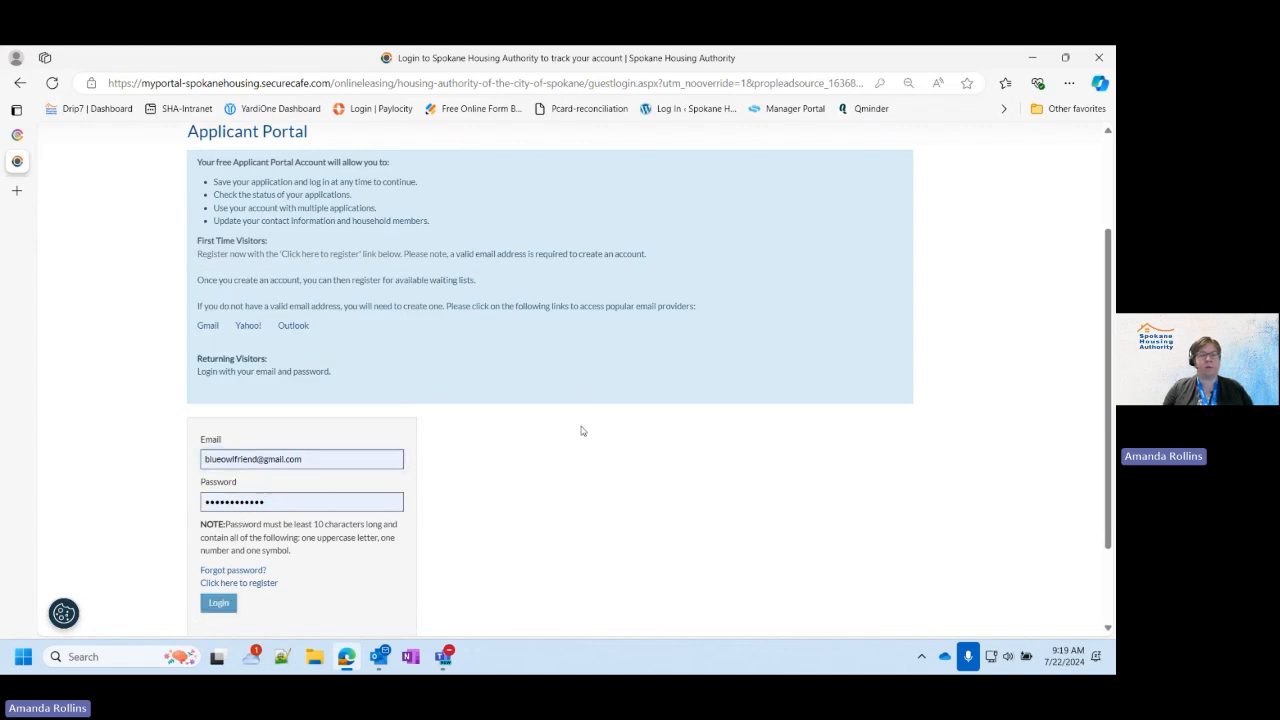
{"action": "left_click", "coordinate": [218, 602]}
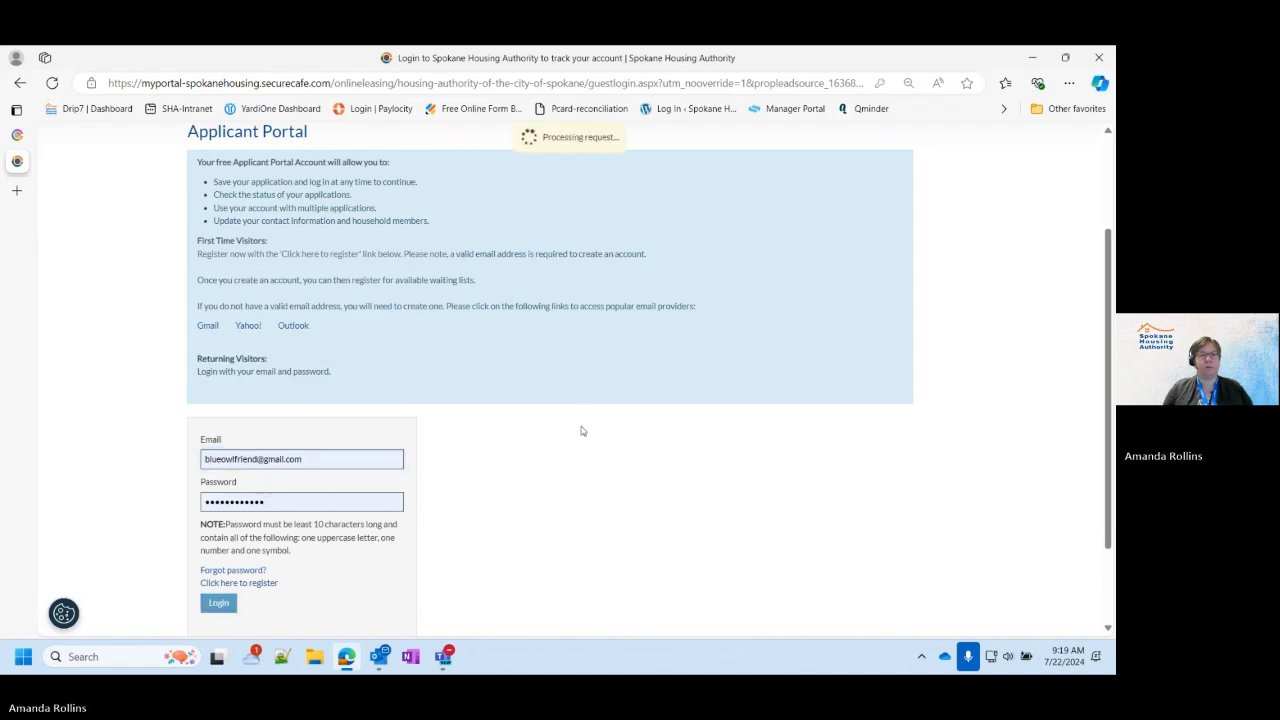
{"action": "left_click", "coordinate": [218, 602]}
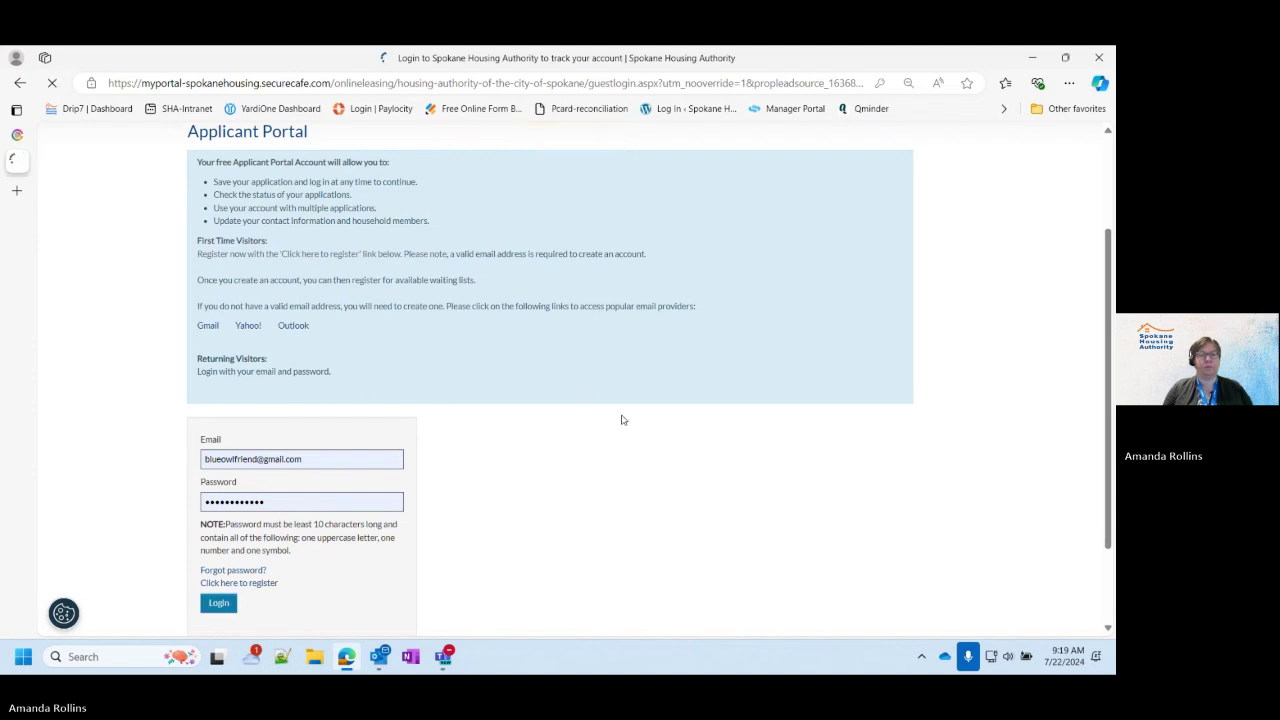
- From the home dashboard, continue the incomplete waiting list application into Household Information
{"action": "left_click", "coordinate": [218, 602]}
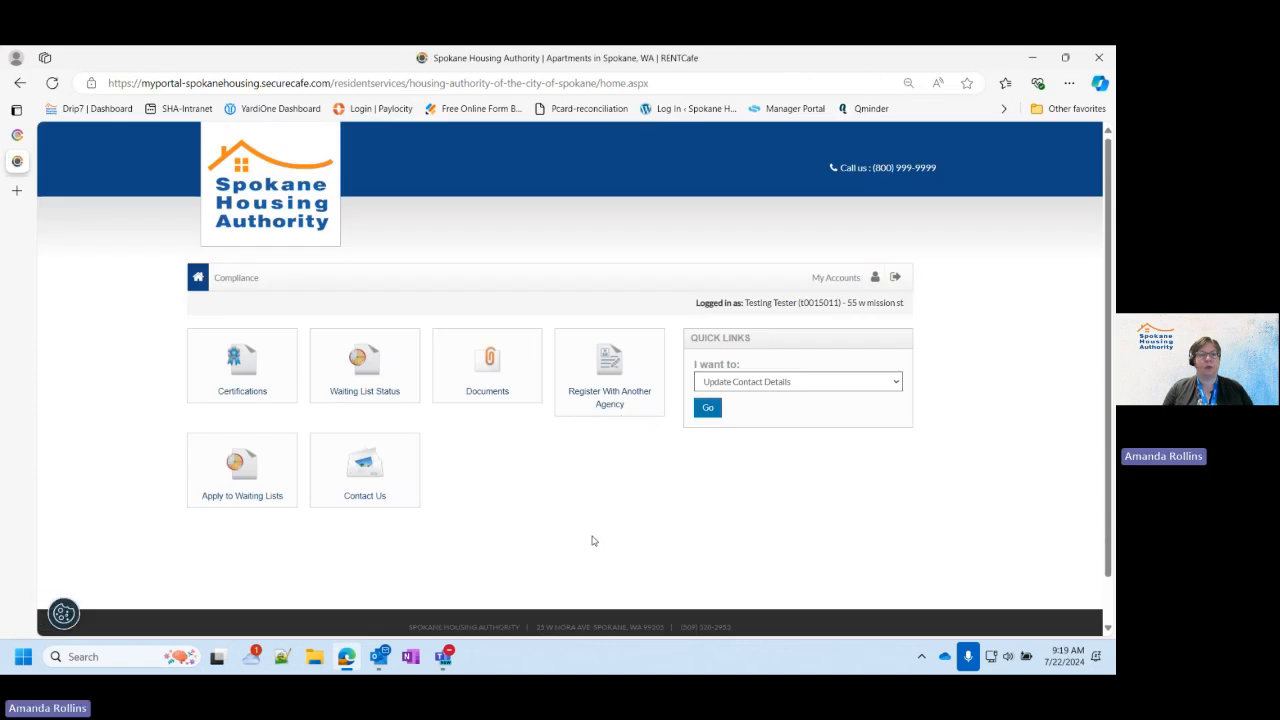
{"action": "mouse_move", "coordinate": [748, 548]}
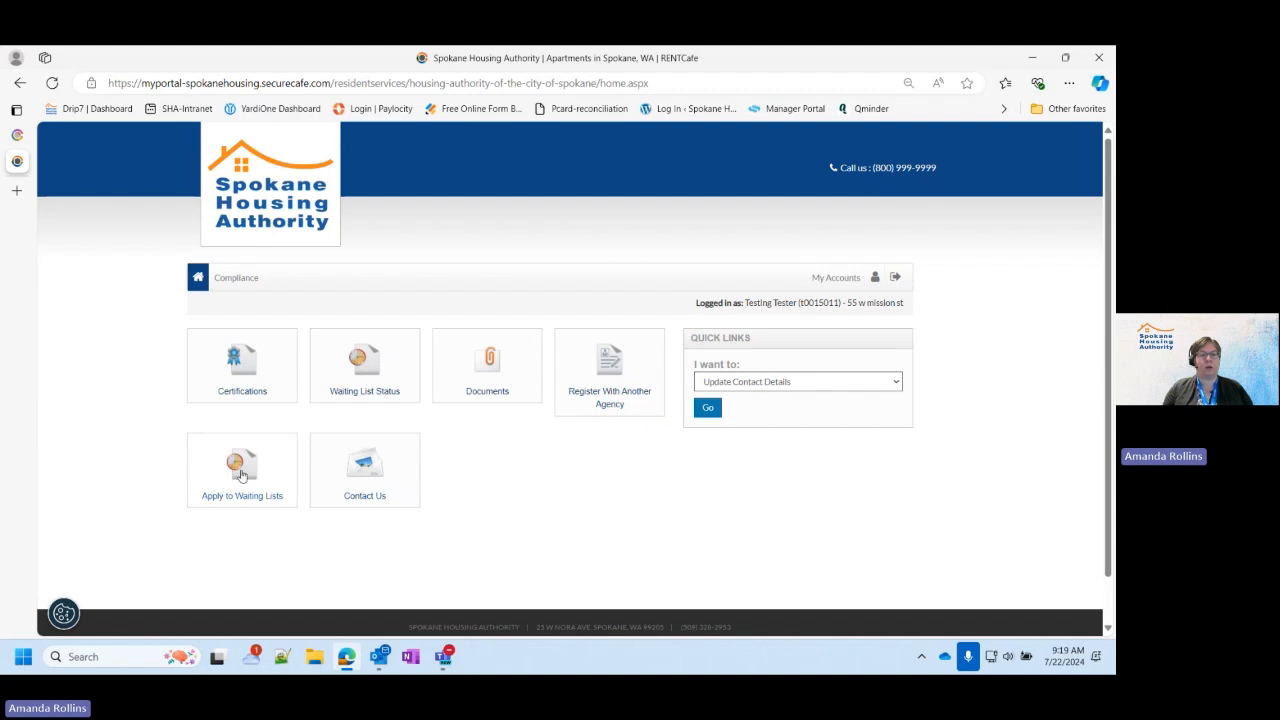
{"action": "left_click", "coordinate": [242, 470]}
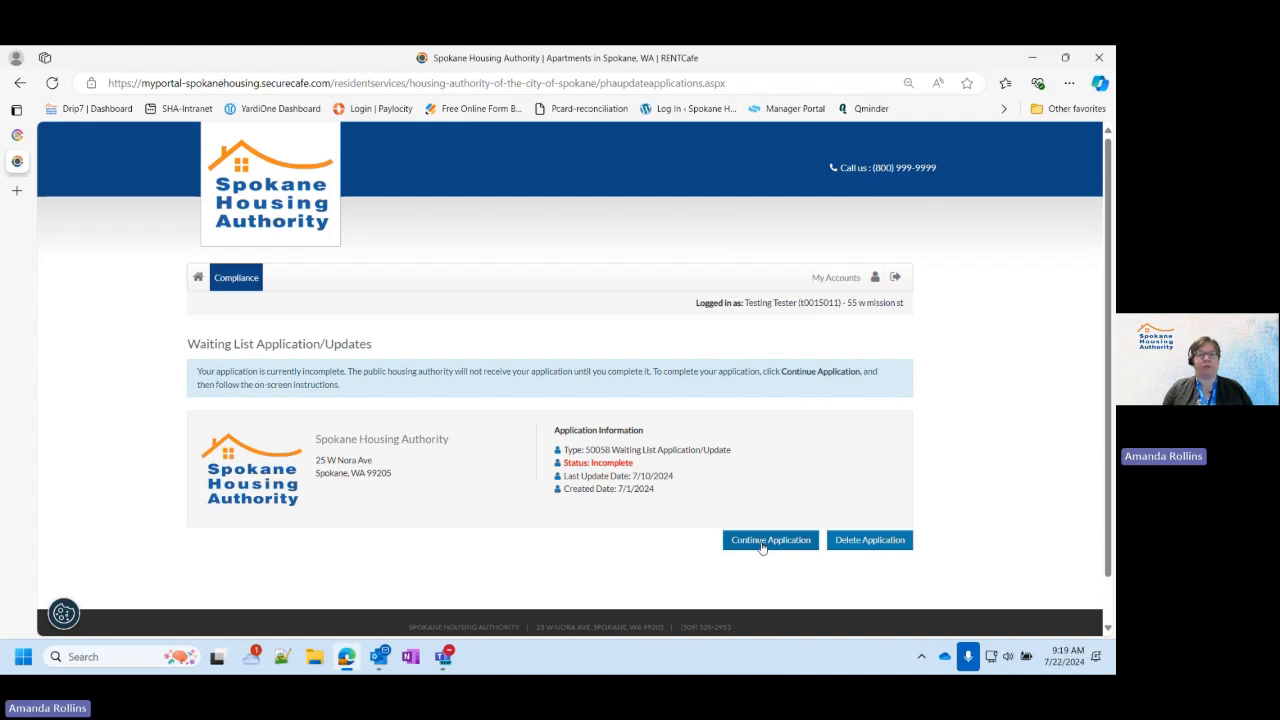
{"action": "left_click", "coordinate": [770, 540]}
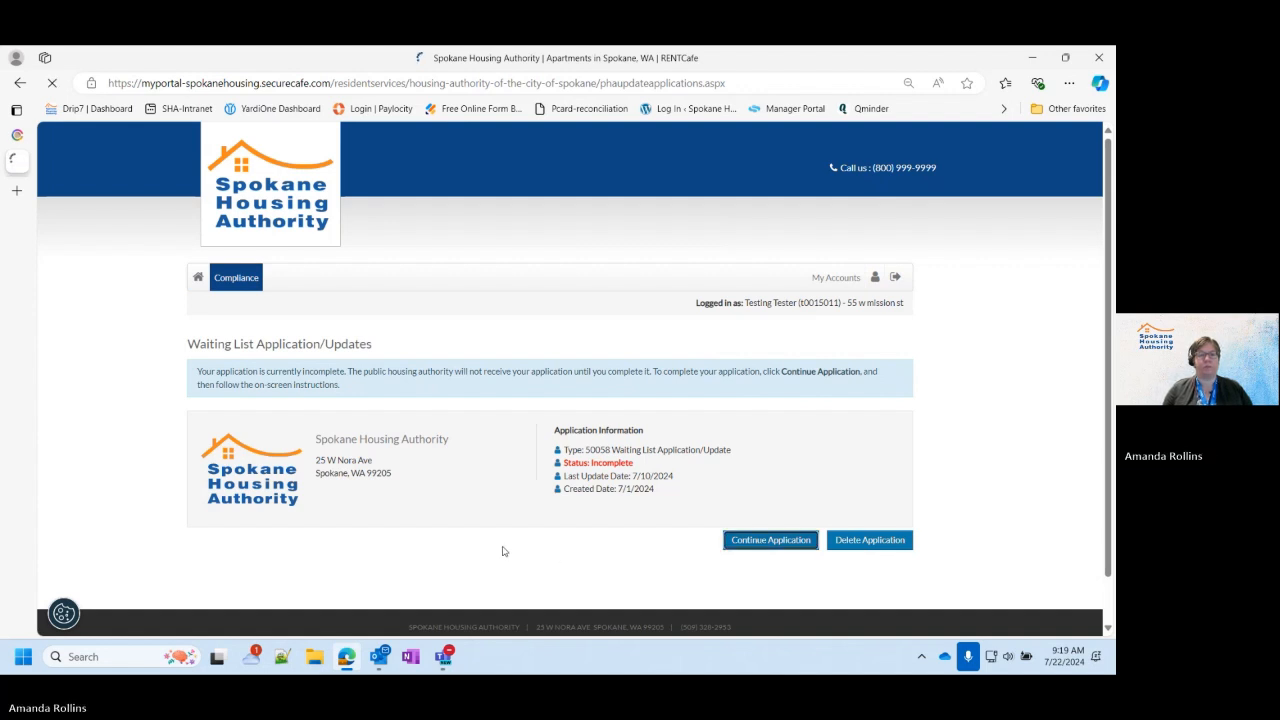
{"action": "left_click", "coordinate": [770, 540]}
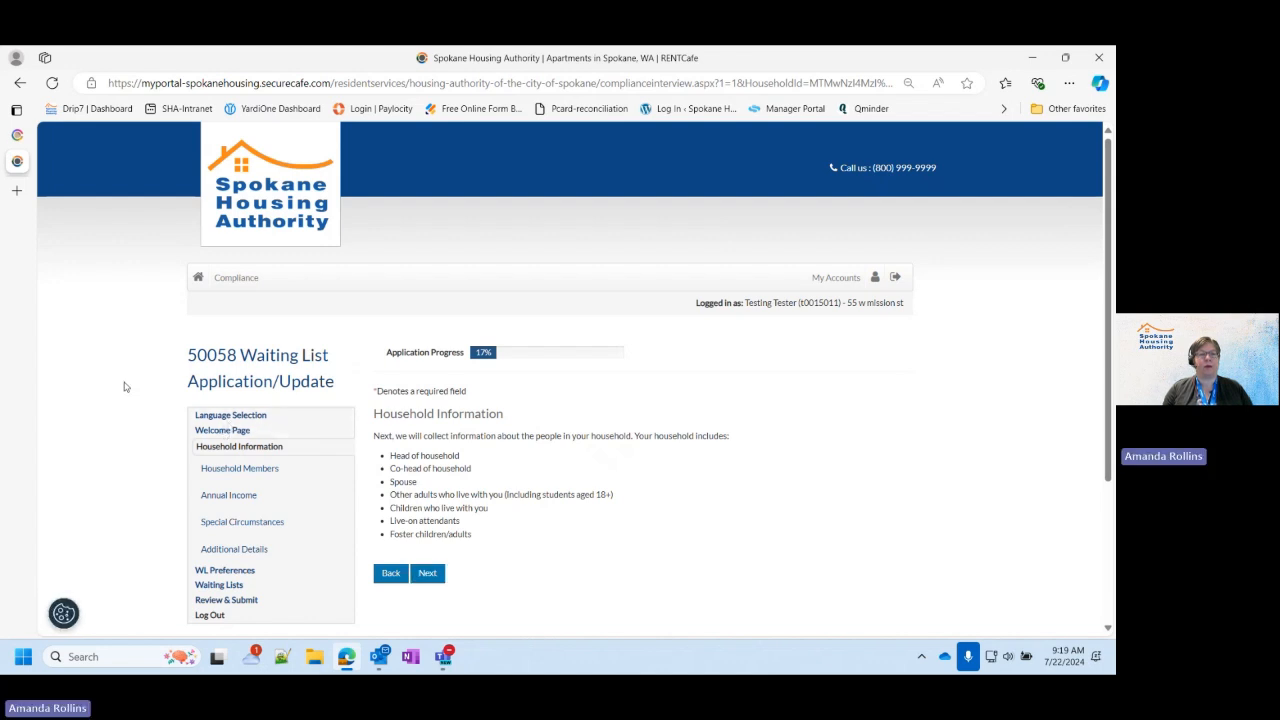
{"action": "mouse_move", "coordinate": [208, 424]}
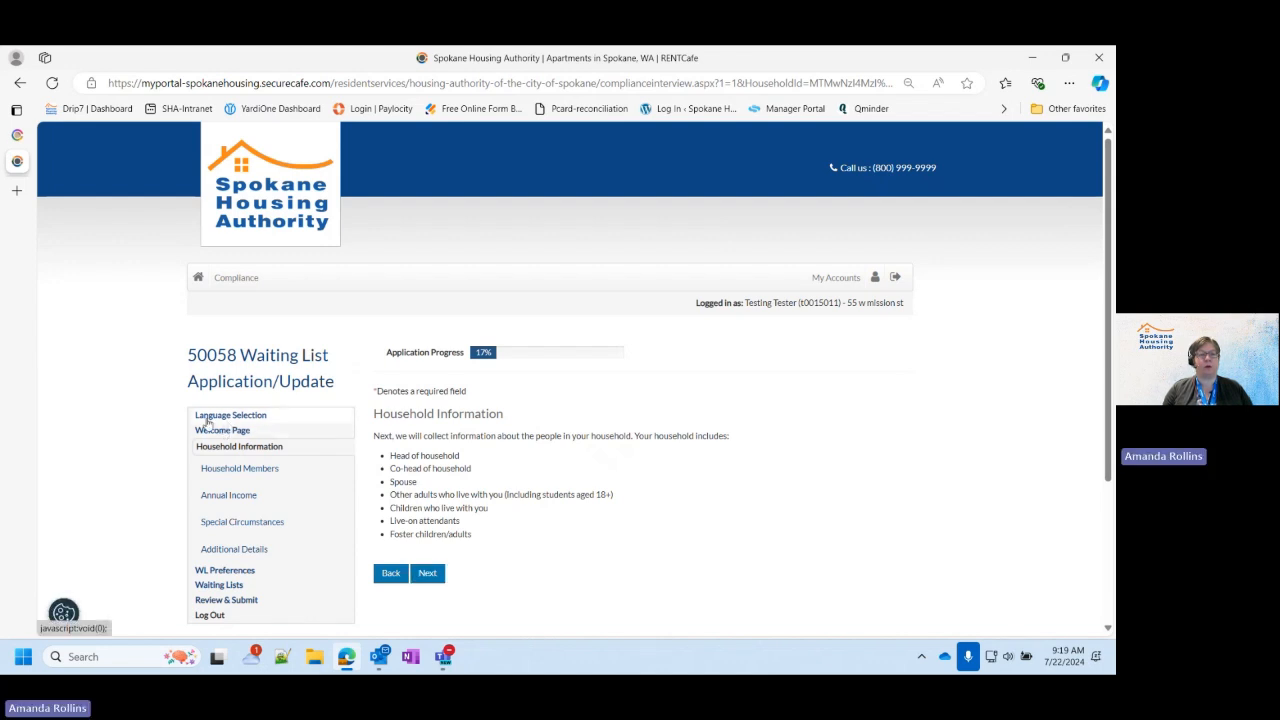
- Step back to Language Selection, keep English, and advance past the welcome page to Household Information
{"action": "left_click", "coordinate": [230, 414]}
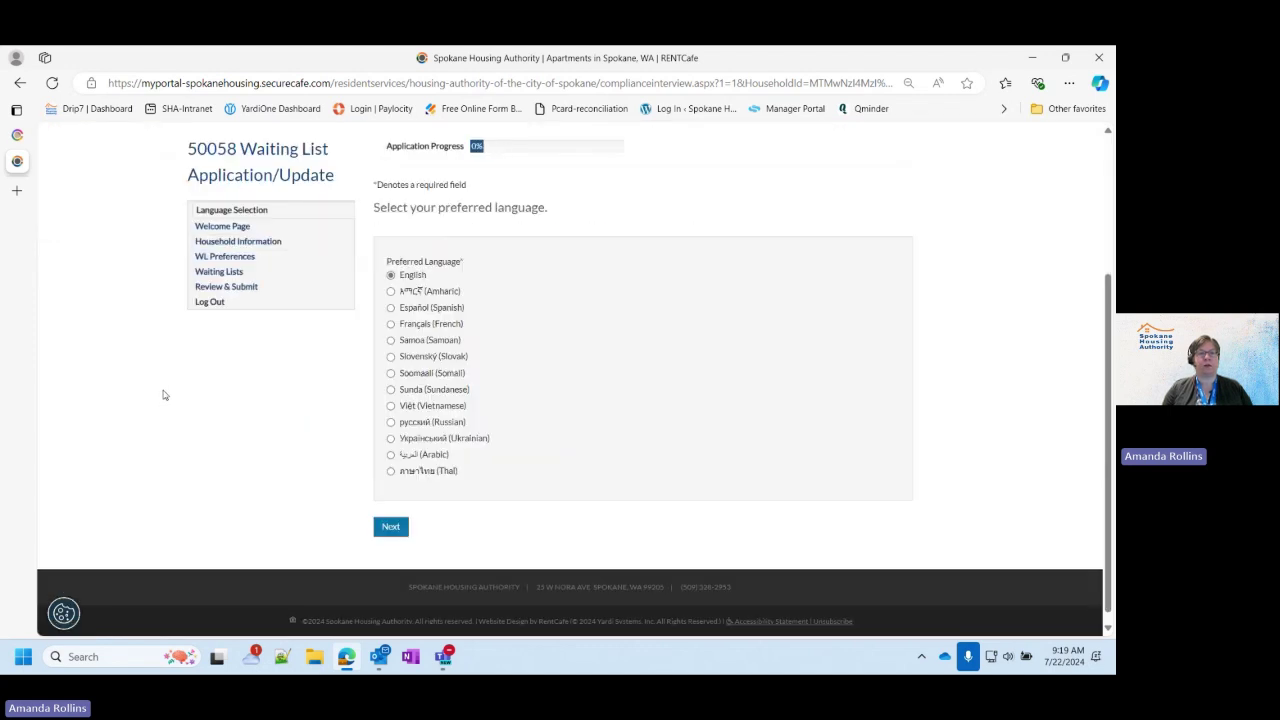
{"action": "mouse_move", "coordinate": [404, 500]}
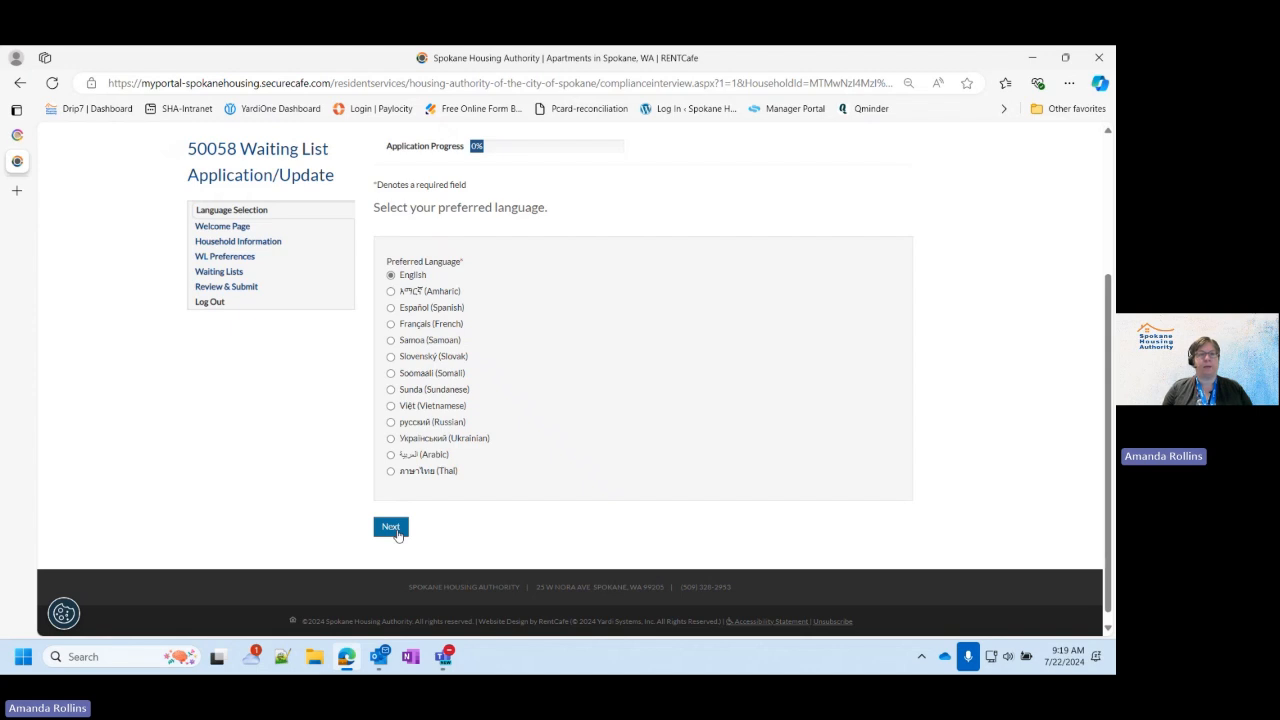
{"action": "left_click", "coordinate": [390, 528]}
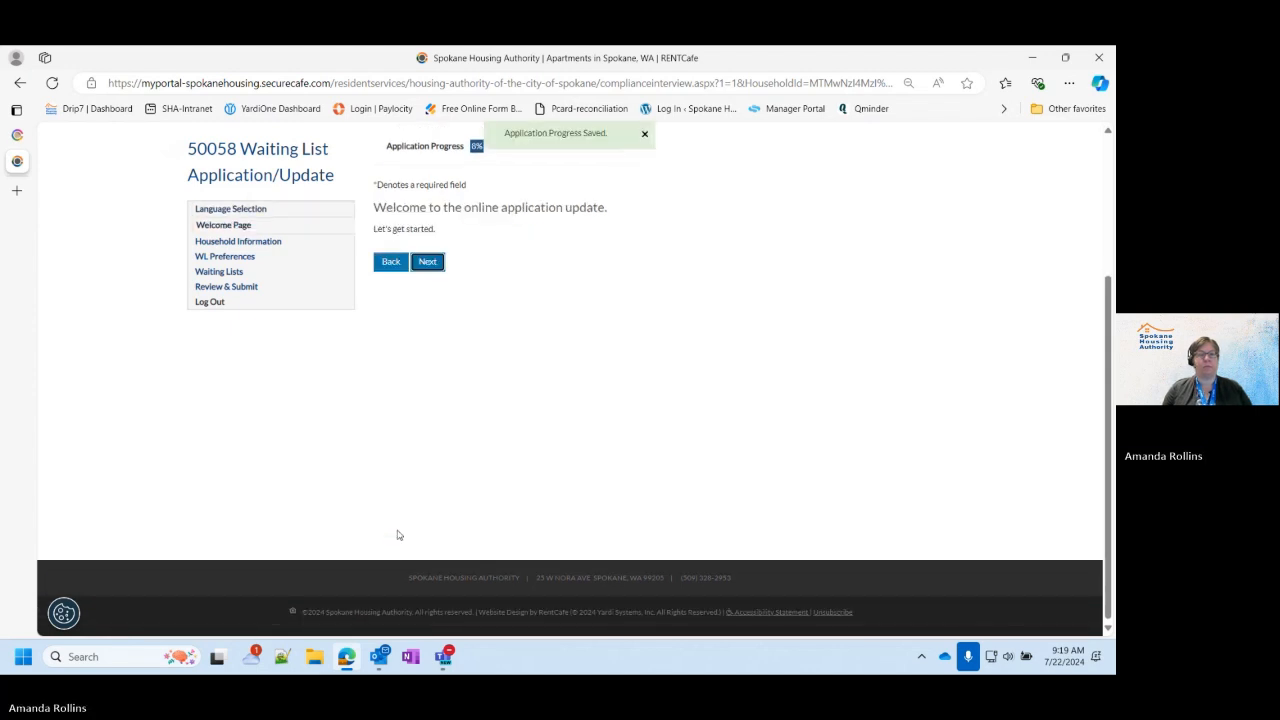
{"action": "mouse_move", "coordinate": [466, 234]}
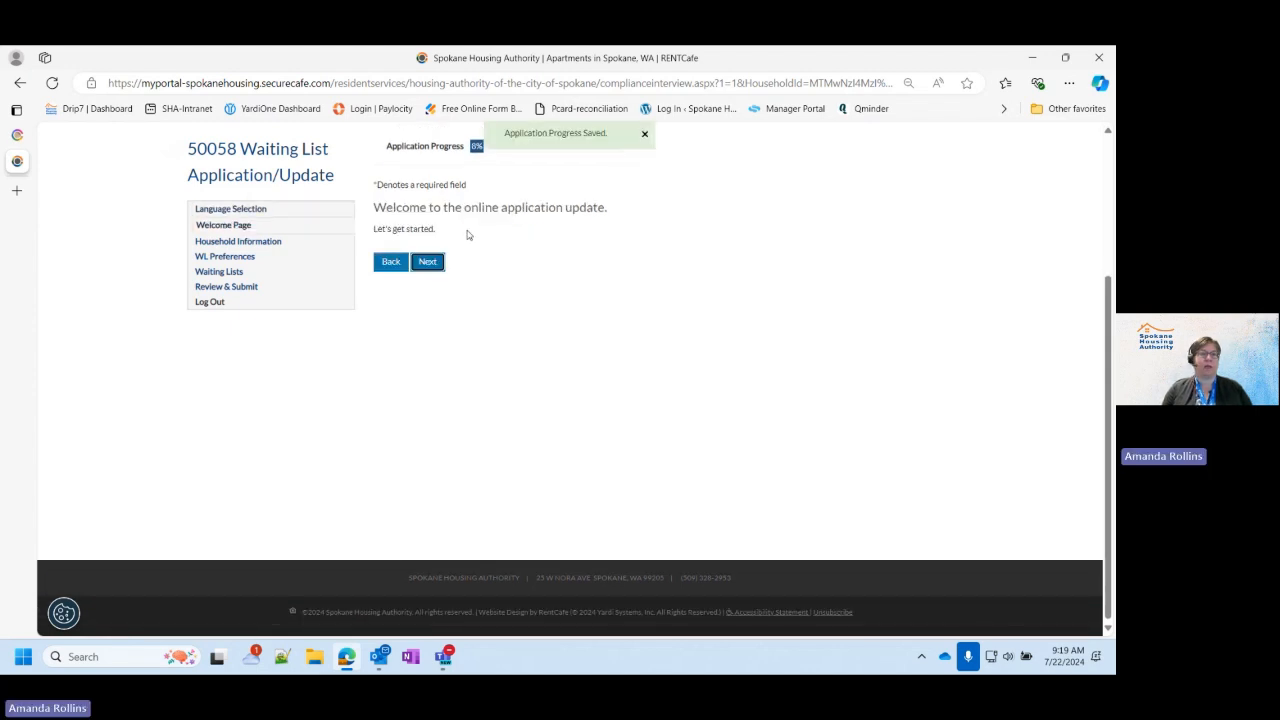
{"action": "mouse_move", "coordinate": [508, 228]}
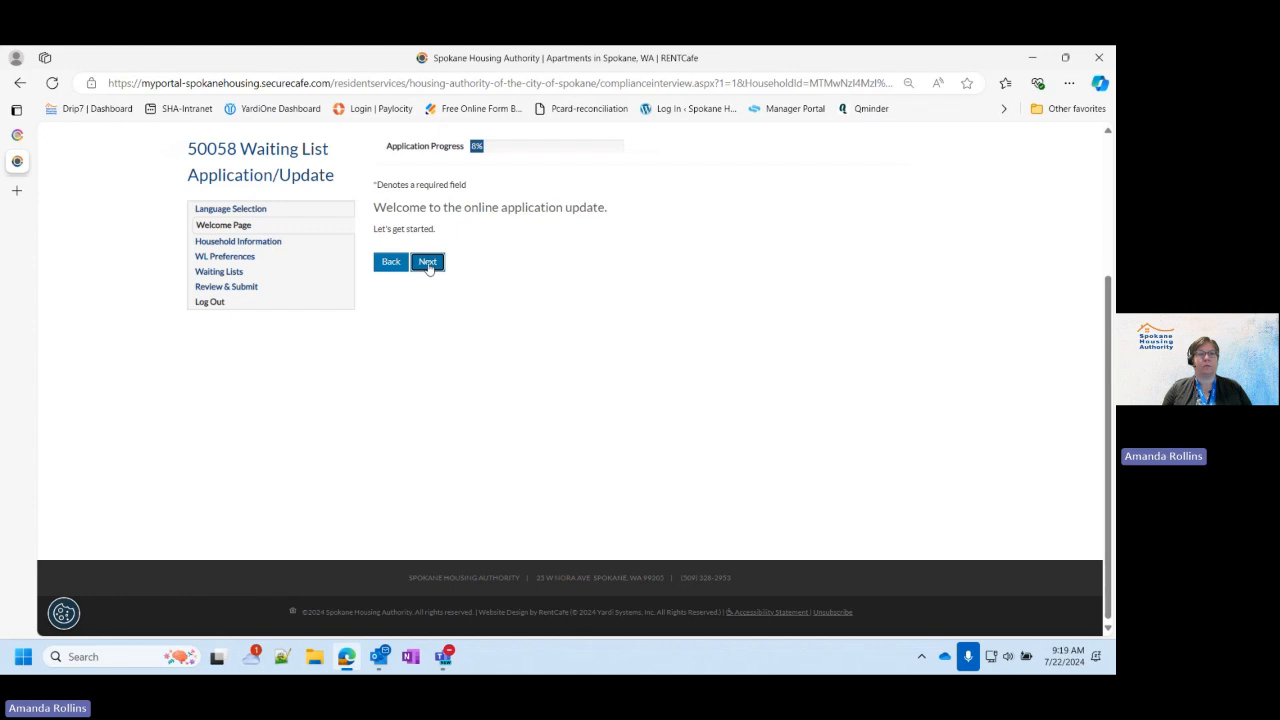
{"action": "left_click", "coordinate": [428, 260]}
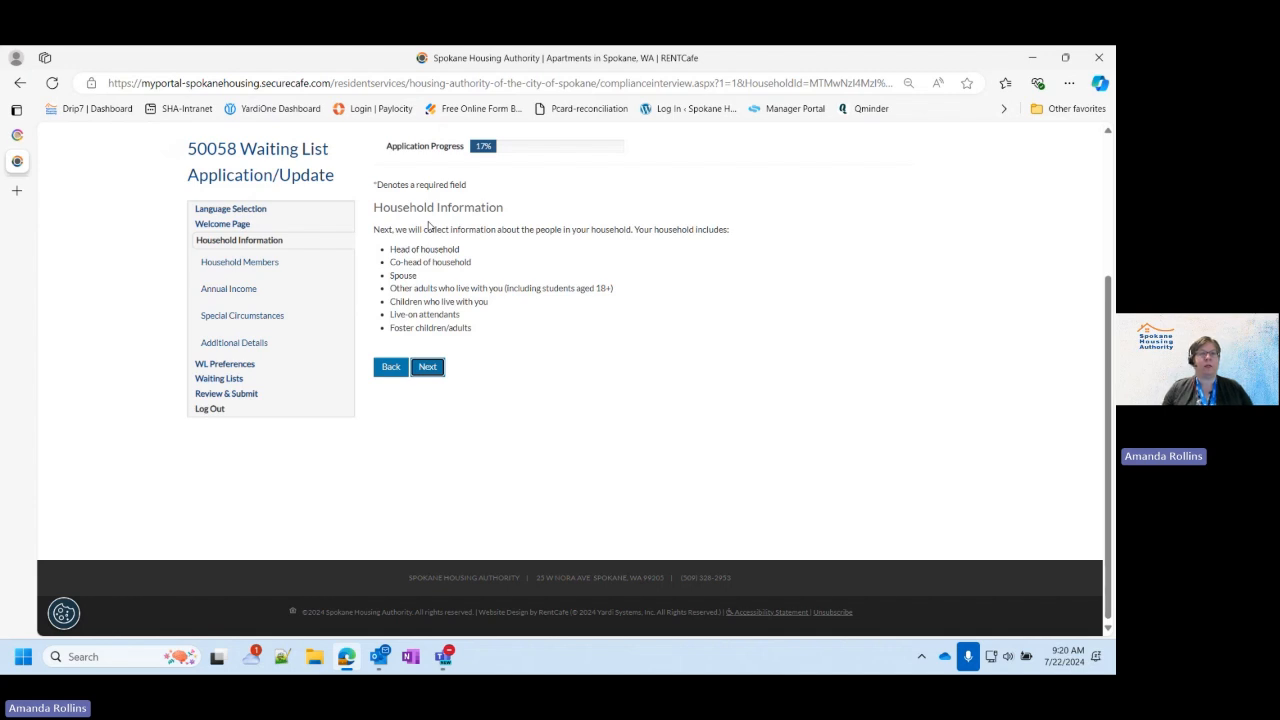
{"action": "mouse_move", "coordinate": [448, 394]}
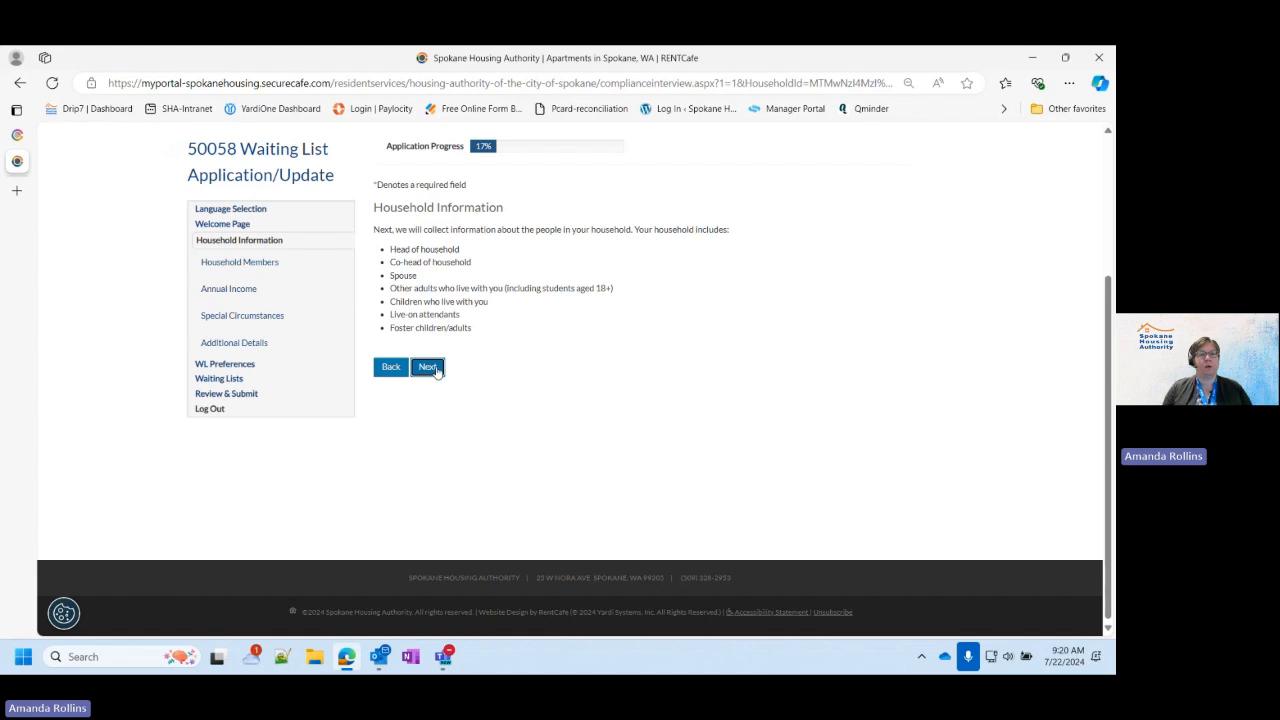
- Advance to the Household Members step and review the table listing the head of household
{"action": "left_click", "coordinate": [428, 366]}
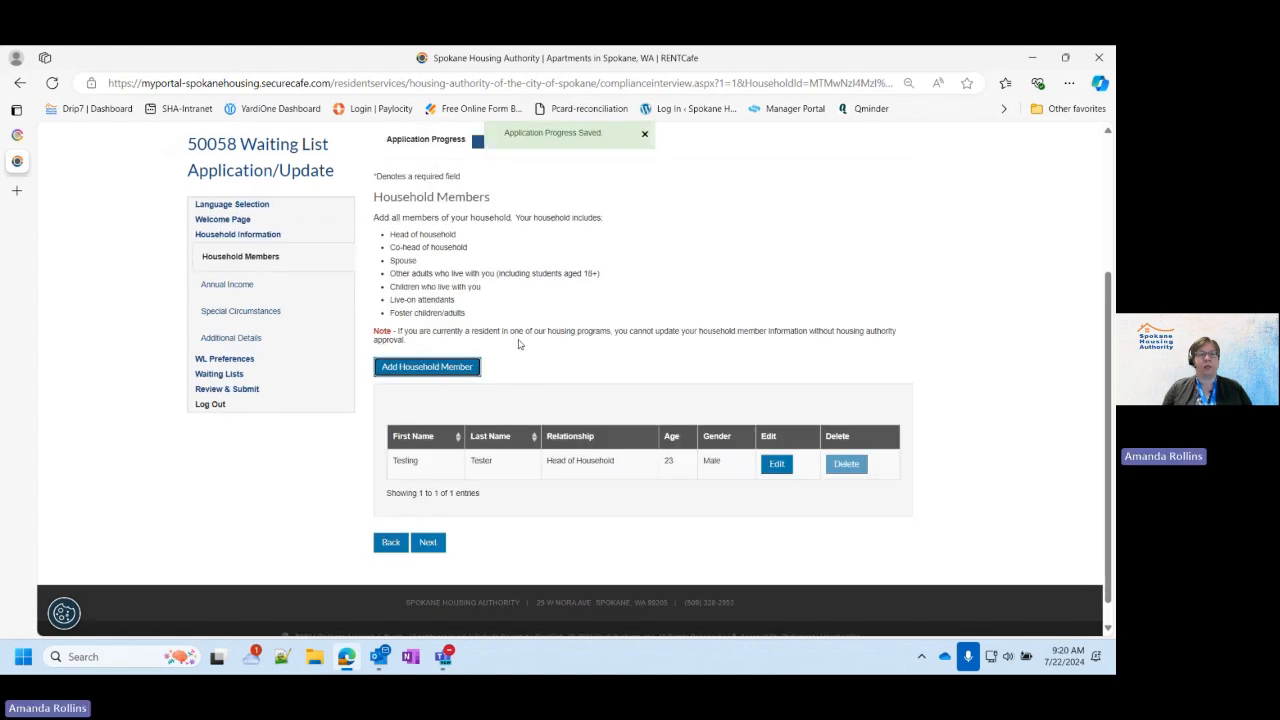
{"action": "scroll", "scroll_direction": "down", "scroll_amount": 3}
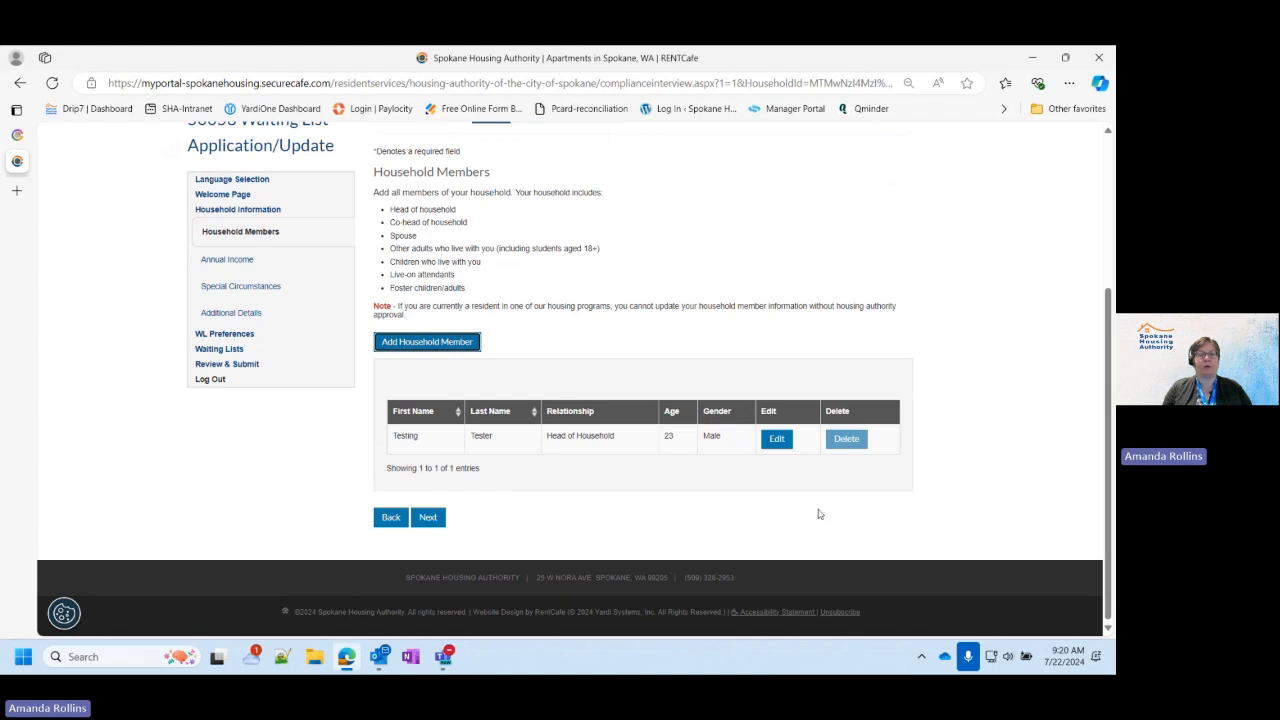
{"action": "mouse_move", "coordinate": [712, 438]}
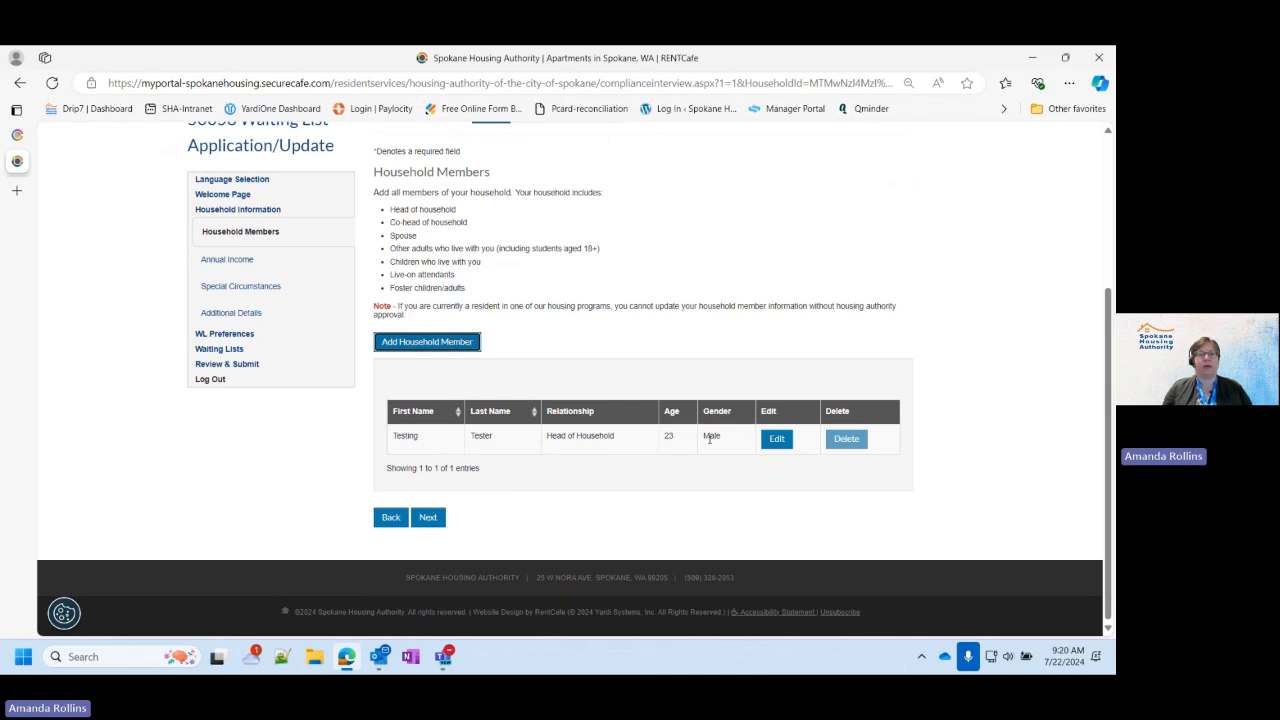
{"action": "mouse_move", "coordinate": [428, 340]}
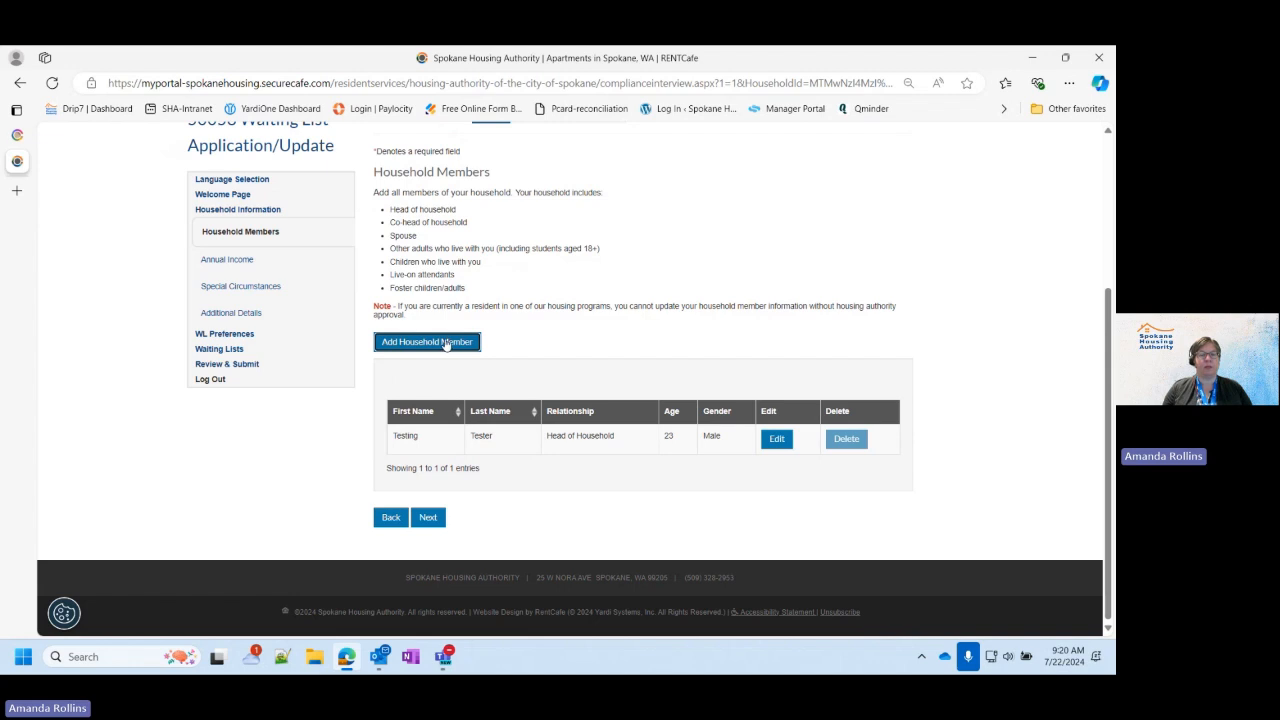
{"action": "mouse_move", "coordinate": [436, 348]}
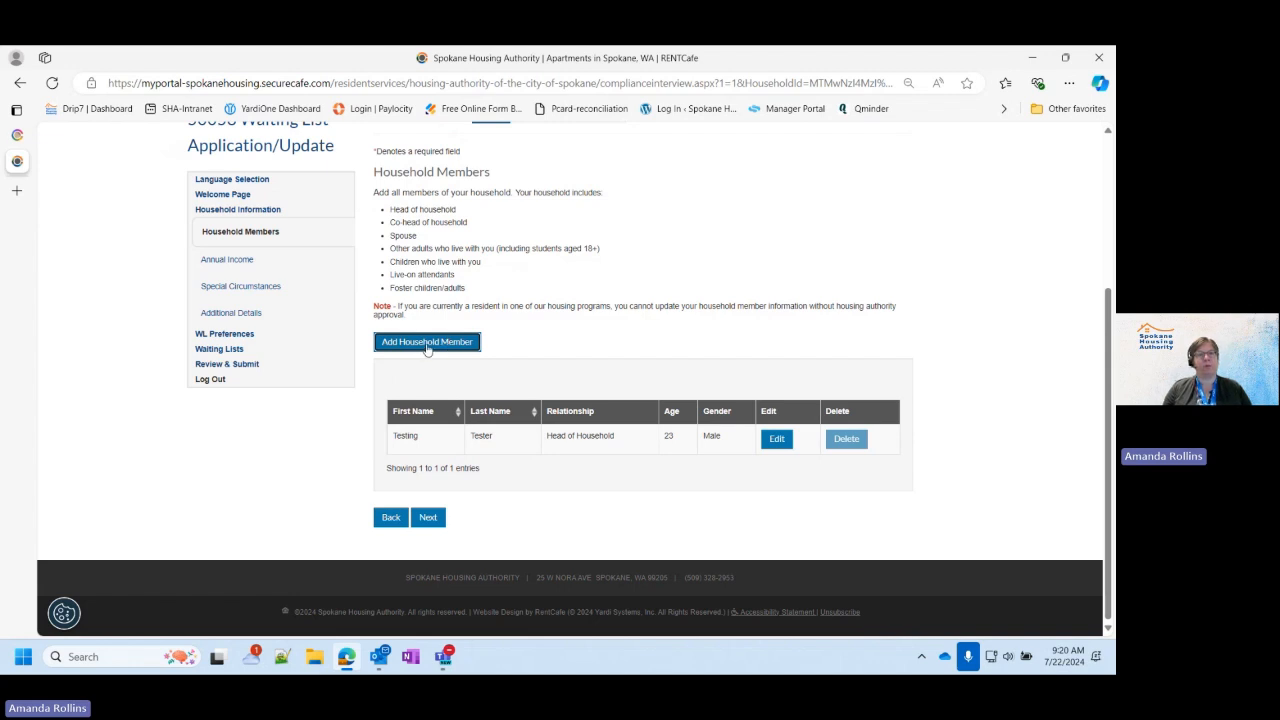
{"action": "scroll", "scroll_direction": "up", "scroll_amount": 3}
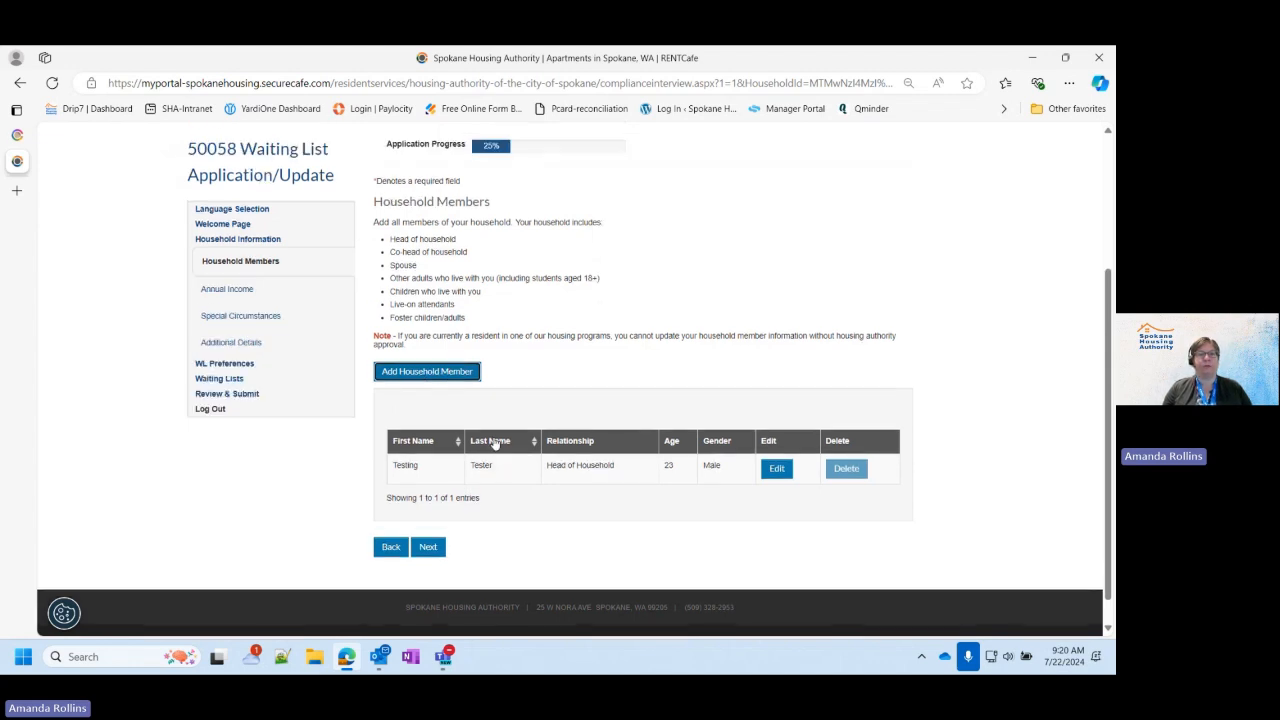
- Add a household member named Ther Testing with birth date 0425 and SSN starting 999
{"action": "left_click", "coordinate": [428, 370]}
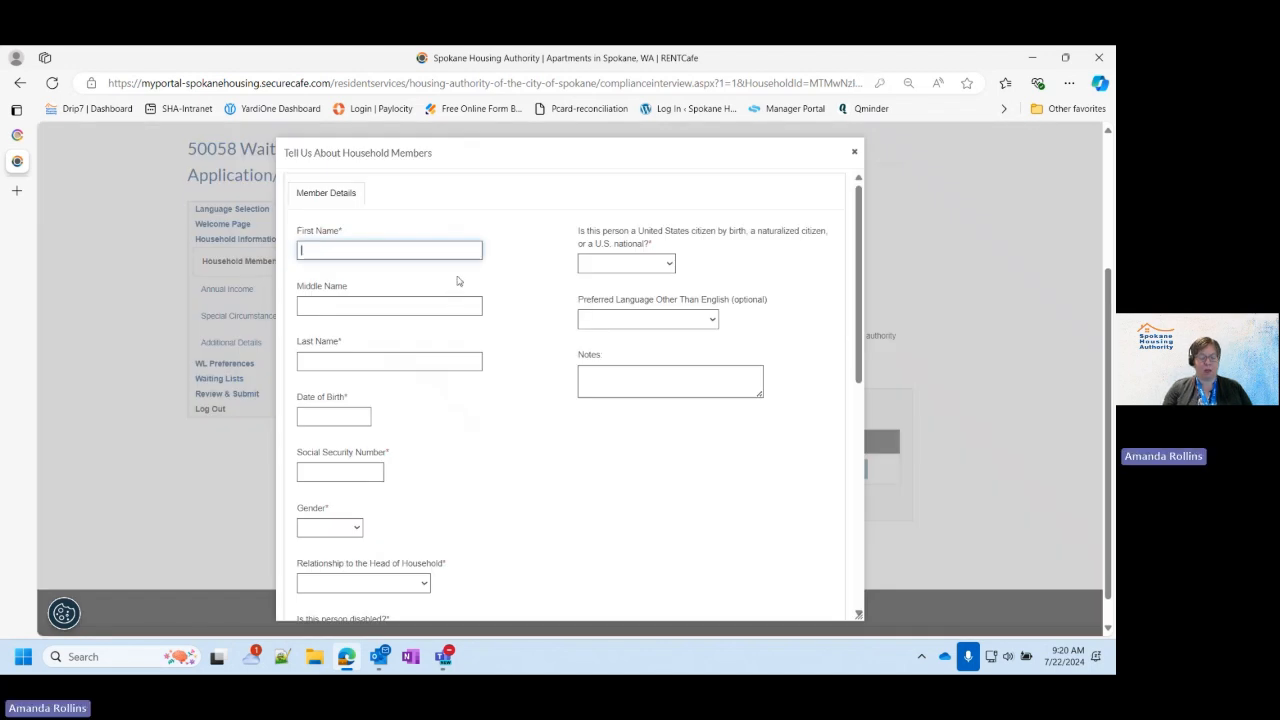
{"action": "type", "text": "Theresa"}
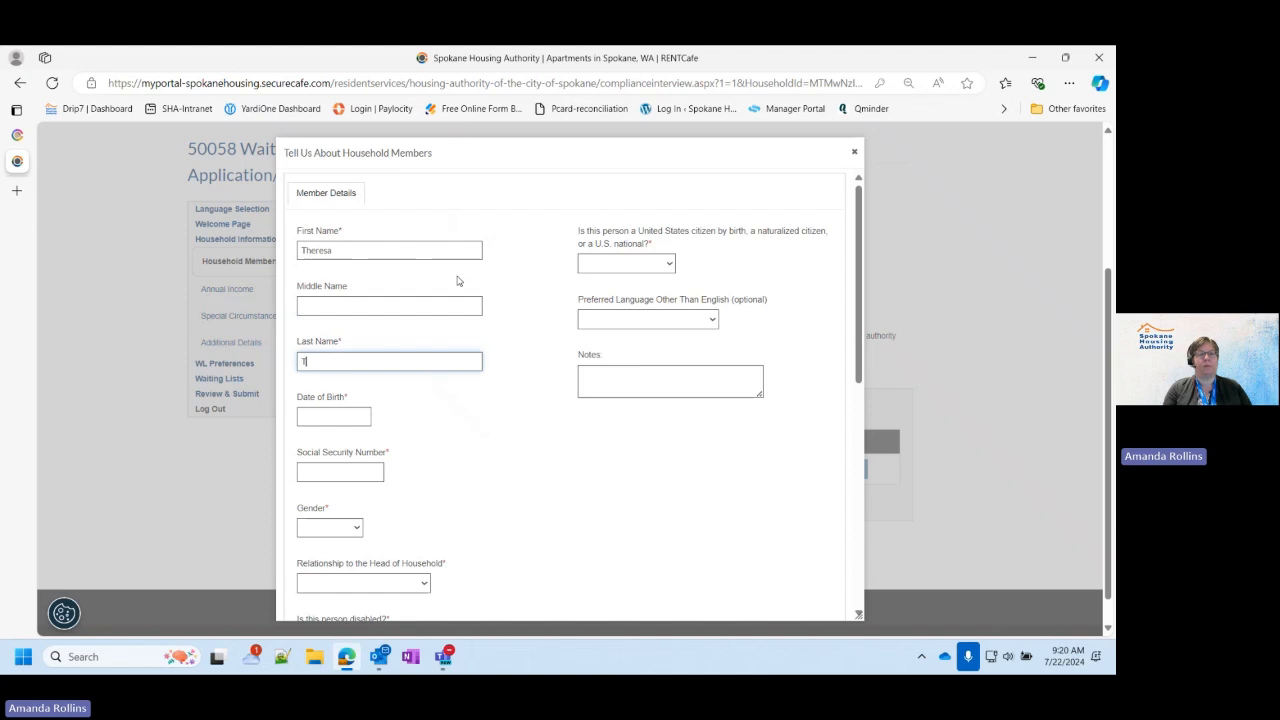
{"action": "type", "text": "Testing"}
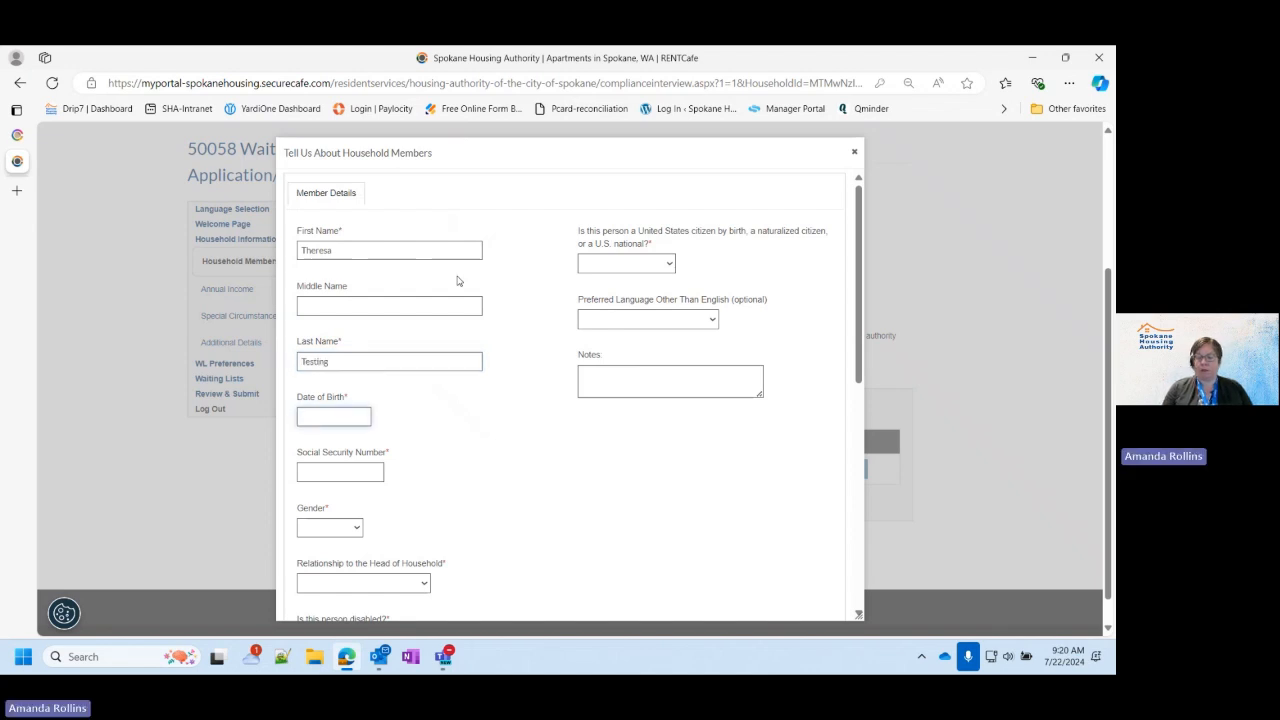
{"action": "type", "text": "04251970"}
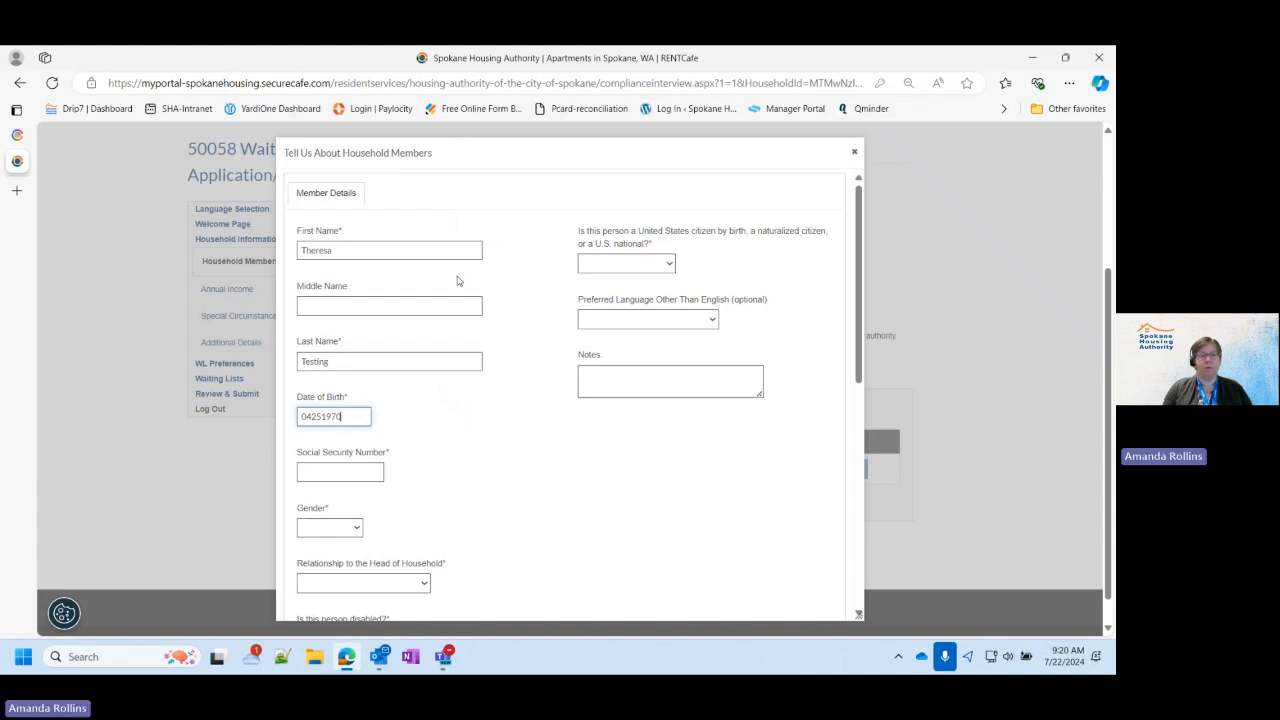
{"action": "left_click", "coordinate": [340, 472]}
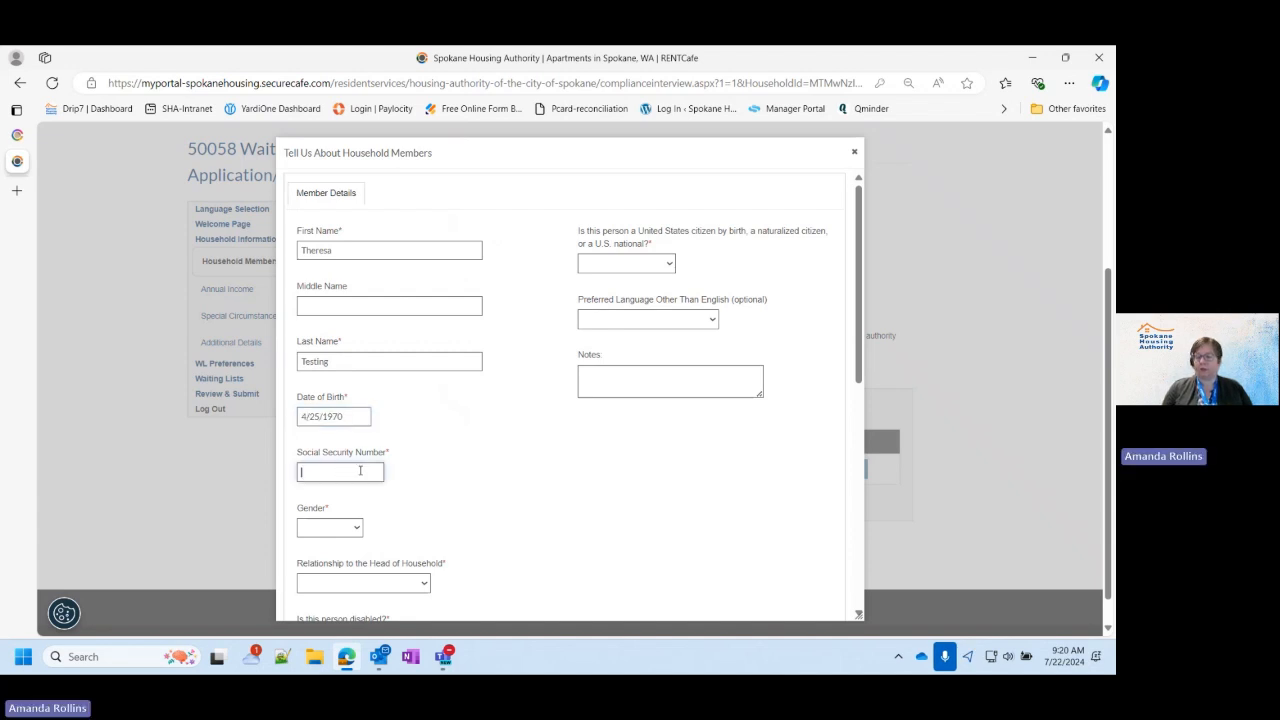
{"action": "type", "text": "999-99-9999"}
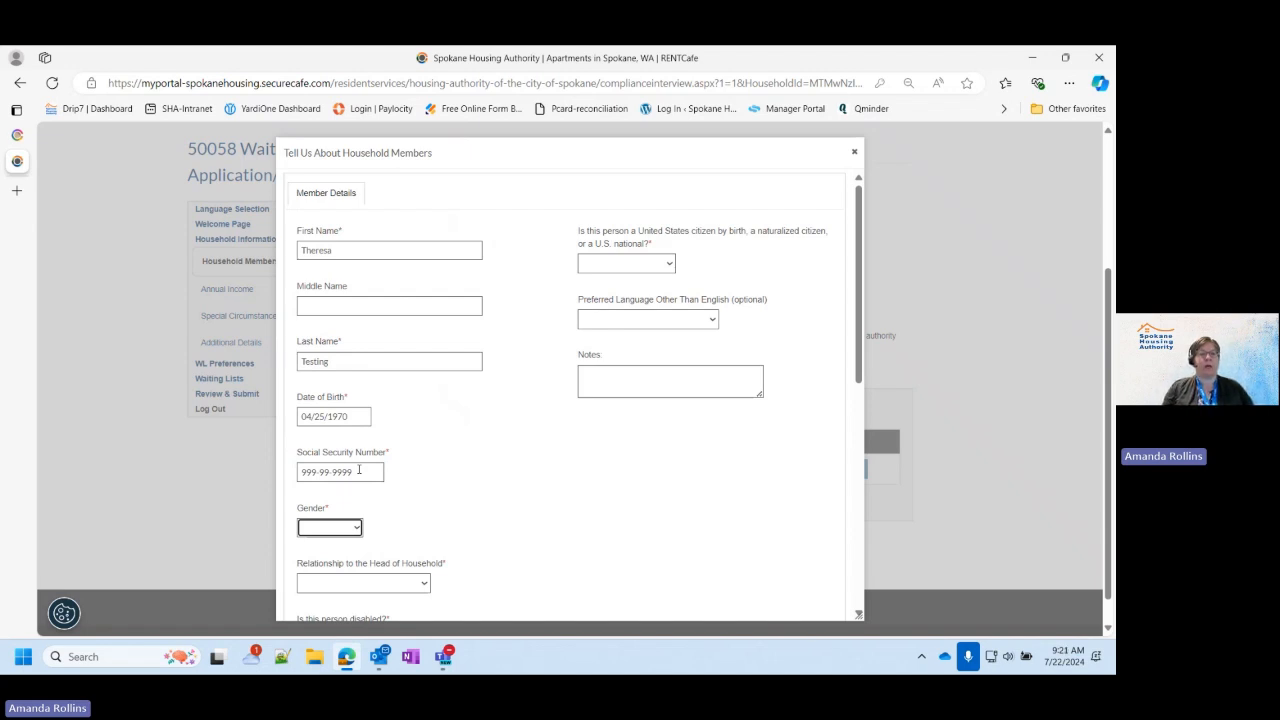
{"action": "scroll", "scroll_direction": "down", "scroll_amount": 3}
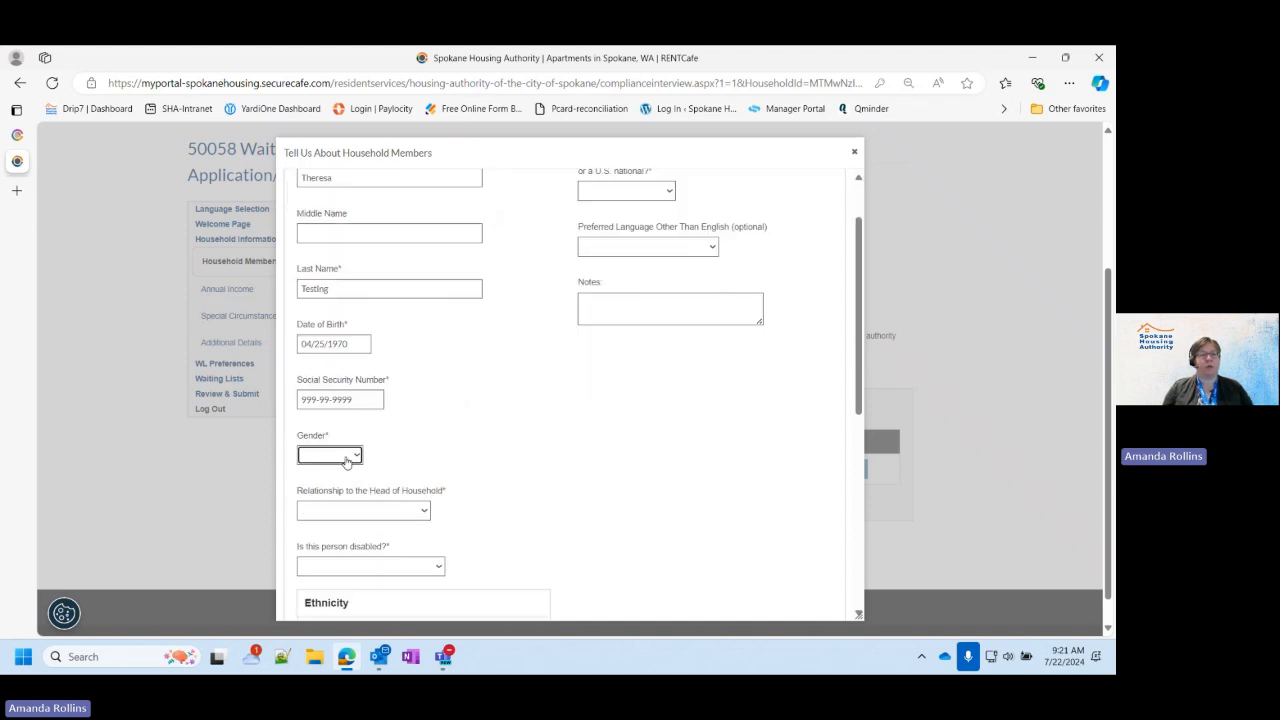
- Set the member's gender to Female, relationship to Spouse, and mark her as disabled
{"action": "left_click", "coordinate": [328, 454]}
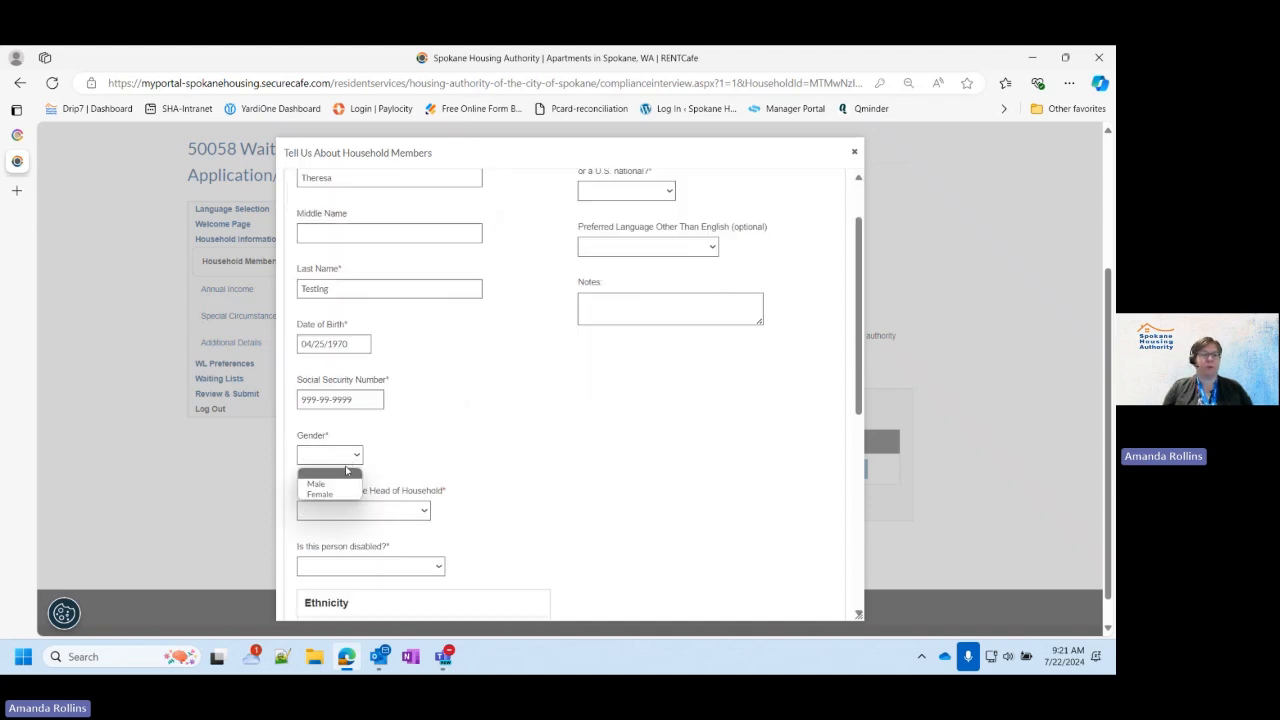
{"action": "mouse_move", "coordinate": [320, 494]}
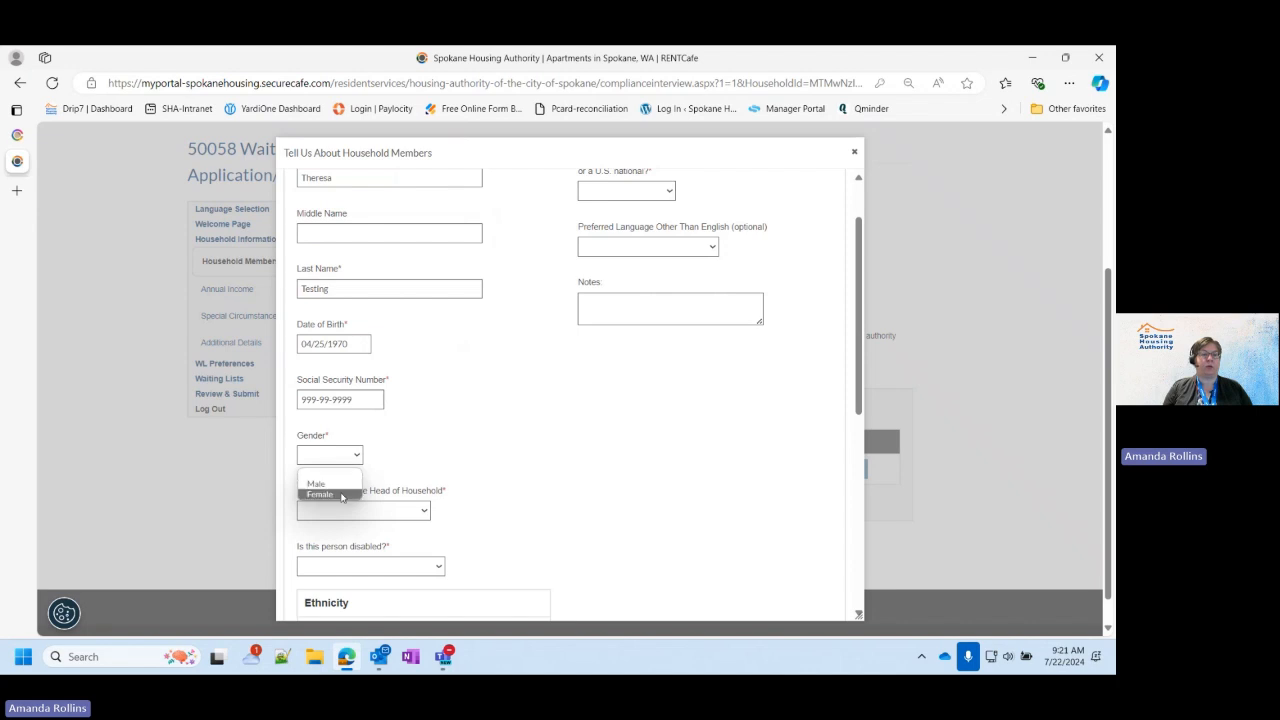
{"action": "left_click", "coordinate": [320, 492]}
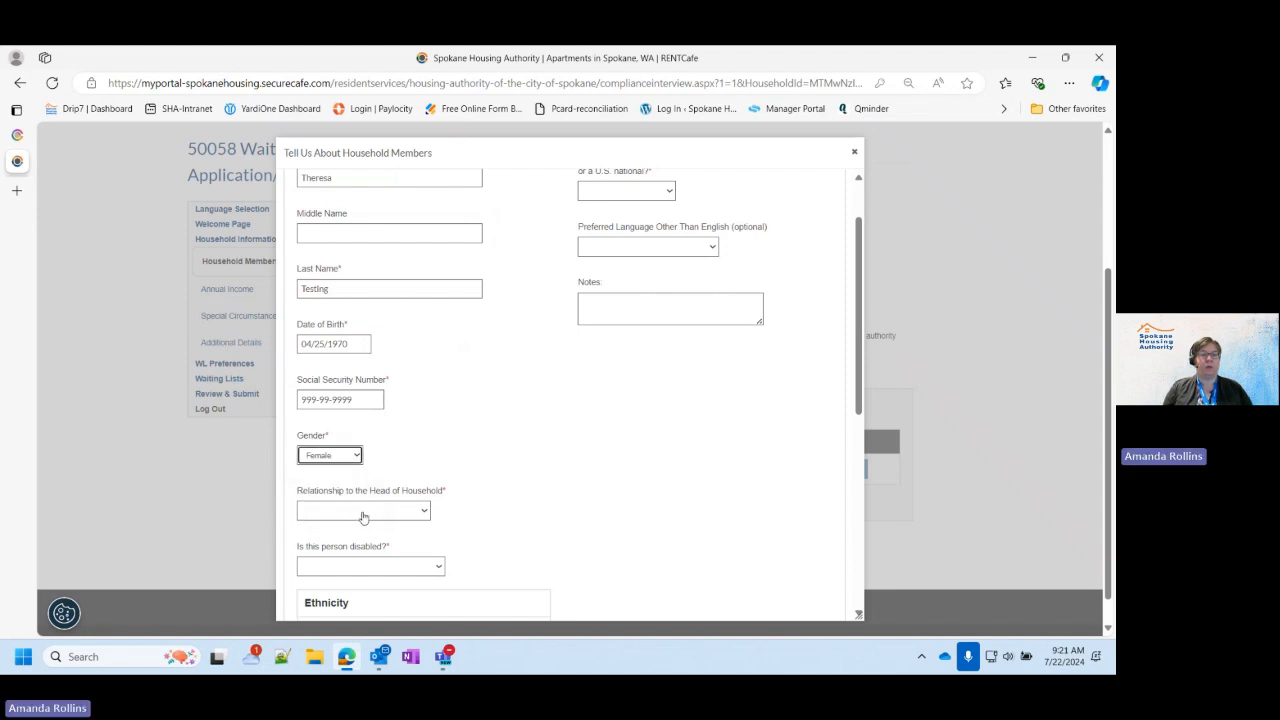
{"action": "left_click", "coordinate": [362, 510]}
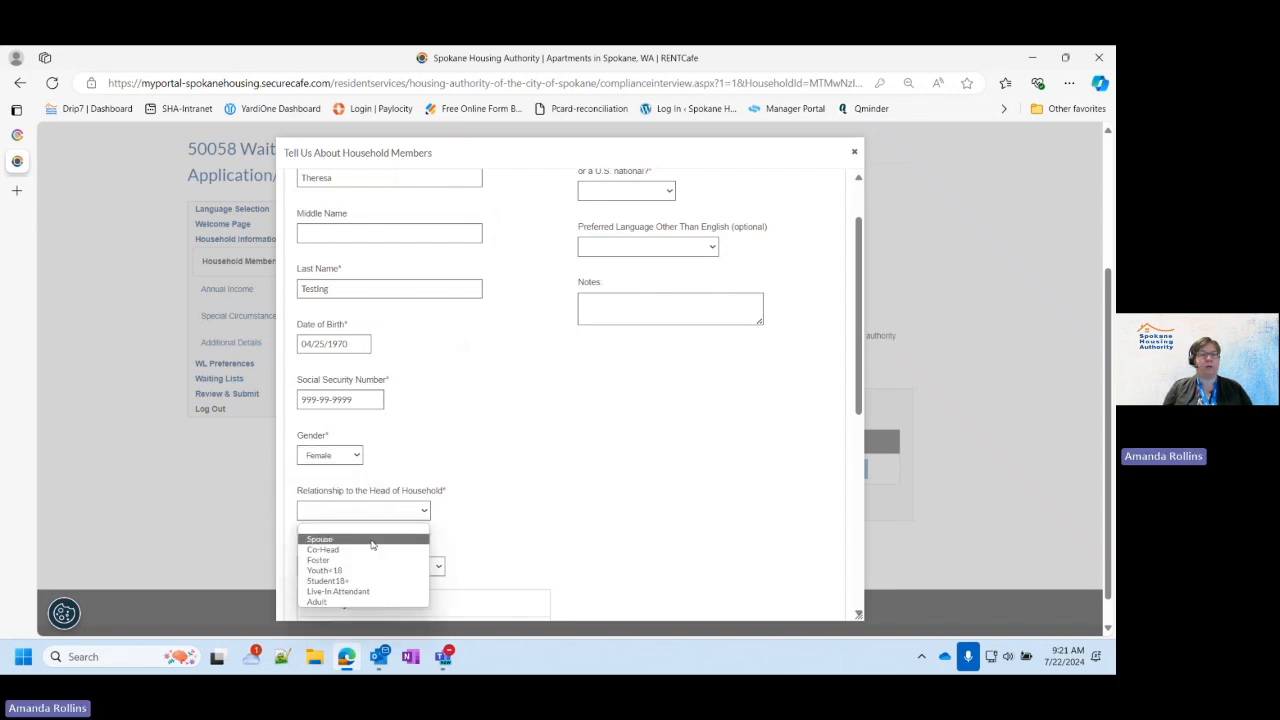
{"action": "left_click", "coordinate": [320, 540]}
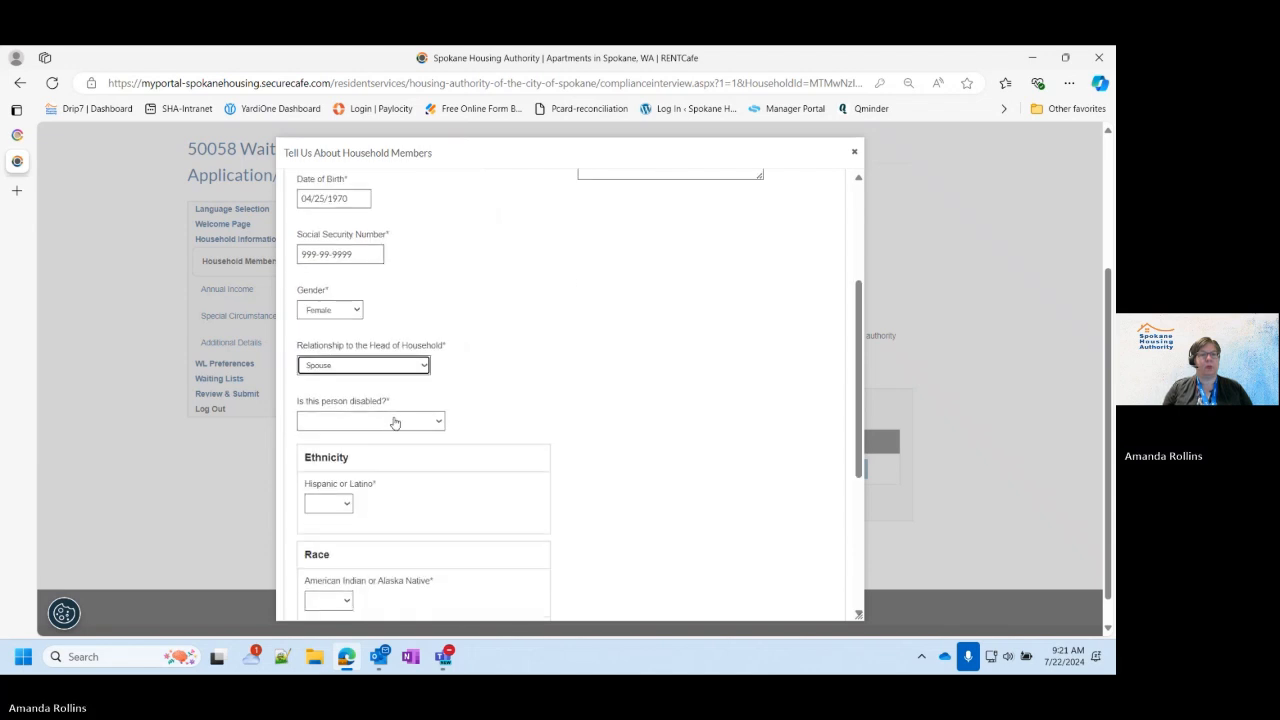
{"action": "left_click", "coordinate": [370, 420]}
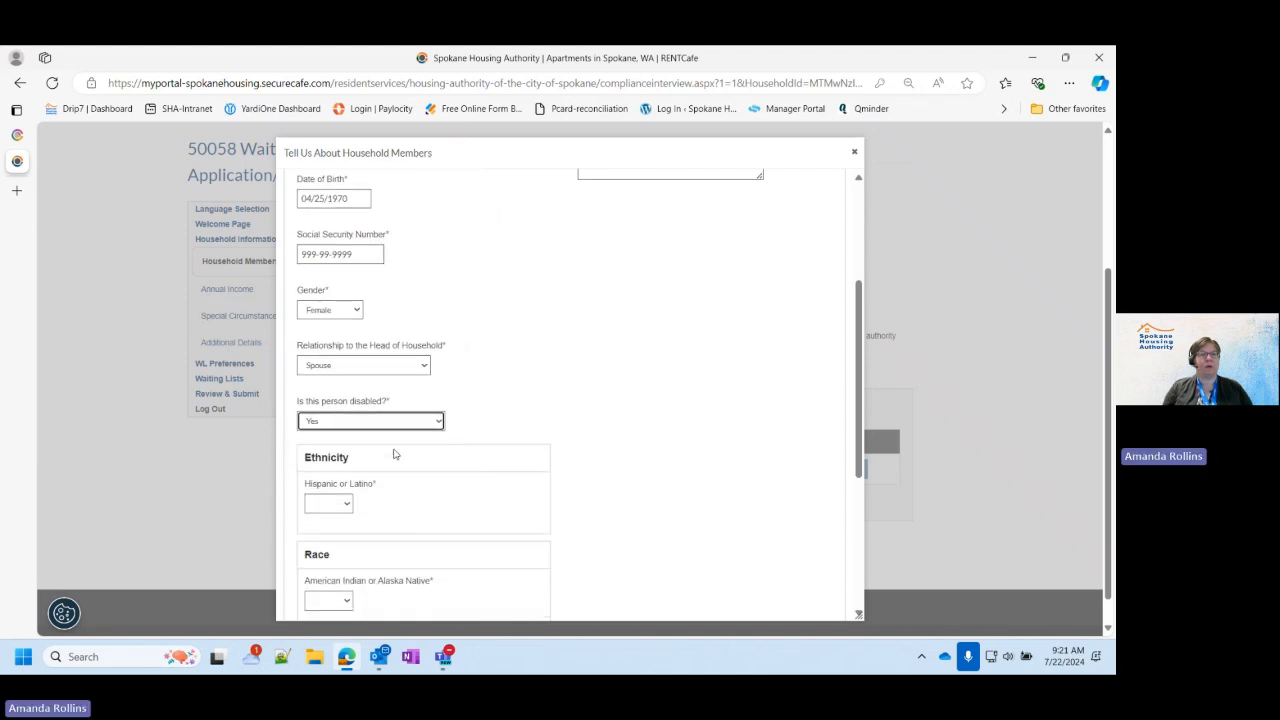
- Answer ethnicity and race: American Indian or Alaska Native Yes, Hispanic, Asian, Black and White No
{"action": "left_click", "coordinate": [328, 284]}
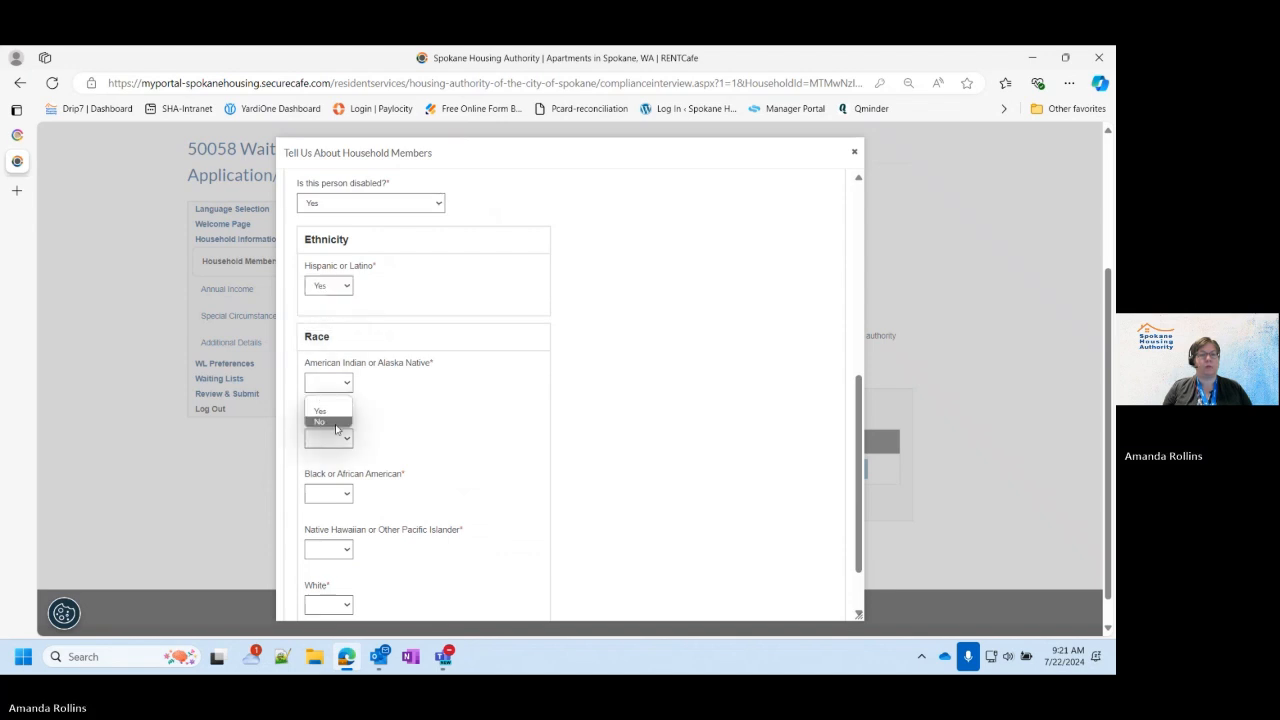
{"action": "left_click", "coordinate": [320, 410]}
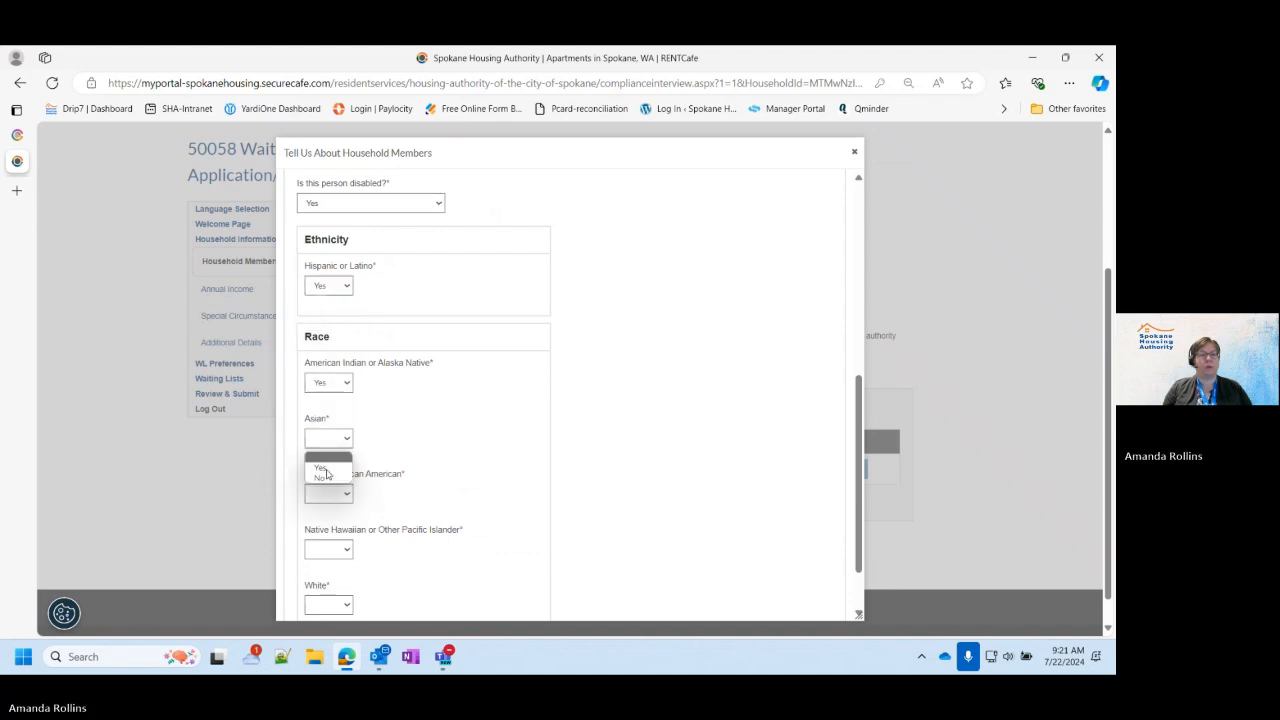
{"action": "left_click", "coordinate": [320, 476]}
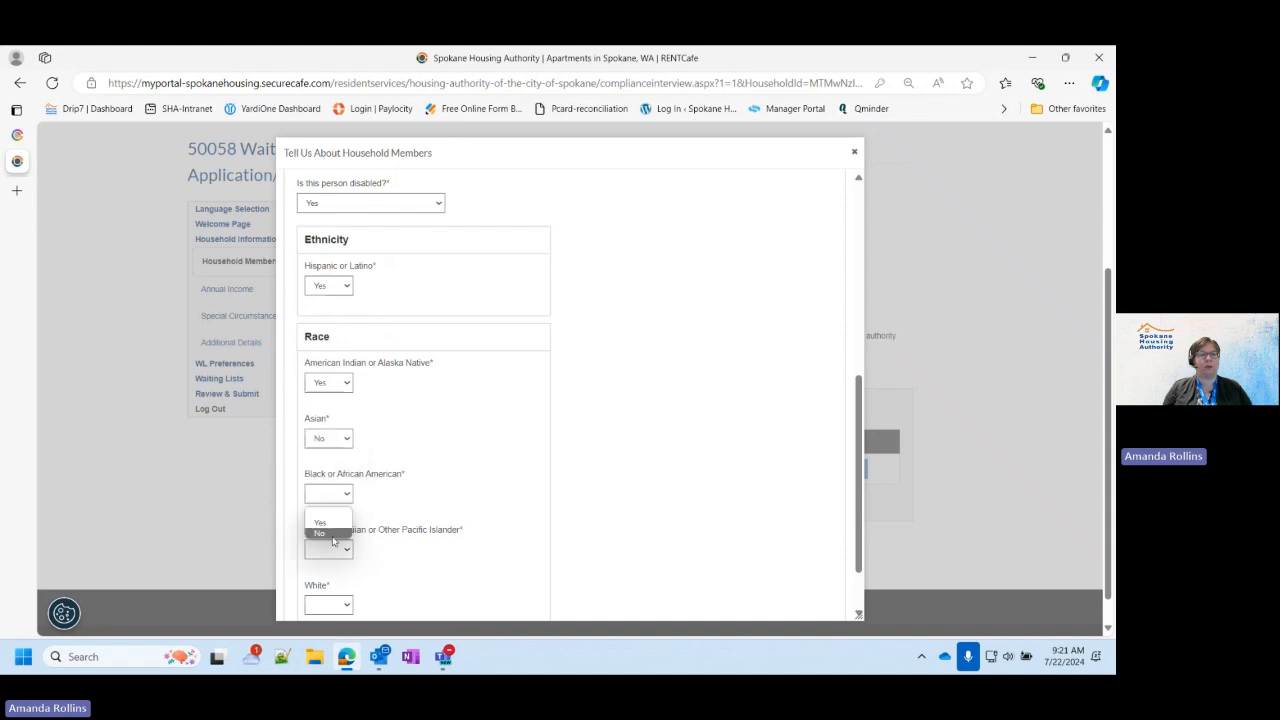
{"action": "left_click", "coordinate": [320, 532]}
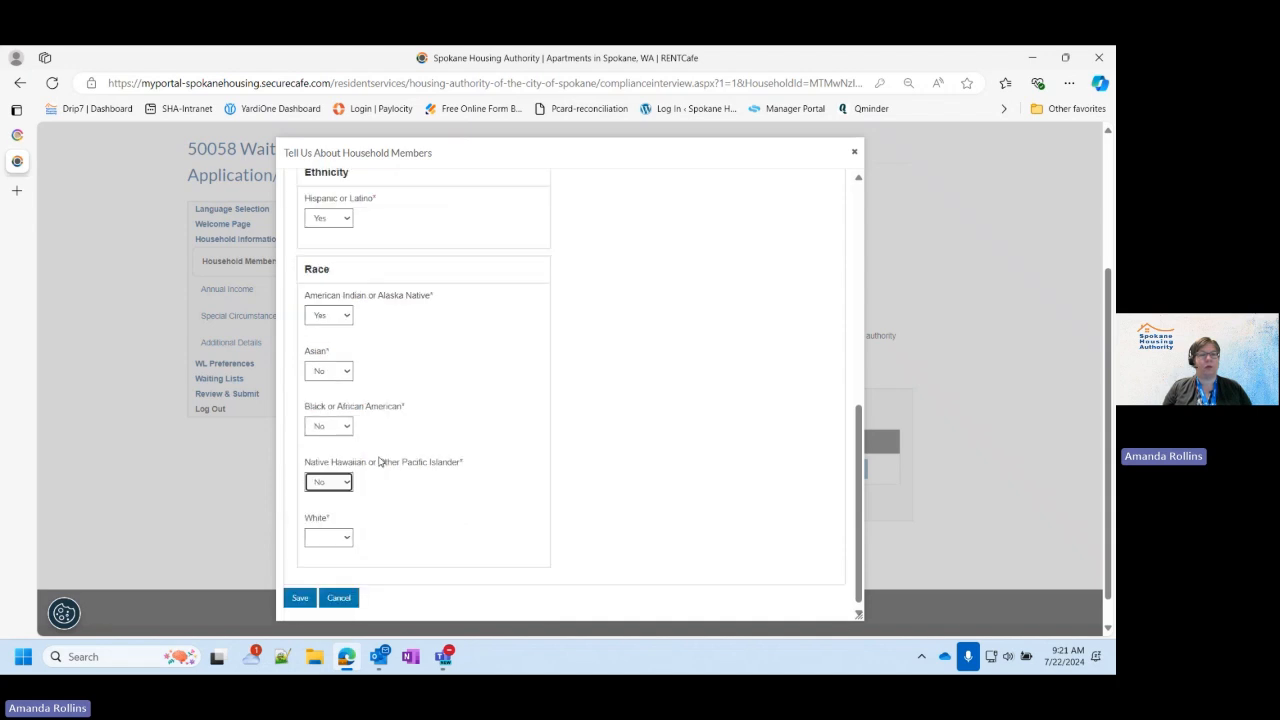
{"action": "left_click", "coordinate": [328, 534]}
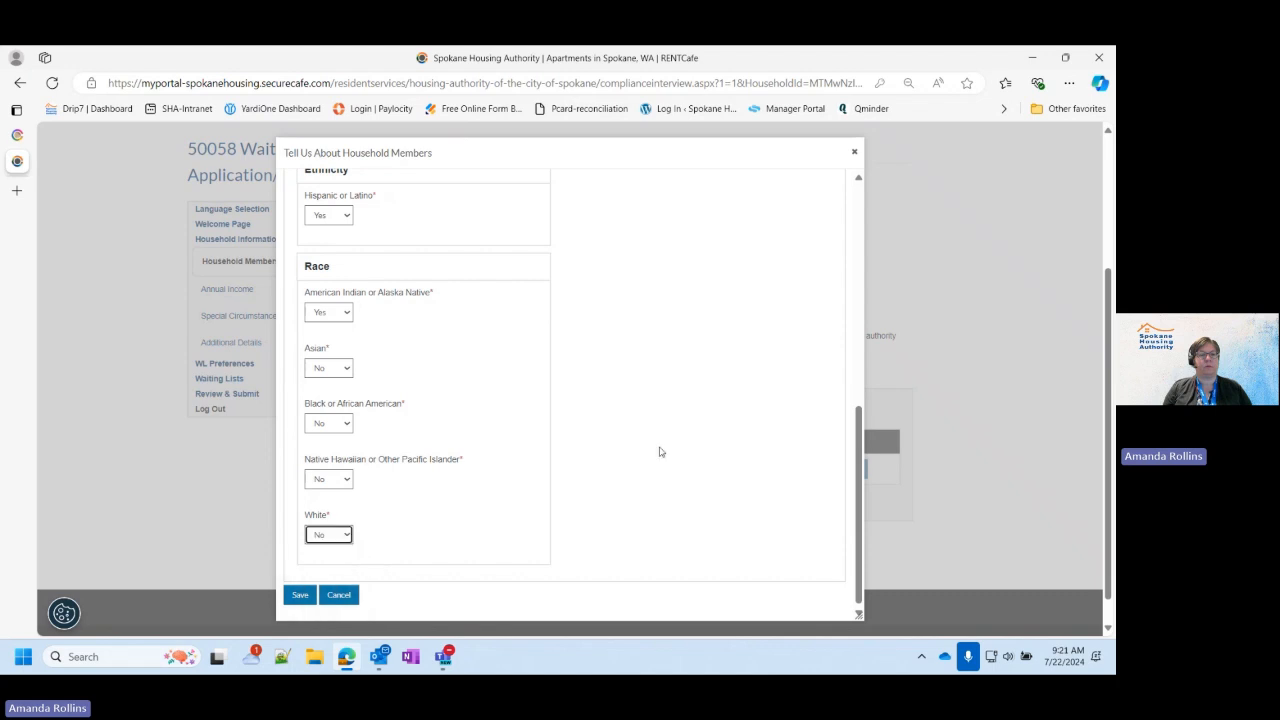
- Answer the U.S. citizen question and leave the preferred language blank
{"action": "scroll", "scroll_direction": "up", "scroll_amount": 3}
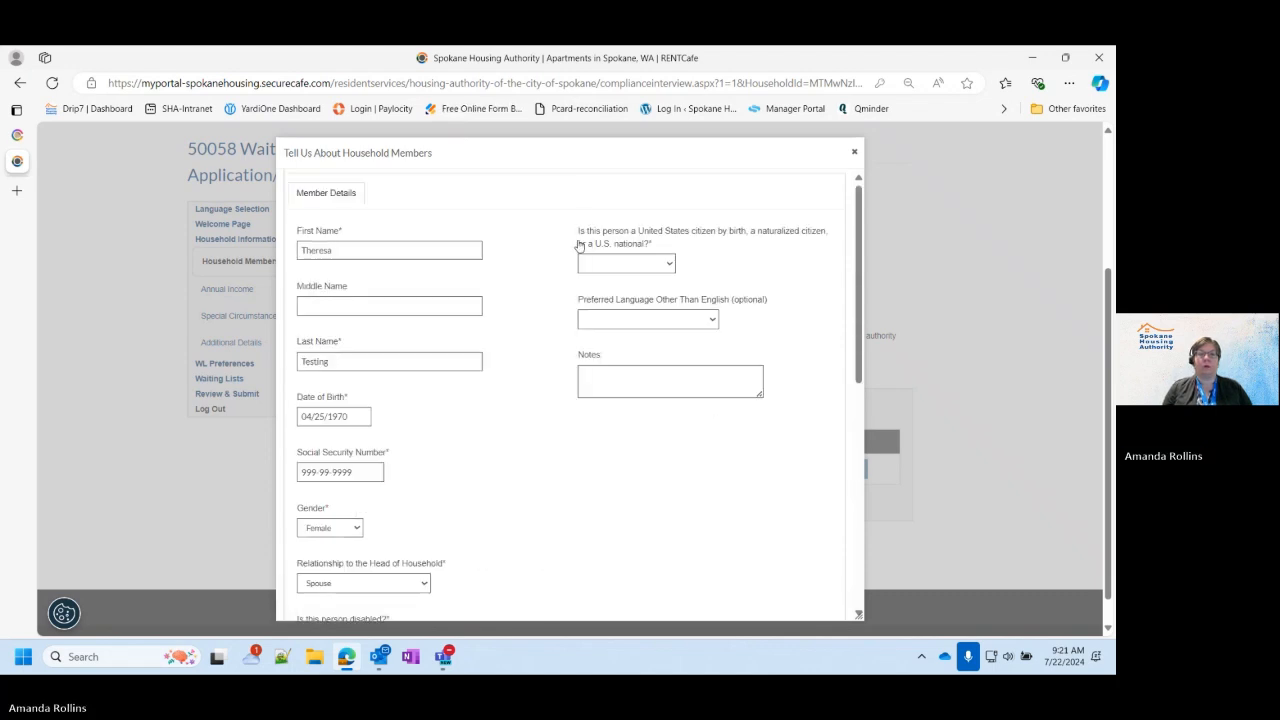
{"action": "mouse_move", "coordinate": [668, 246]}
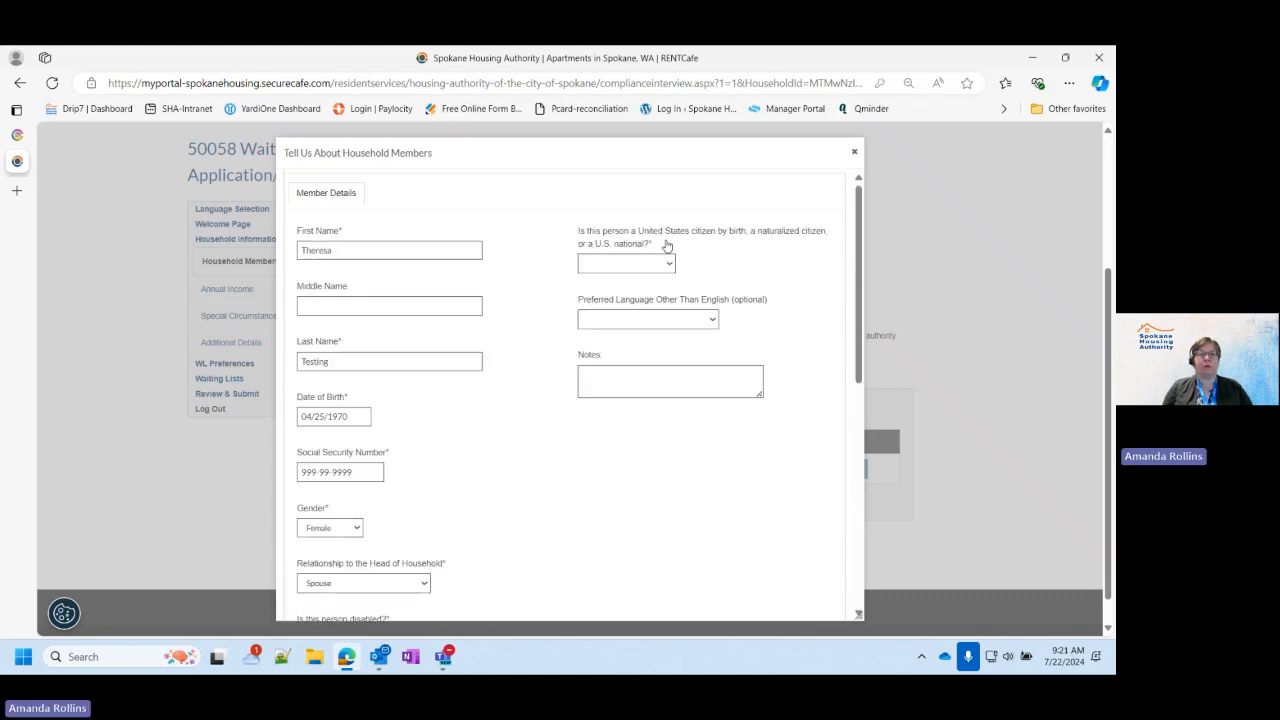
{"action": "left_click", "coordinate": [624, 264]}
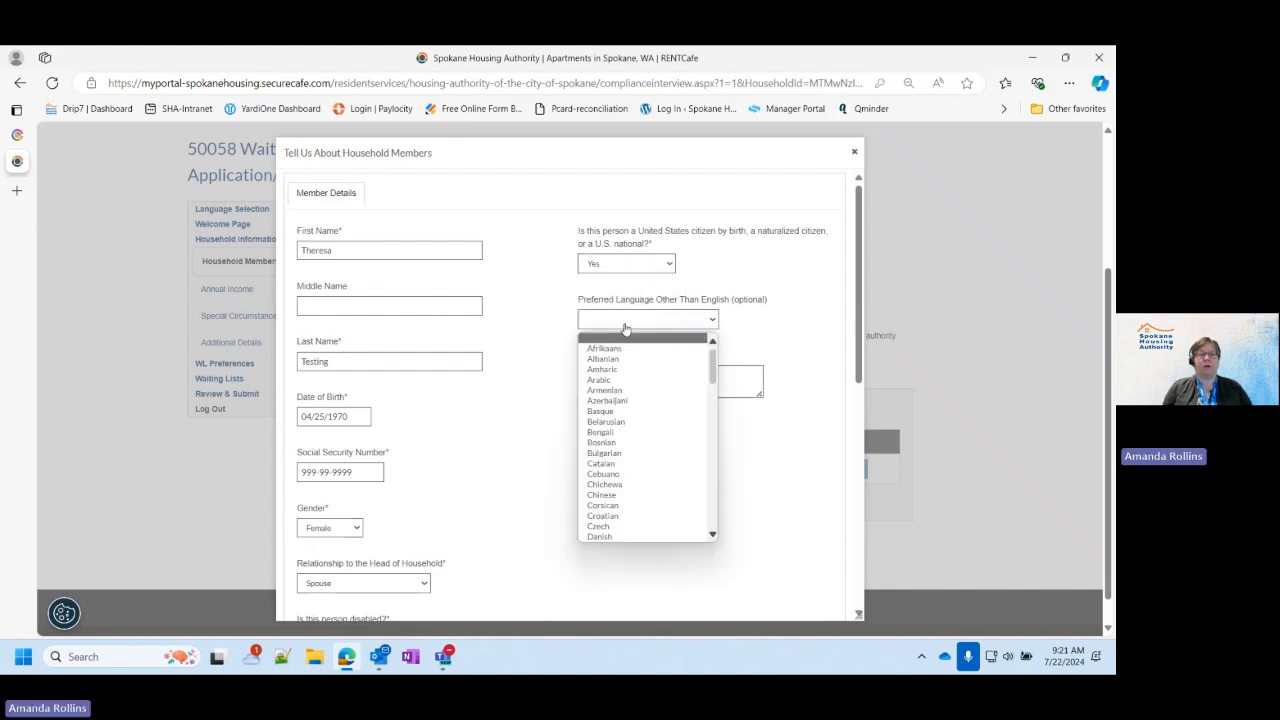
{"action": "left_click", "coordinate": [756, 304]}
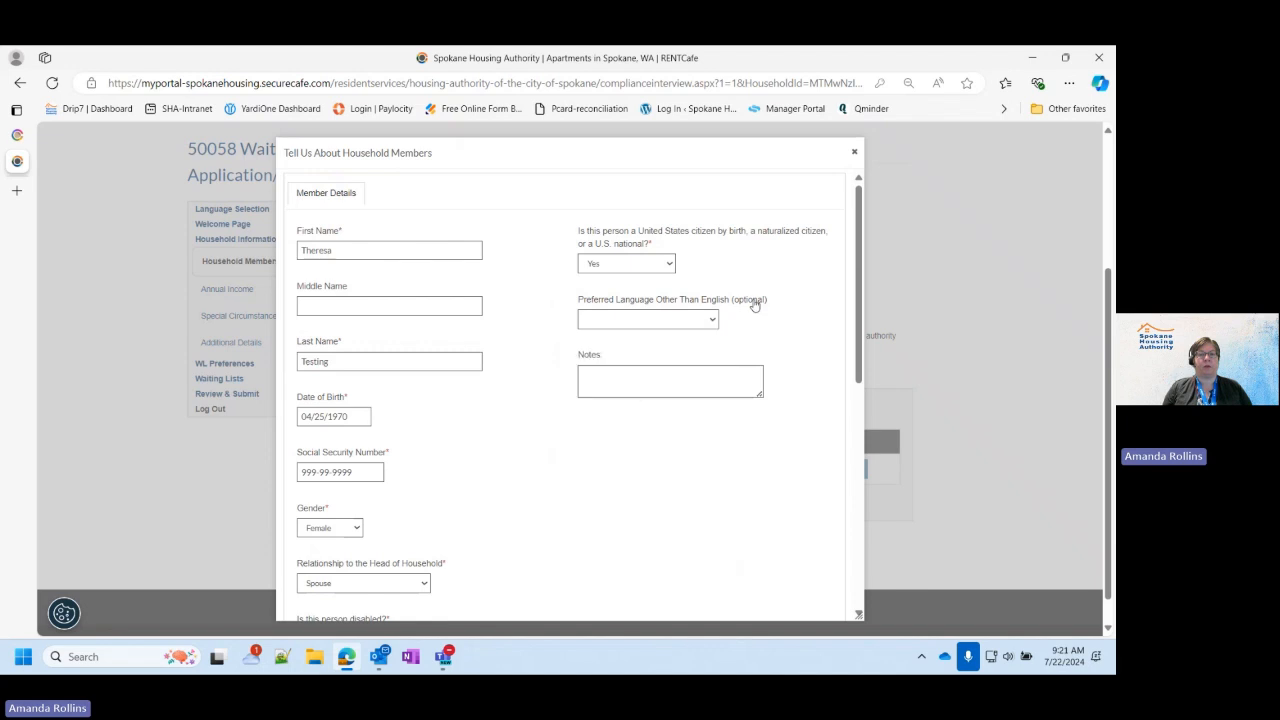
{"action": "scroll", "scroll_direction": "down", "scroll_amount": 3}
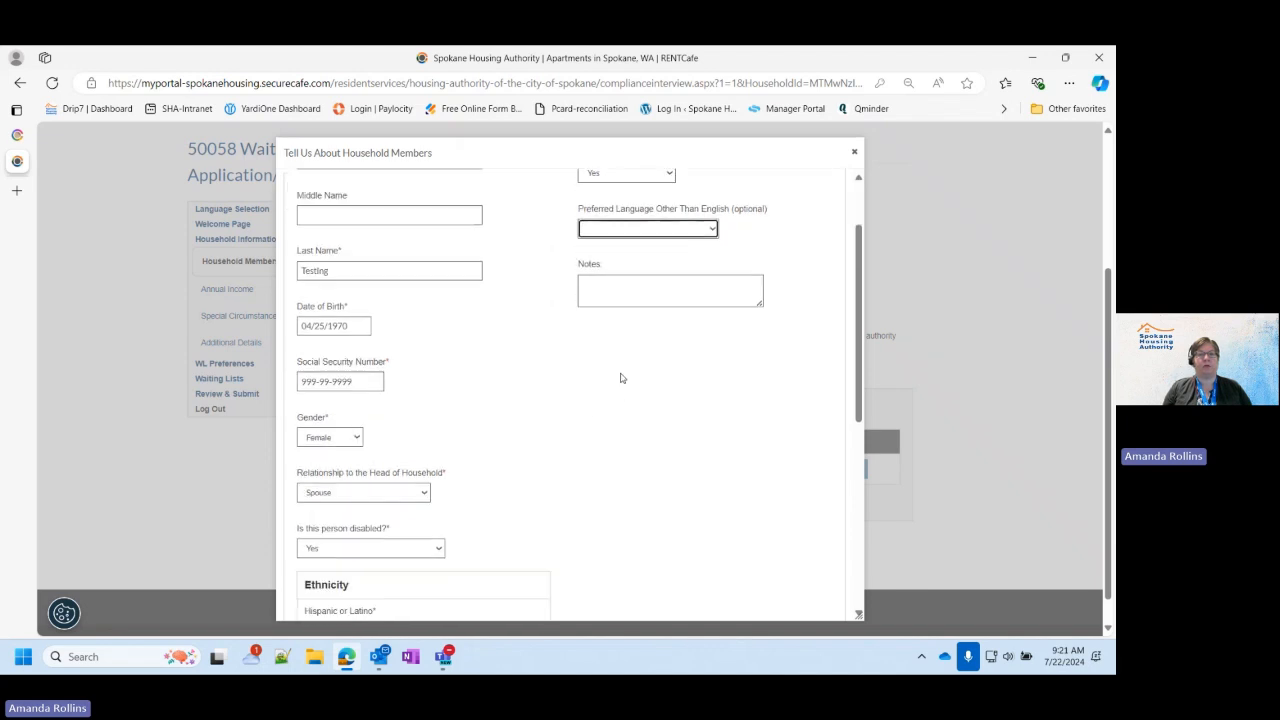
{"action": "scroll", "scroll_direction": "down", "scroll_amount": 3}
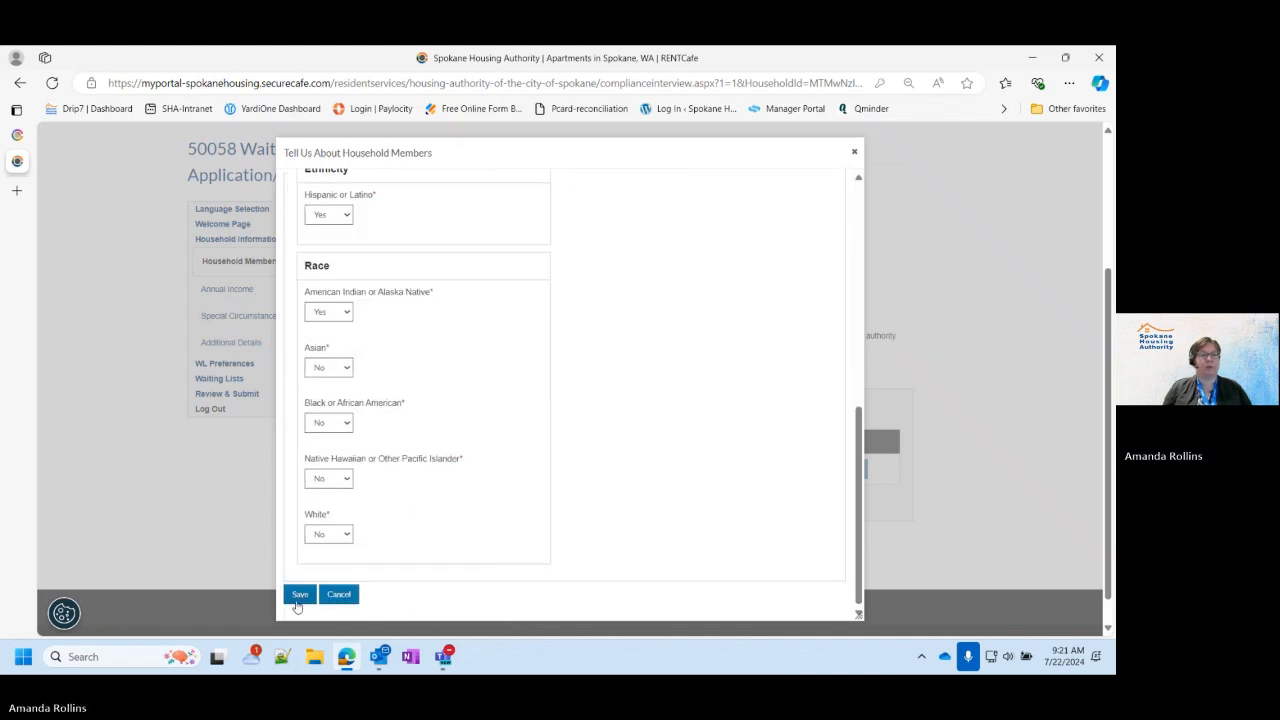
{"action": "mouse_move", "coordinate": [612, 600]}
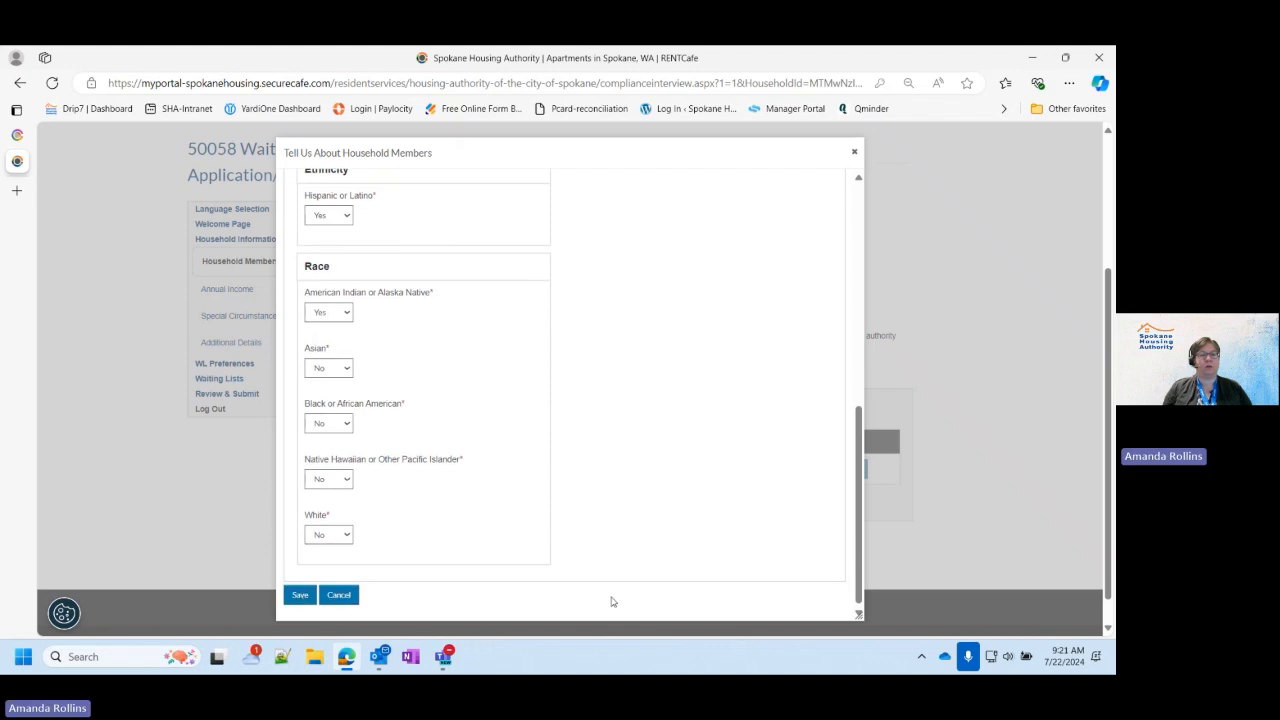
- Save the spouse to the household members list and advance to Annual Income showing $12,500.00
{"action": "left_click", "coordinate": [300, 594]}
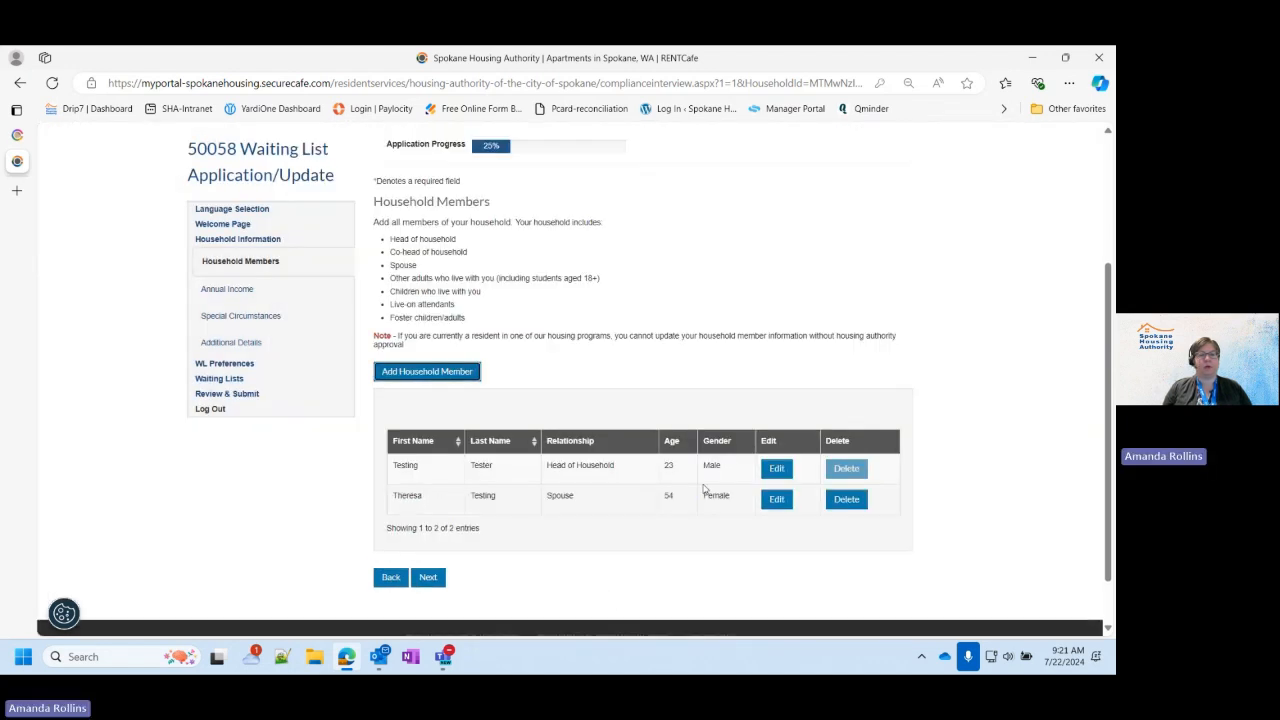
{"action": "mouse_move", "coordinate": [888, 564]}
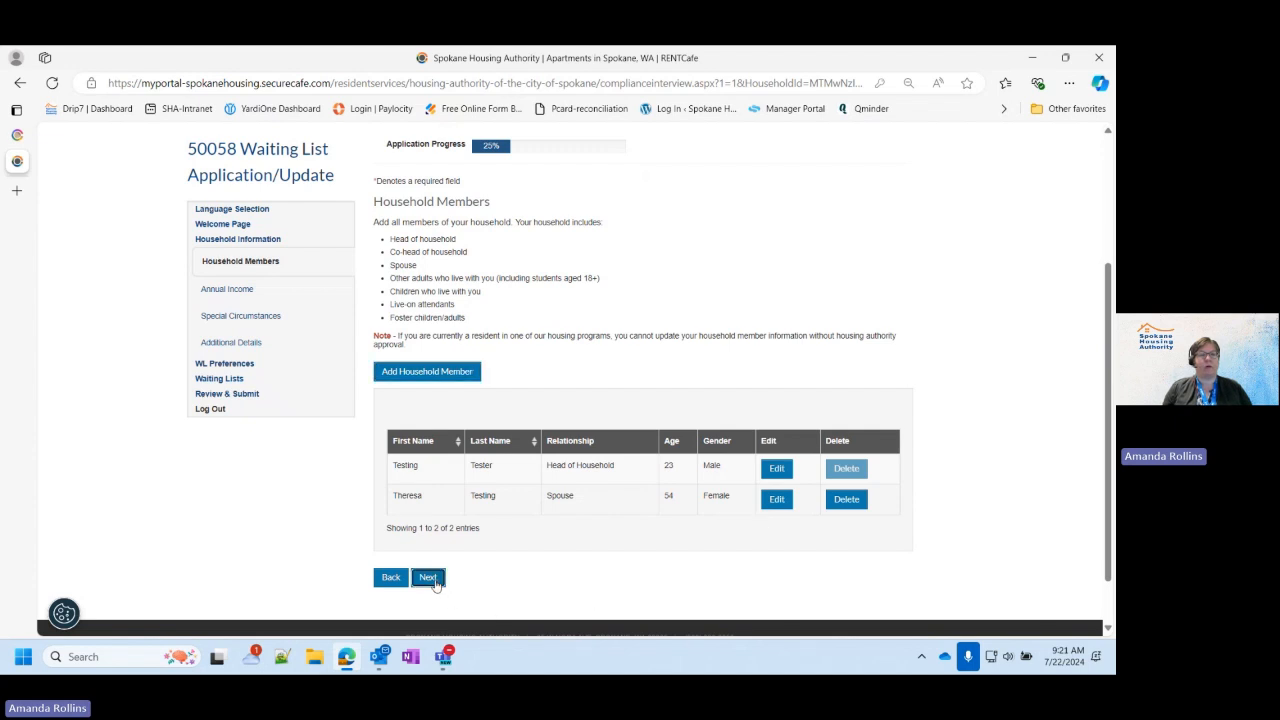
{"action": "left_click", "coordinate": [428, 576]}
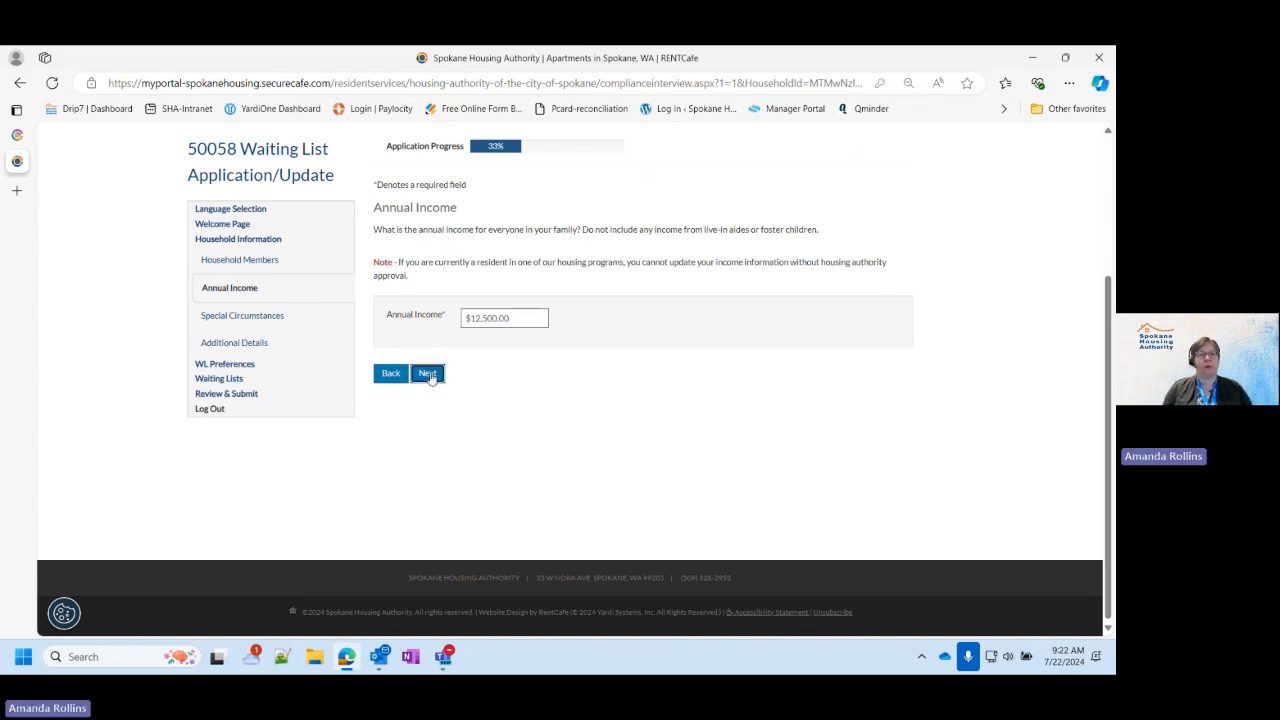
- Advance past Annual Income, Special Circumstances with Displaced checked, and the disability question answered yes
{"action": "left_click", "coordinate": [428, 374]}
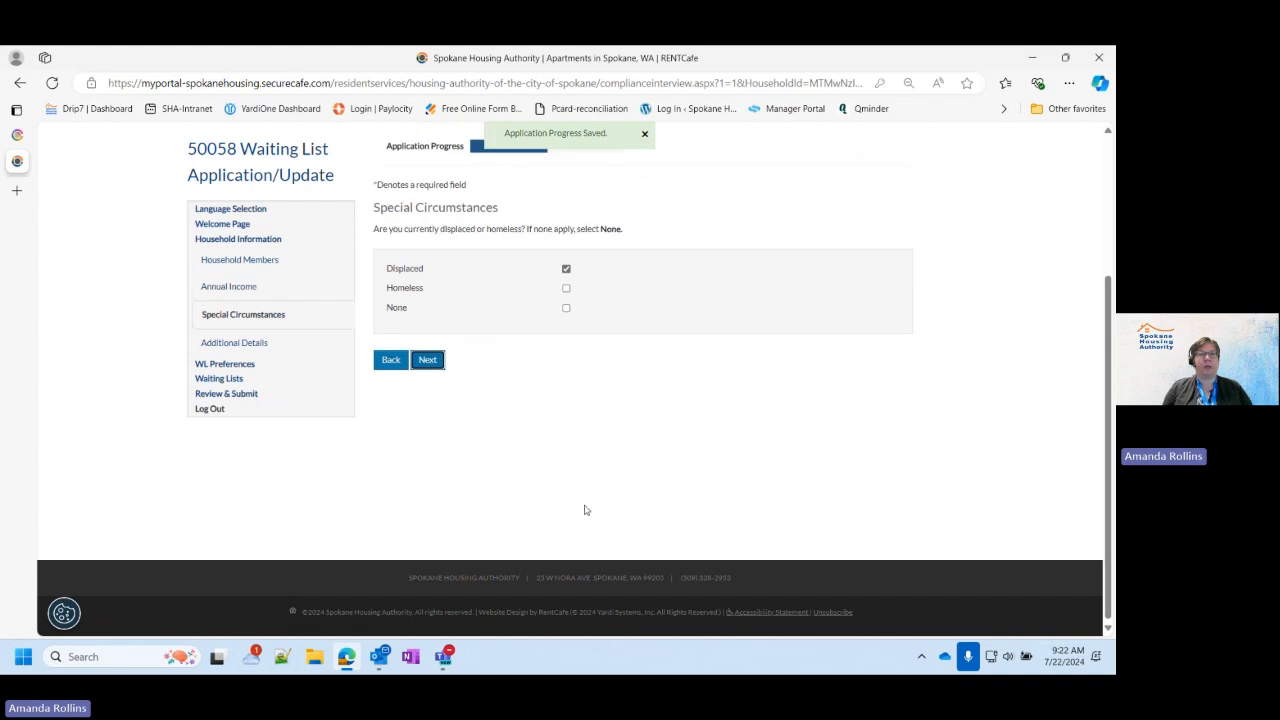
{"action": "mouse_move", "coordinate": [404, 224]}
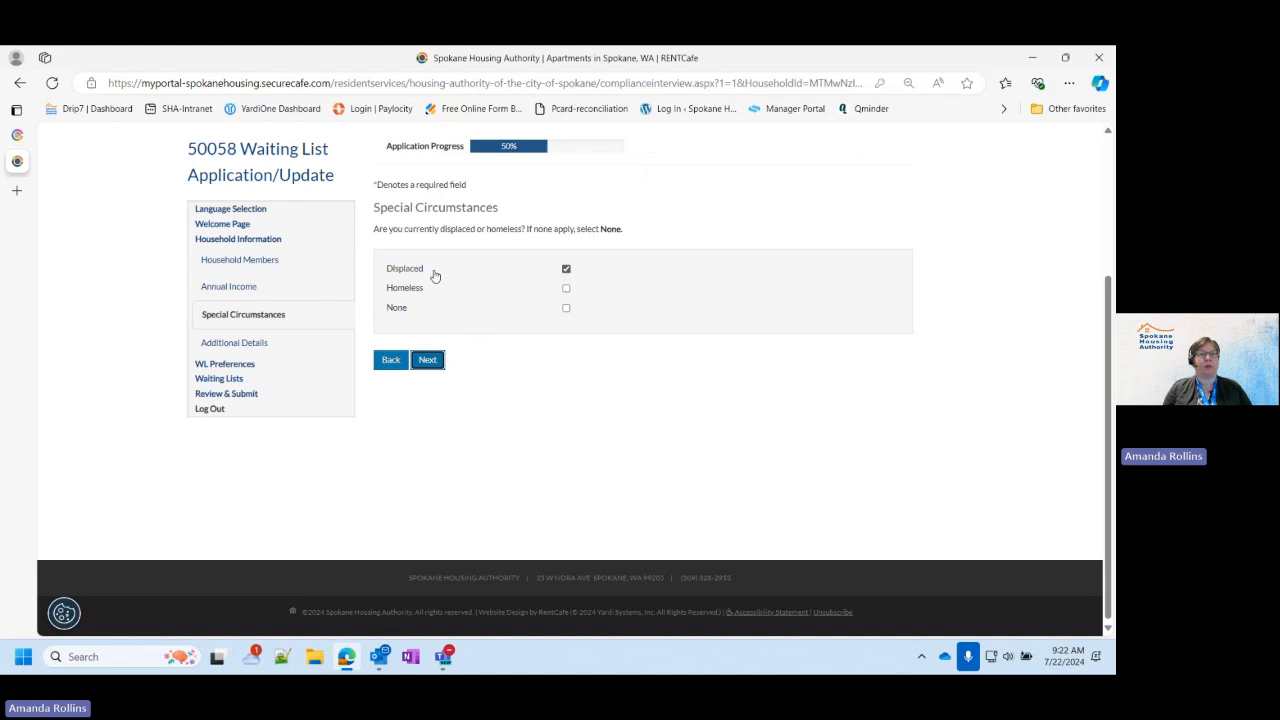
{"action": "mouse_move", "coordinate": [436, 316]}
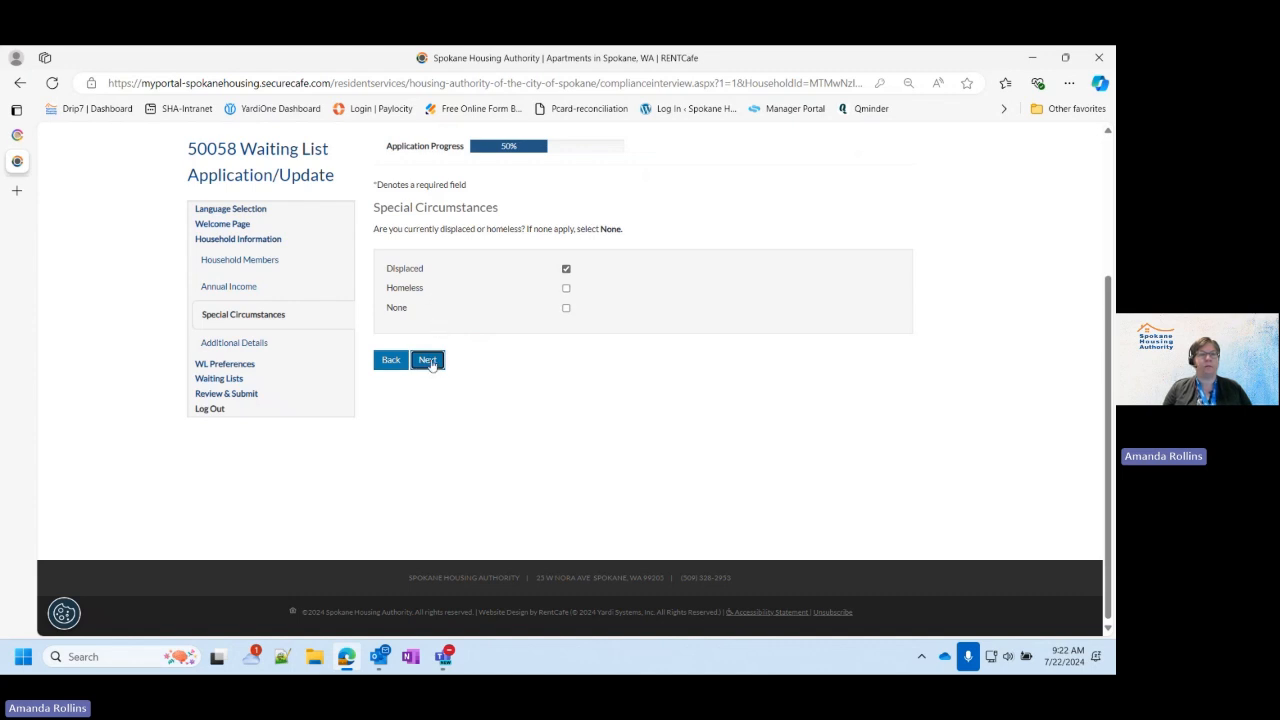
{"action": "left_click", "coordinate": [428, 360]}
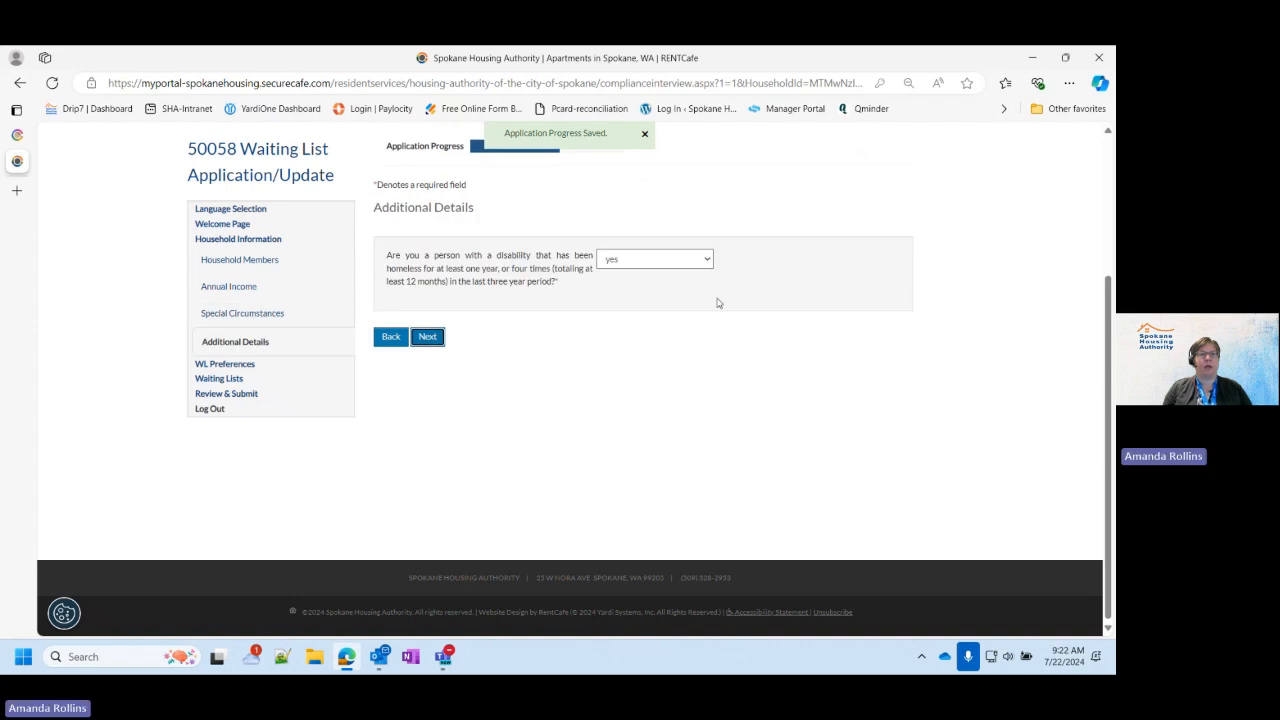
{"action": "mouse_move", "coordinate": [668, 290]}
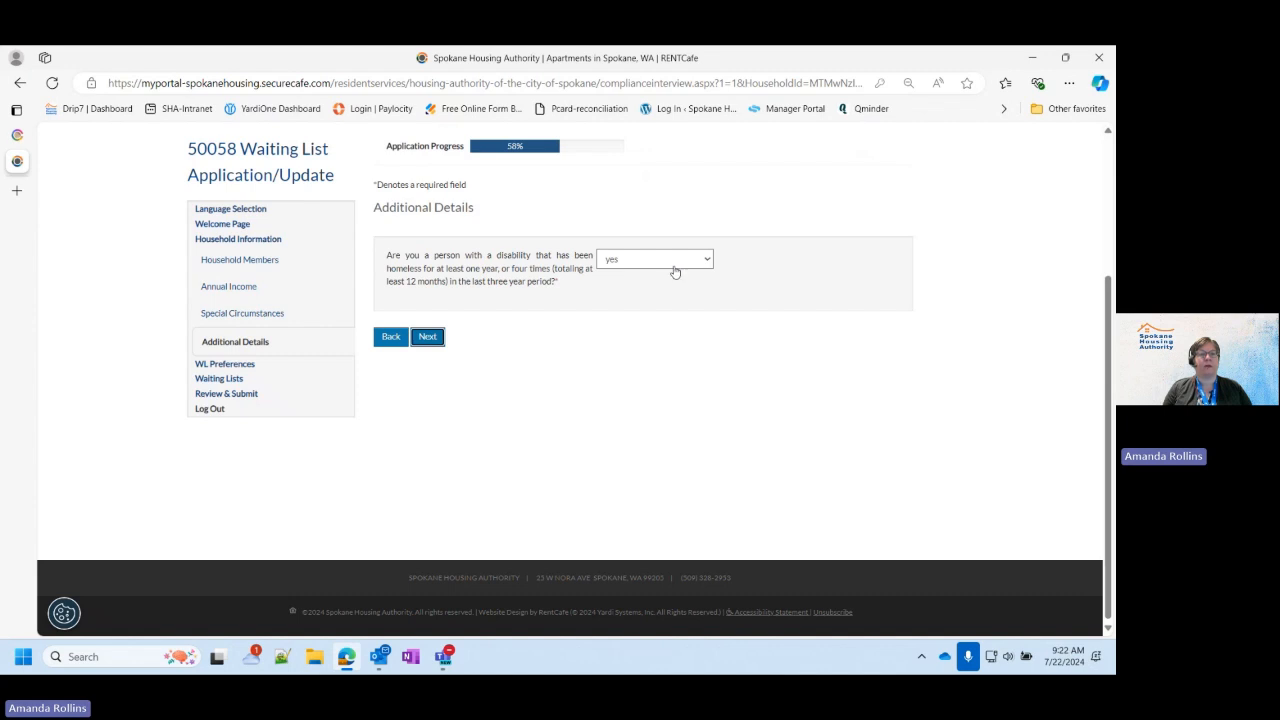
{"action": "mouse_move", "coordinate": [680, 272]}
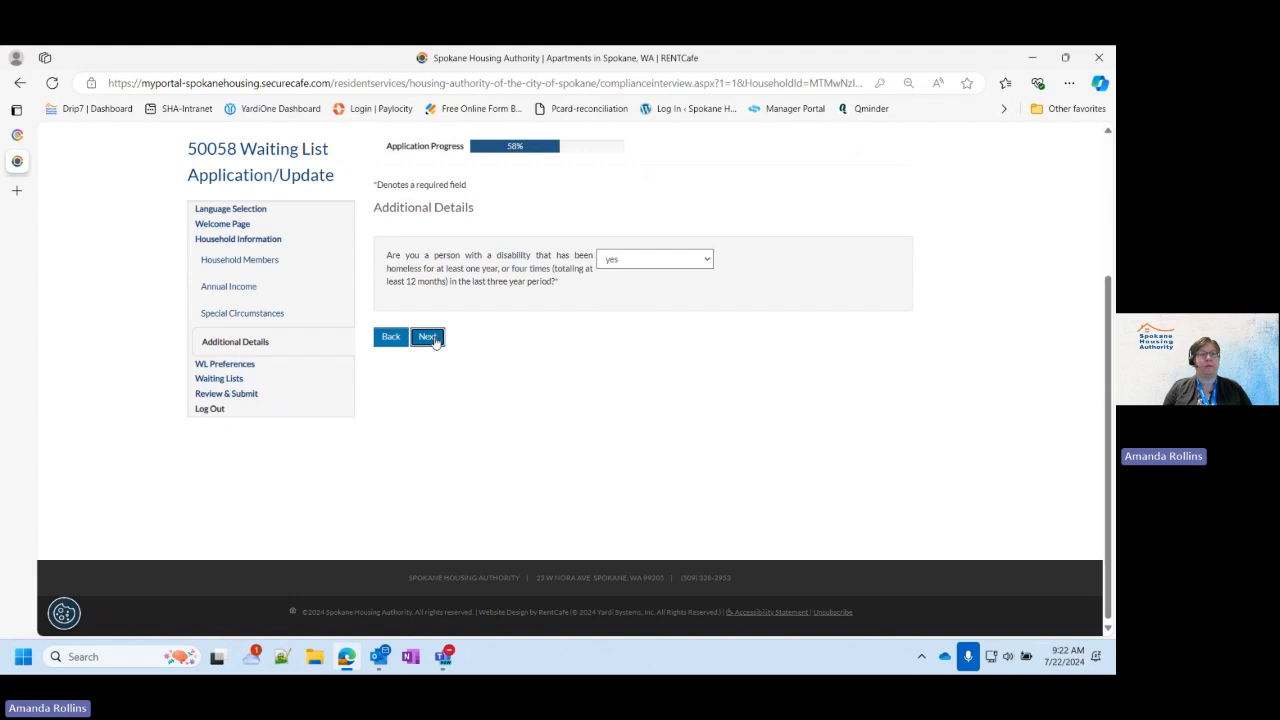
{"action": "left_click", "coordinate": [428, 336]}
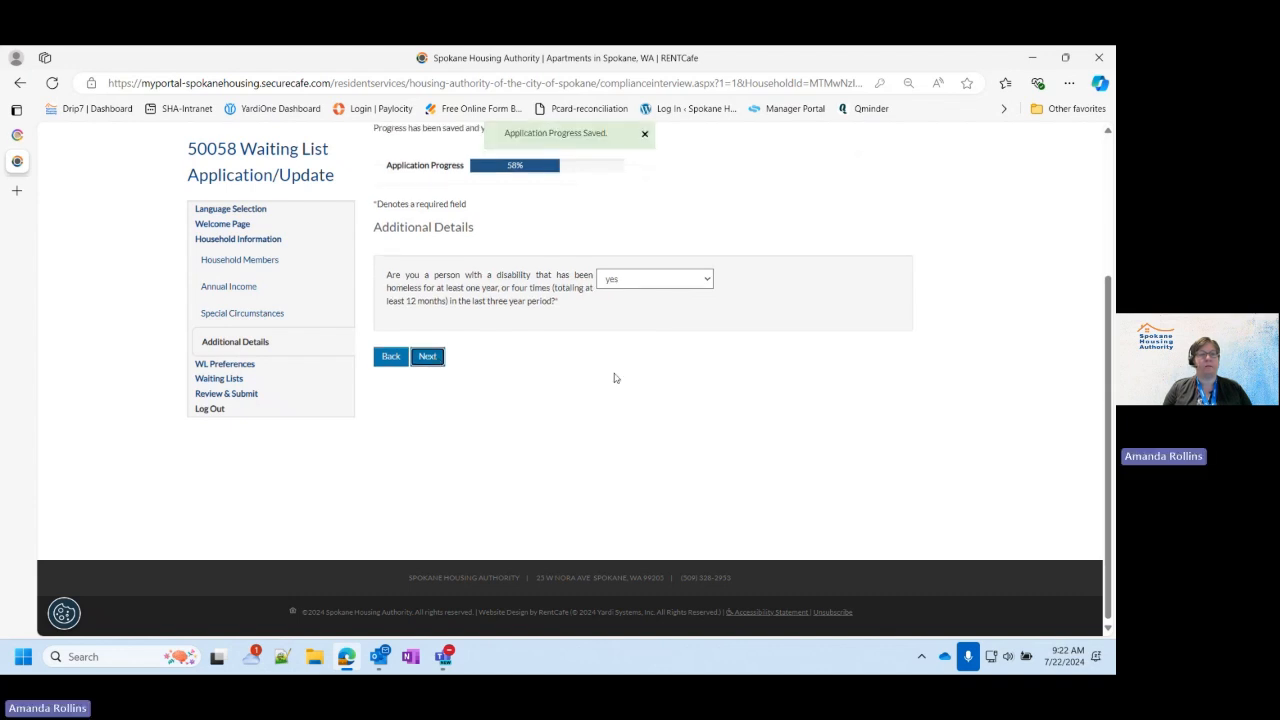
- Keep the families-without-children preference and select the Beloved Sunset Wait List
{"action": "left_click", "coordinate": [428, 356]}
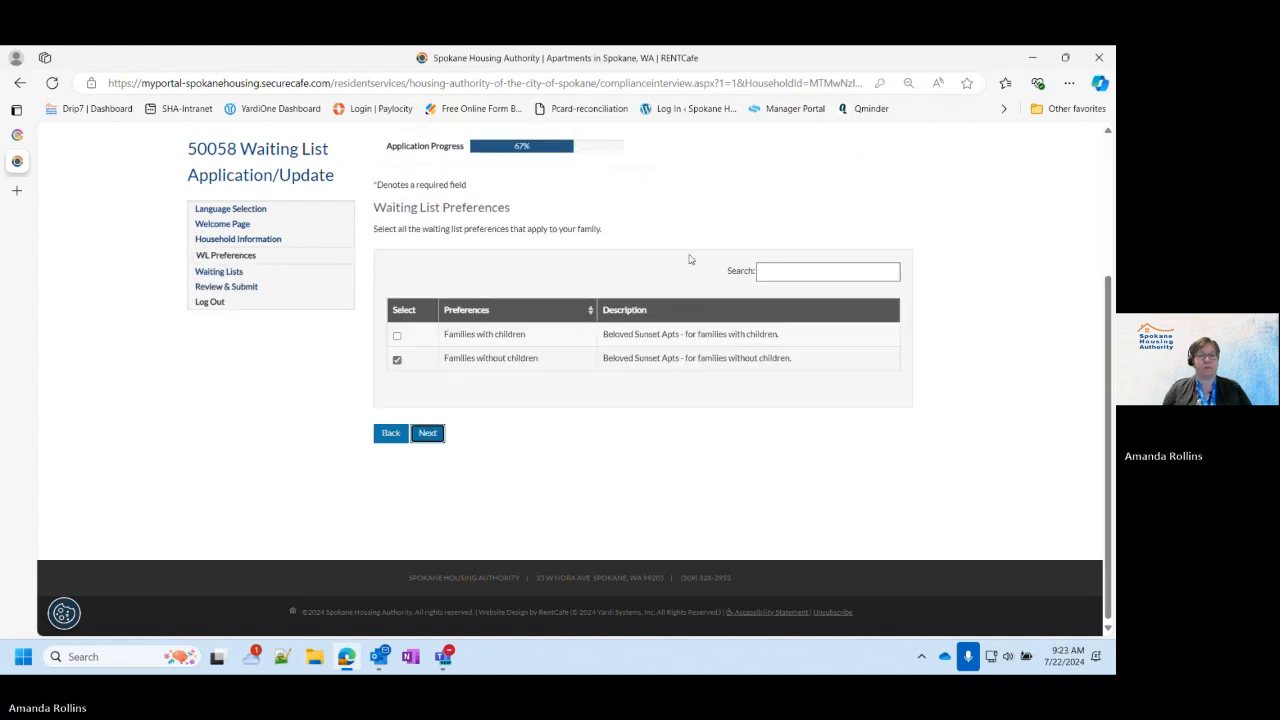
{"action": "mouse_move", "coordinate": [672, 206]}
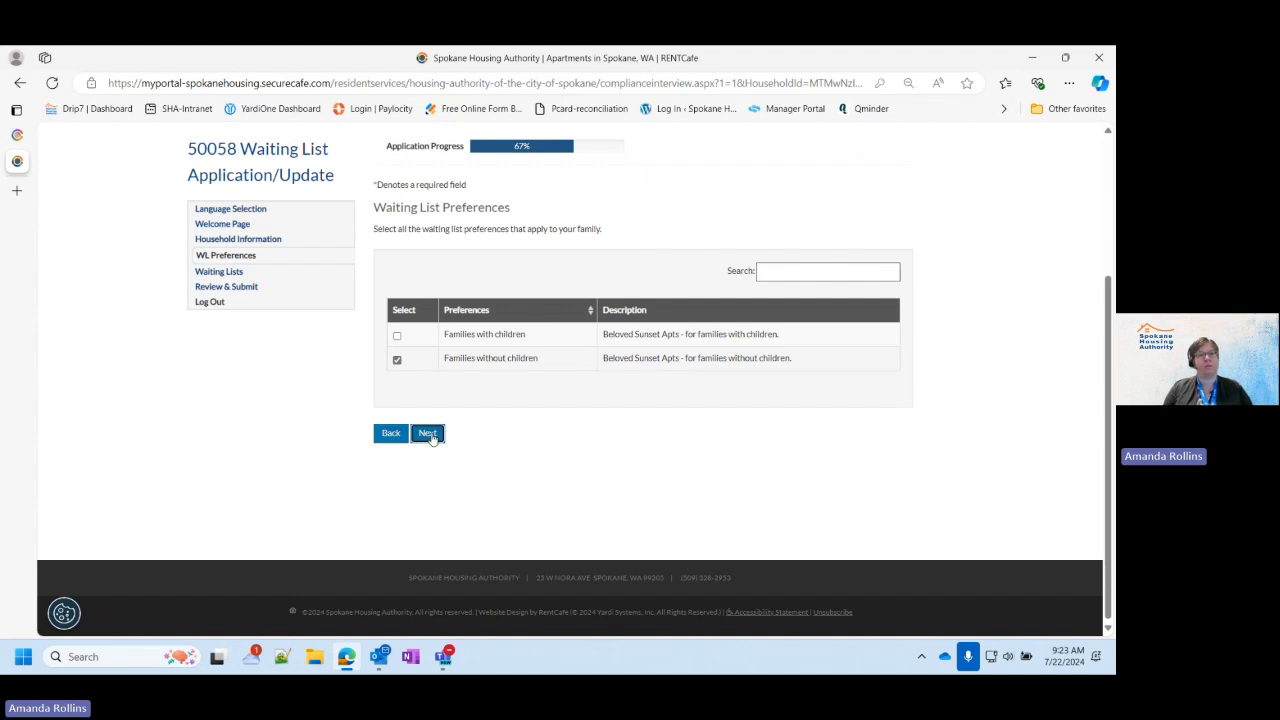
{"action": "left_click", "coordinate": [428, 432]}
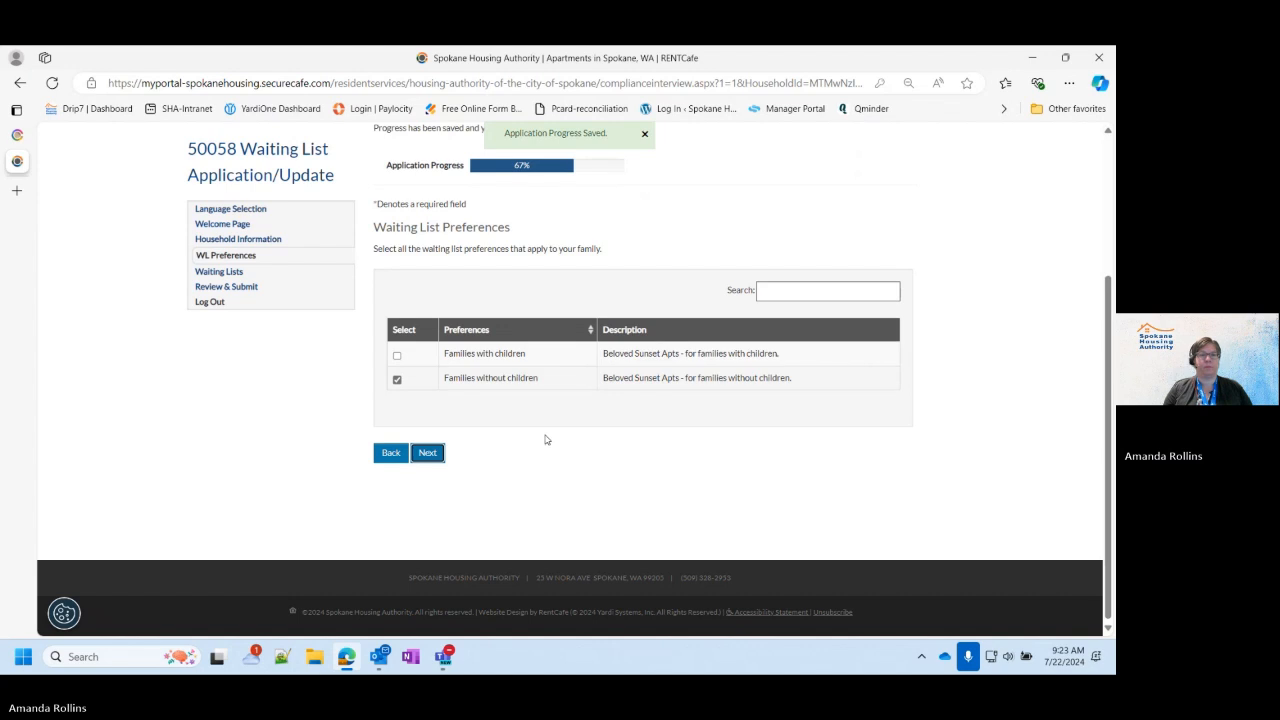
{"action": "left_click", "coordinate": [428, 452]}
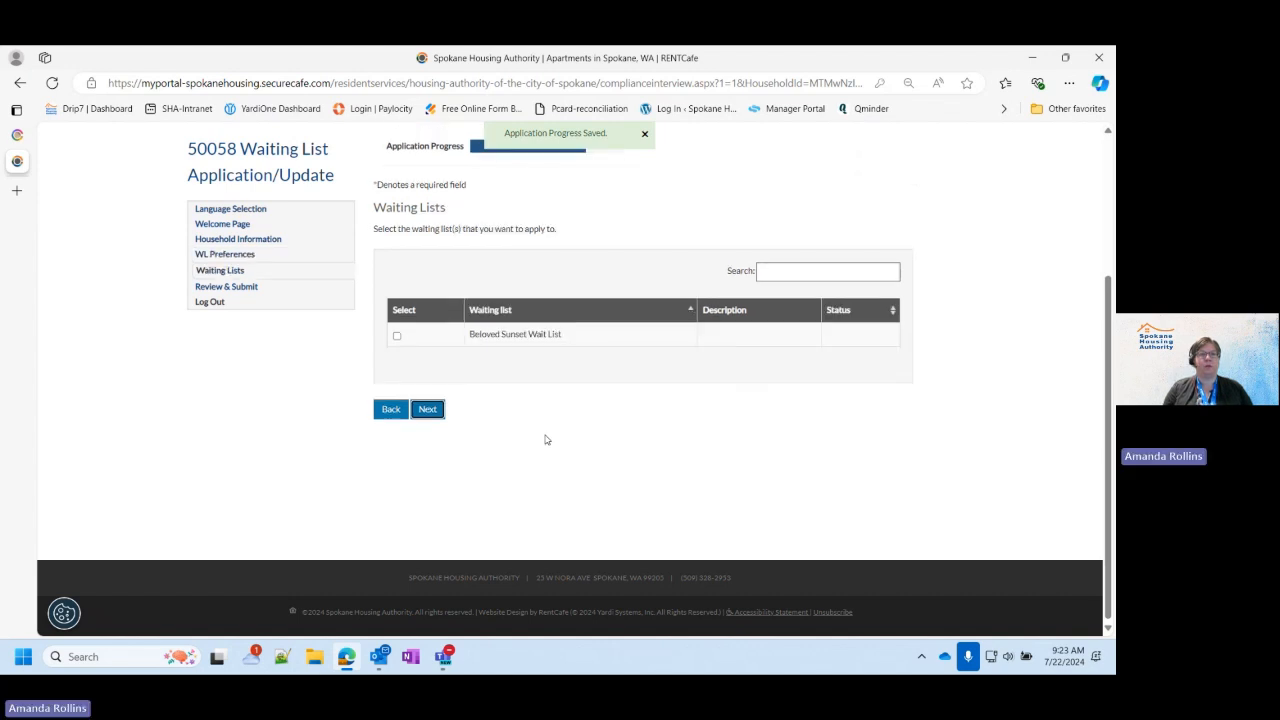
{"action": "mouse_move", "coordinate": [408, 386]}
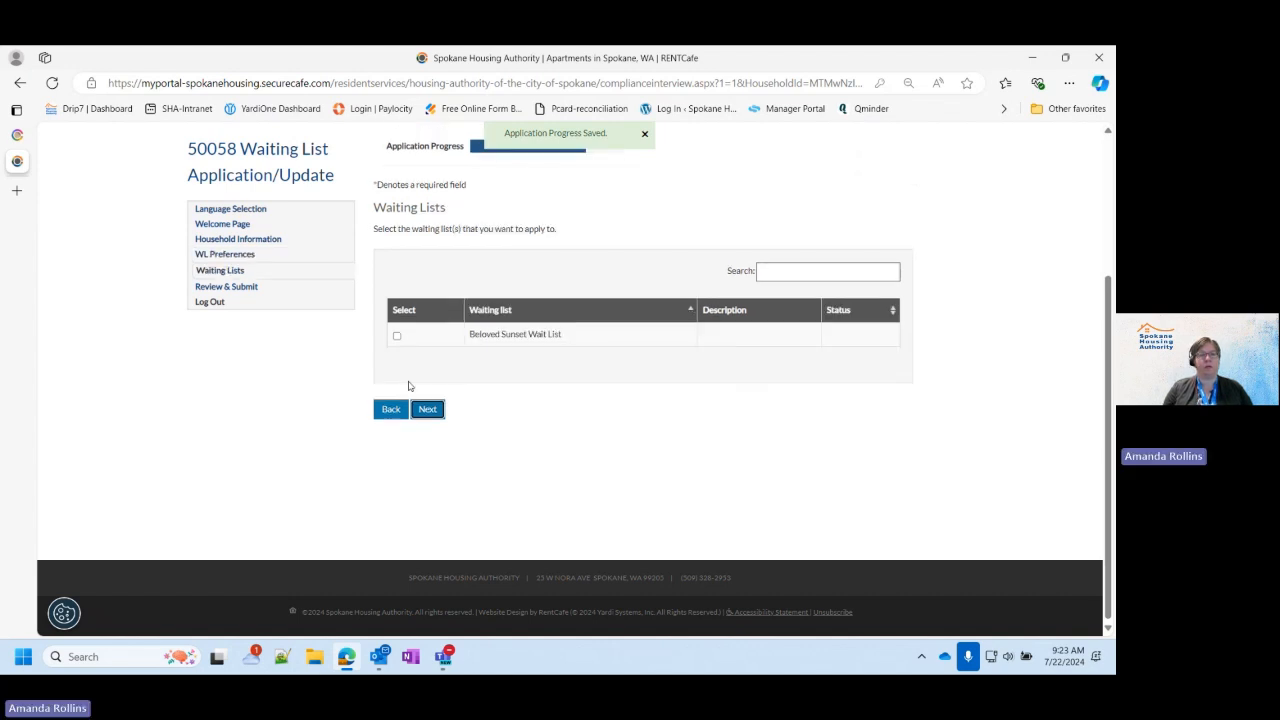
{"action": "left_click", "coordinate": [644, 134]}
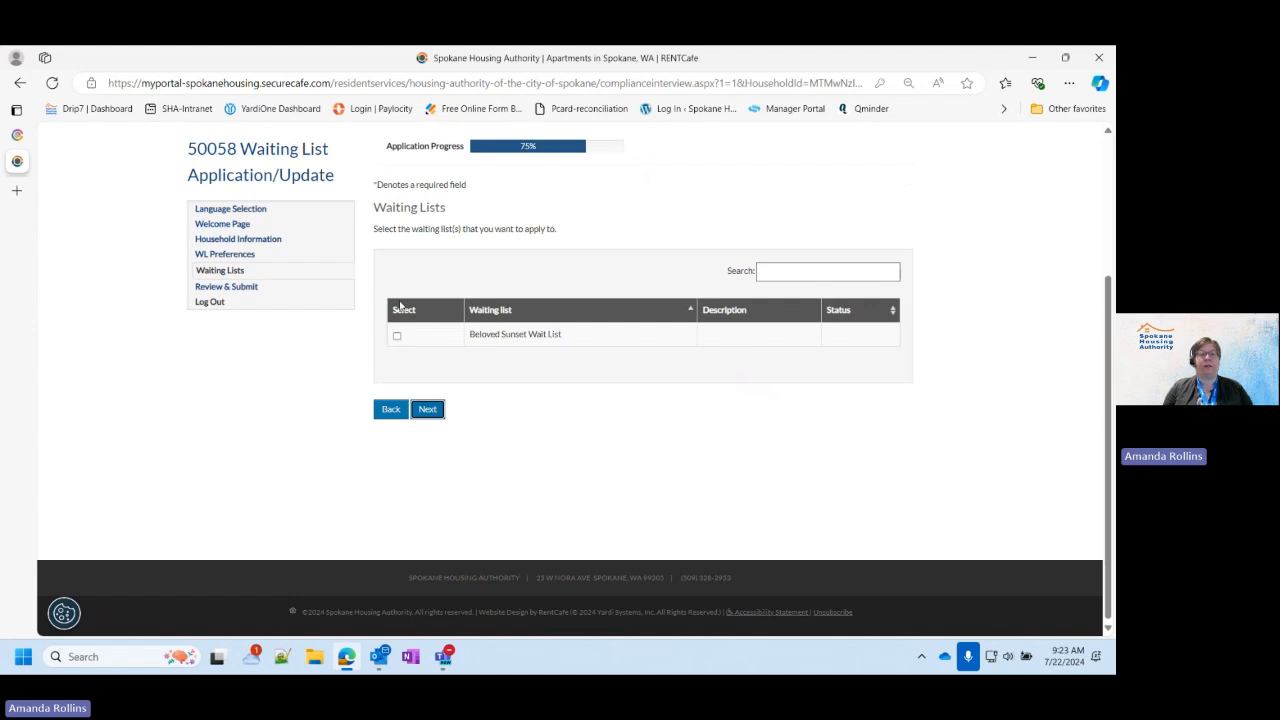
{"action": "mouse_move", "coordinate": [398, 354]}
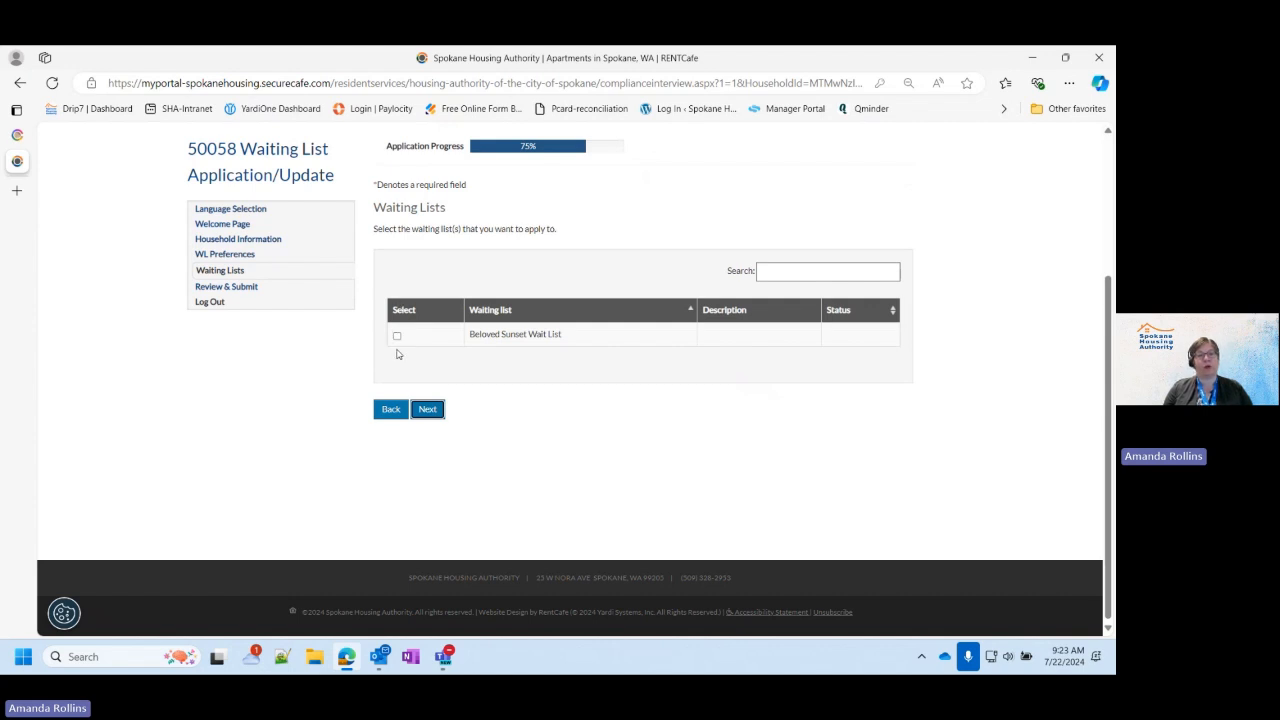
{"action": "left_click", "coordinate": [396, 336]}
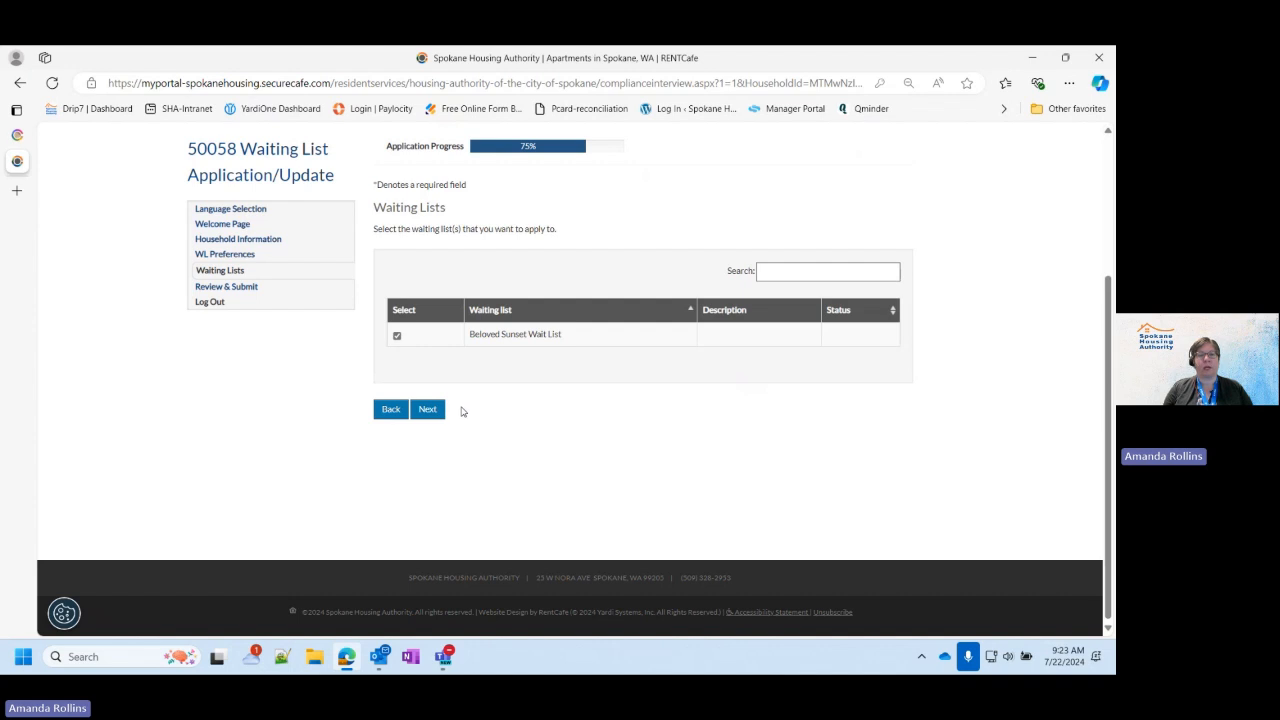
{"action": "mouse_move", "coordinate": [468, 344]}
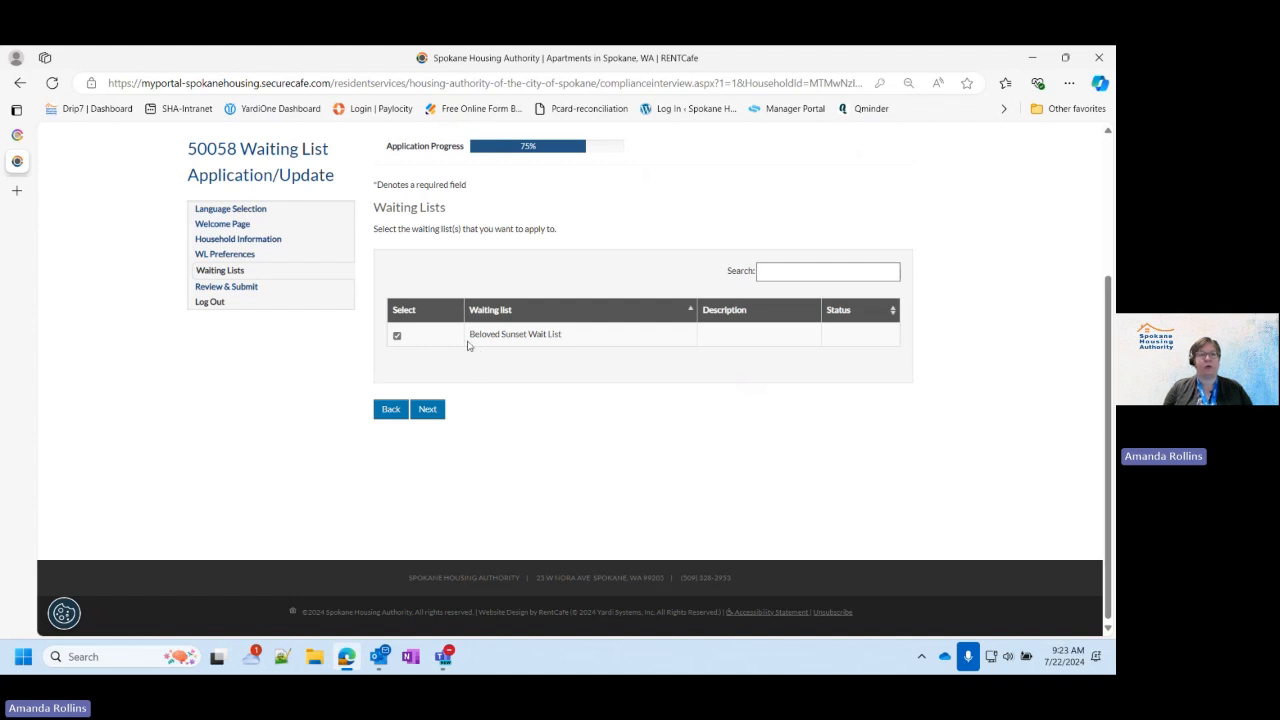
{"action": "mouse_move", "coordinate": [568, 352]}
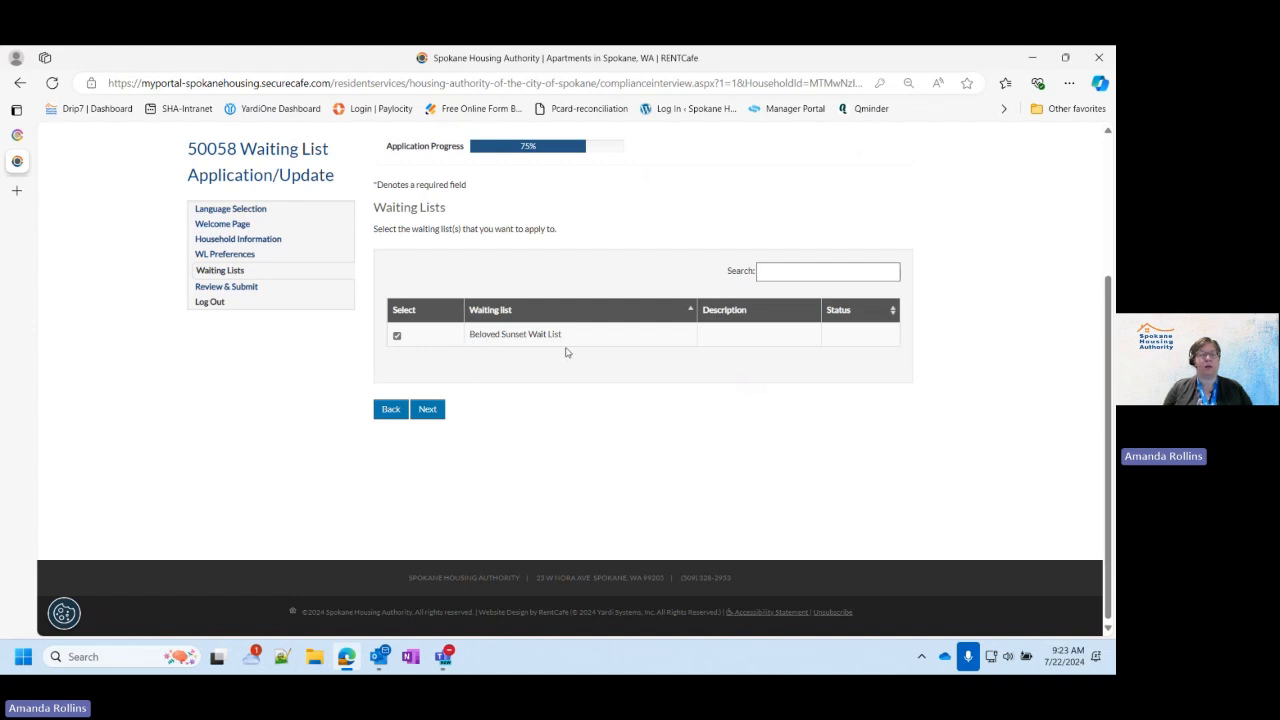
{"action": "mouse_move", "coordinate": [480, 362]}
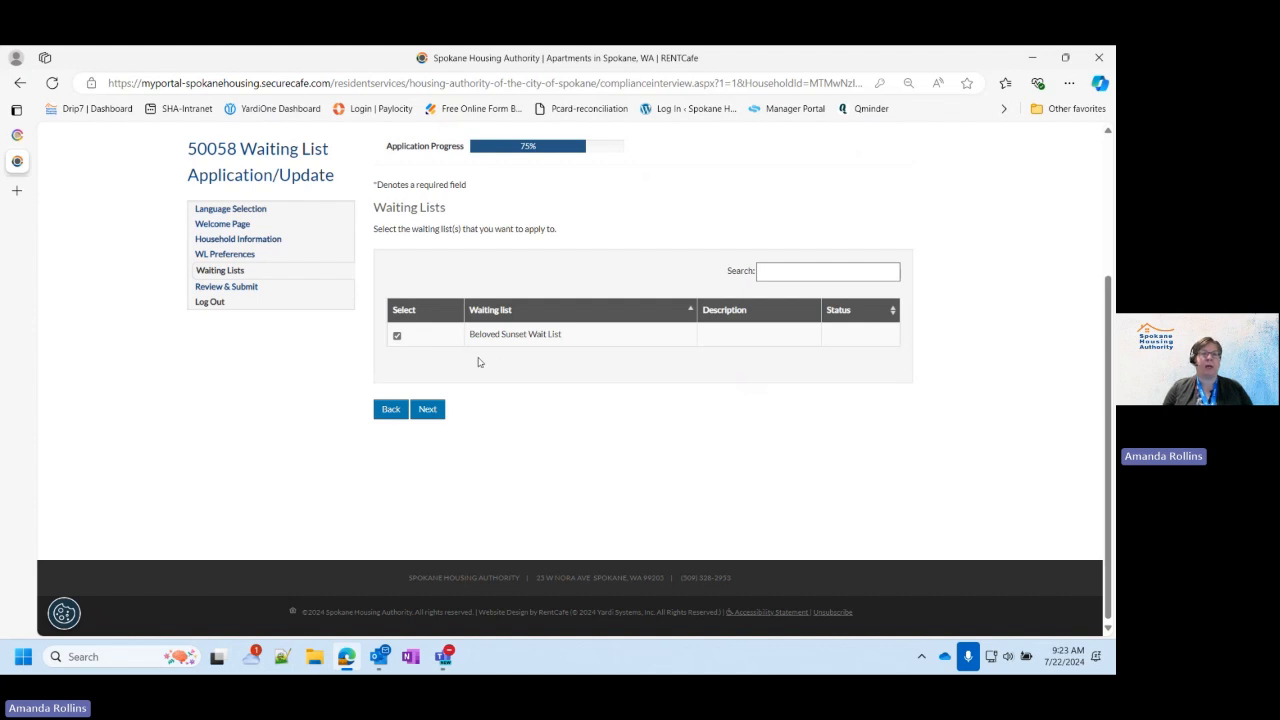
{"action": "mouse_move", "coordinate": [480, 360]}
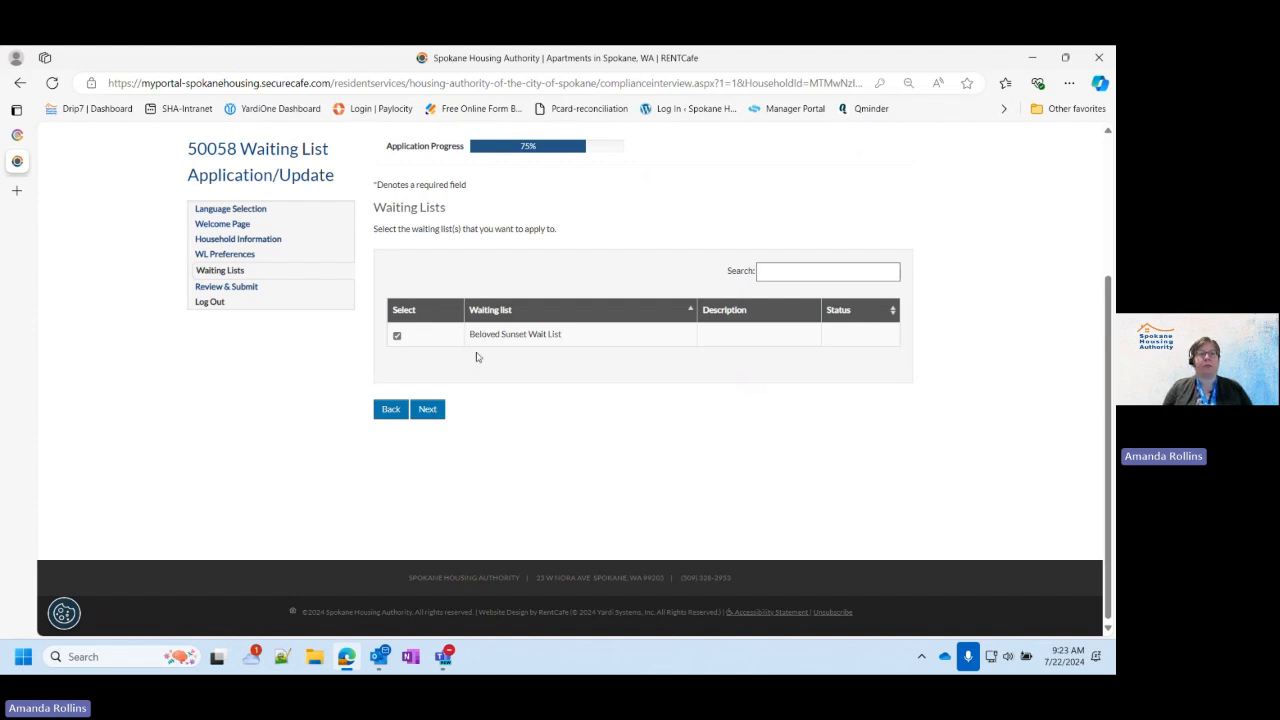
{"action": "mouse_move", "coordinate": [428, 408]}
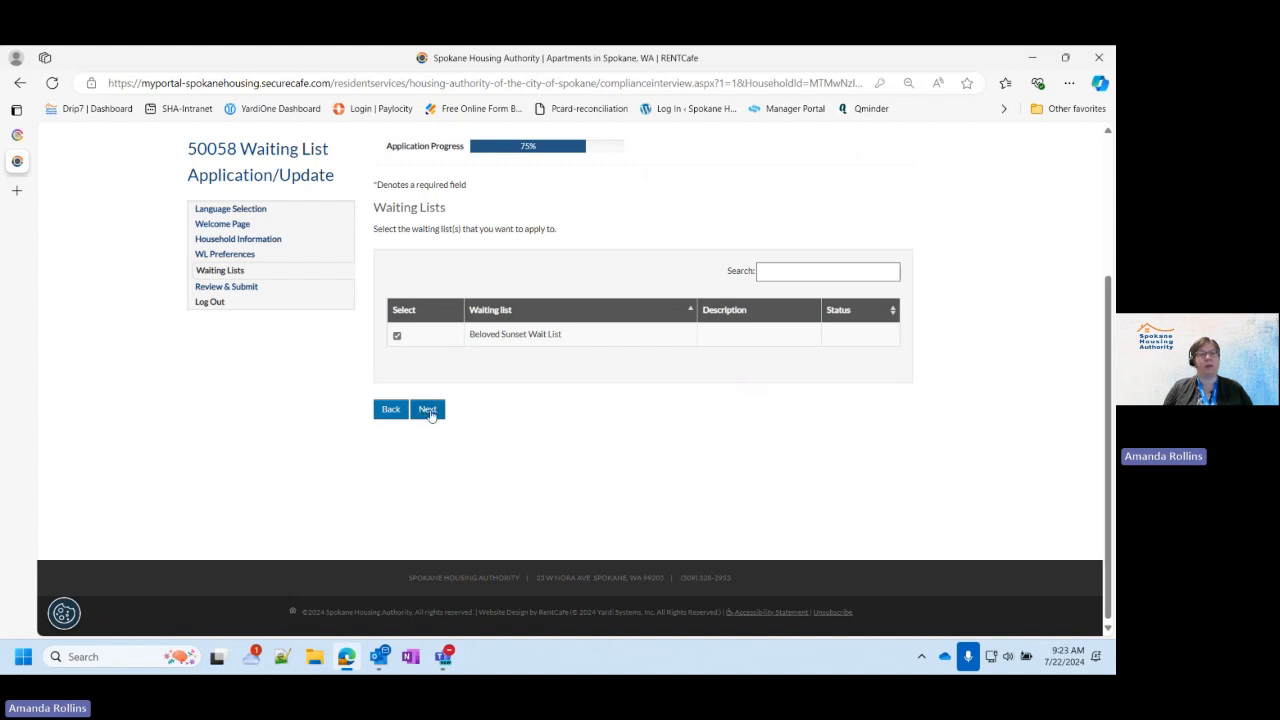
- Reach Final Review and check the income, additional details, waiting lists and household summaries
{"action": "left_click", "coordinate": [428, 408]}
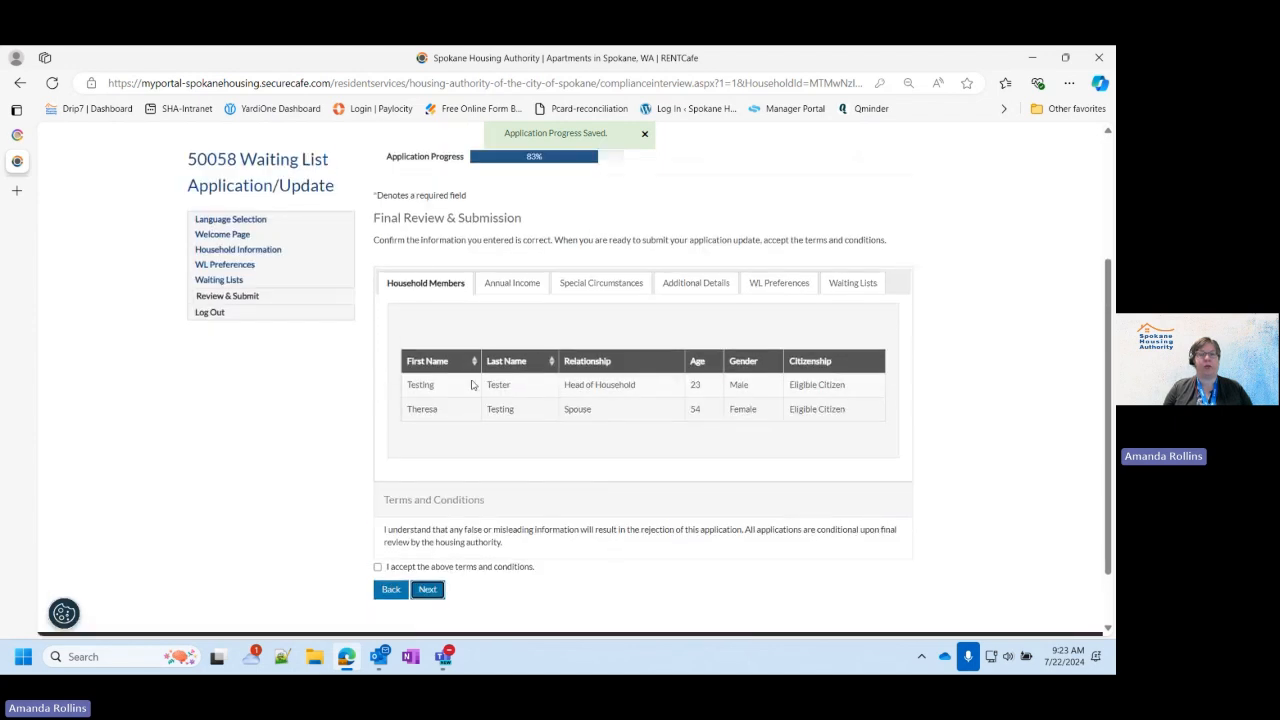
{"action": "left_click", "coordinate": [512, 284]}
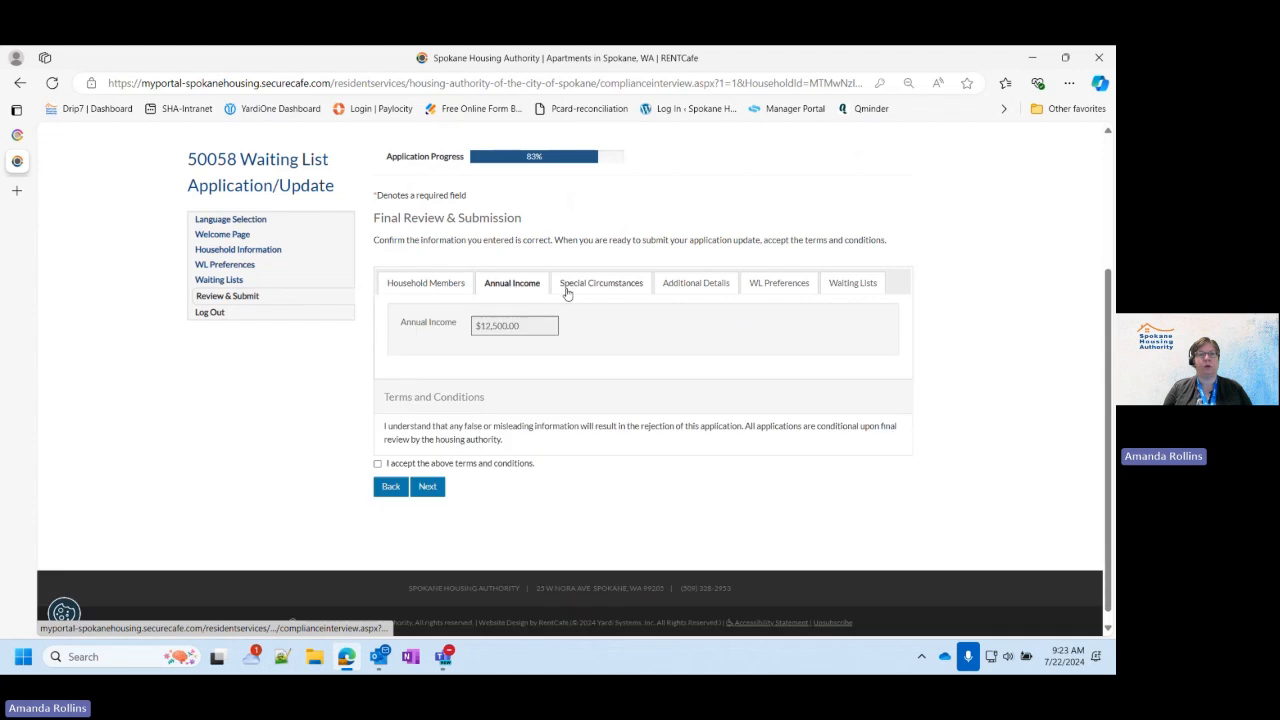
{"action": "left_click", "coordinate": [696, 282]}
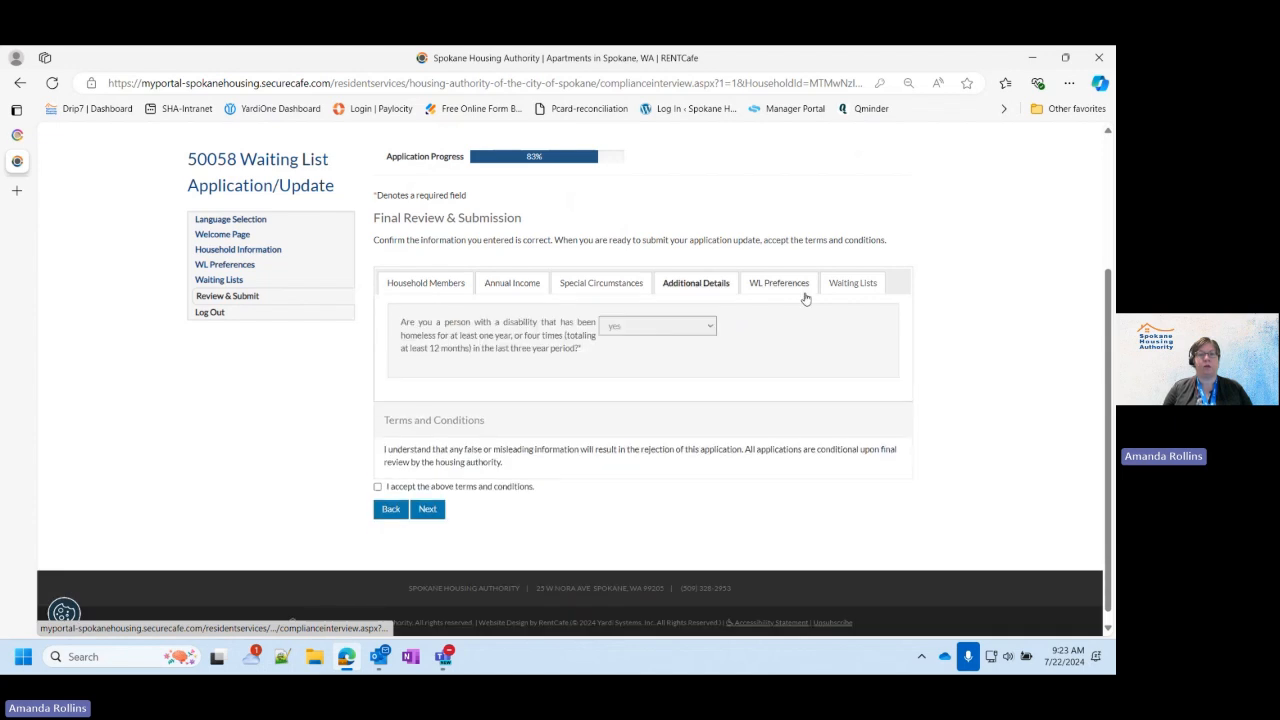
{"action": "left_click", "coordinate": [852, 284]}
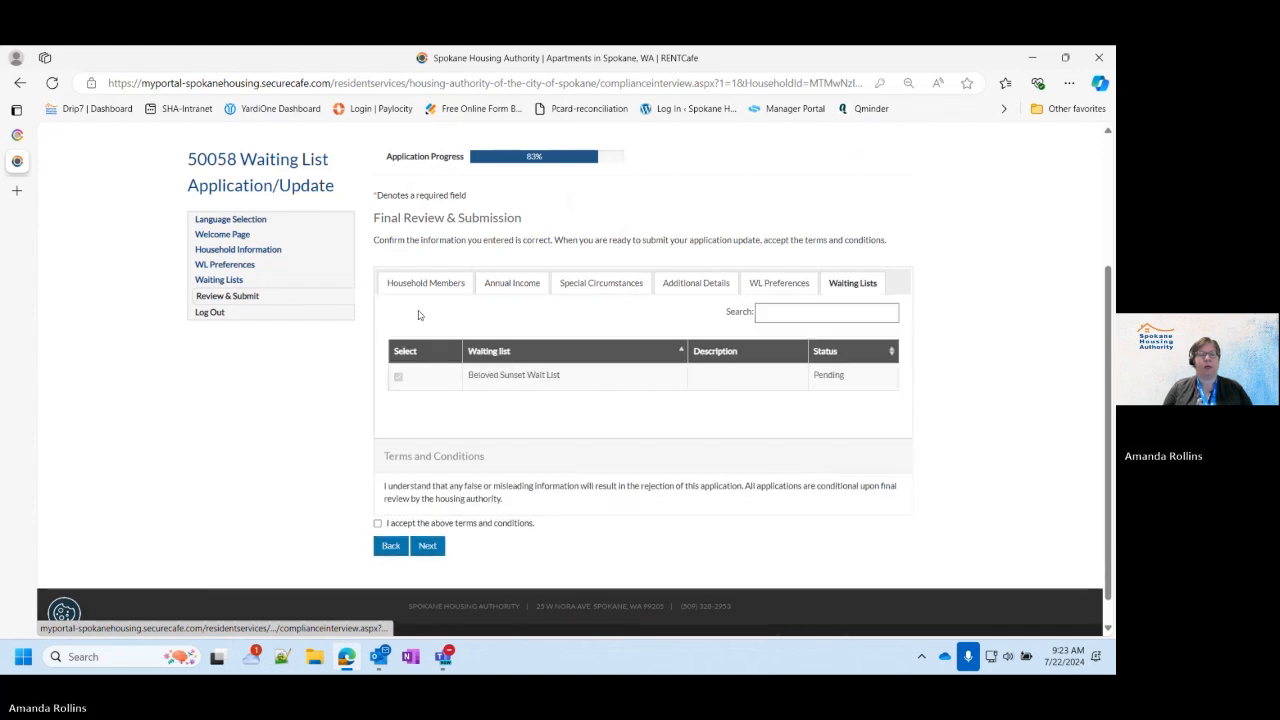
{"action": "left_click", "coordinate": [424, 282]}
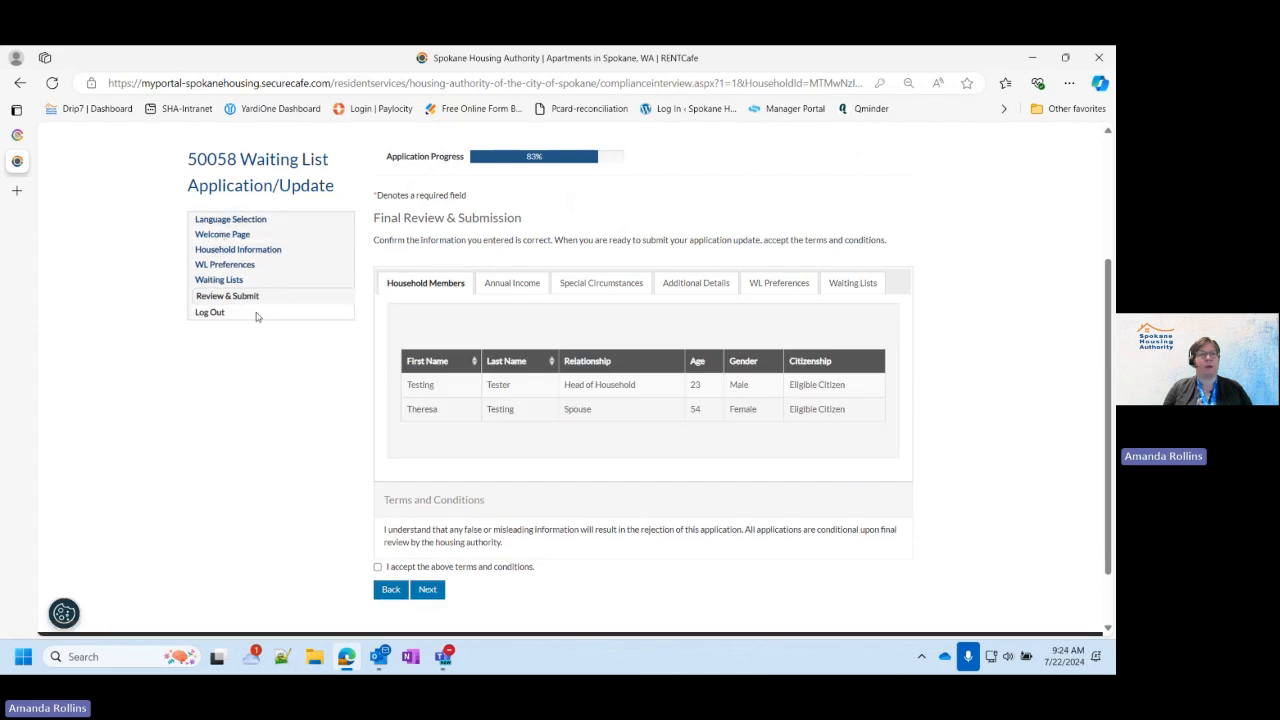
{"action": "mouse_move", "coordinate": [268, 376]}
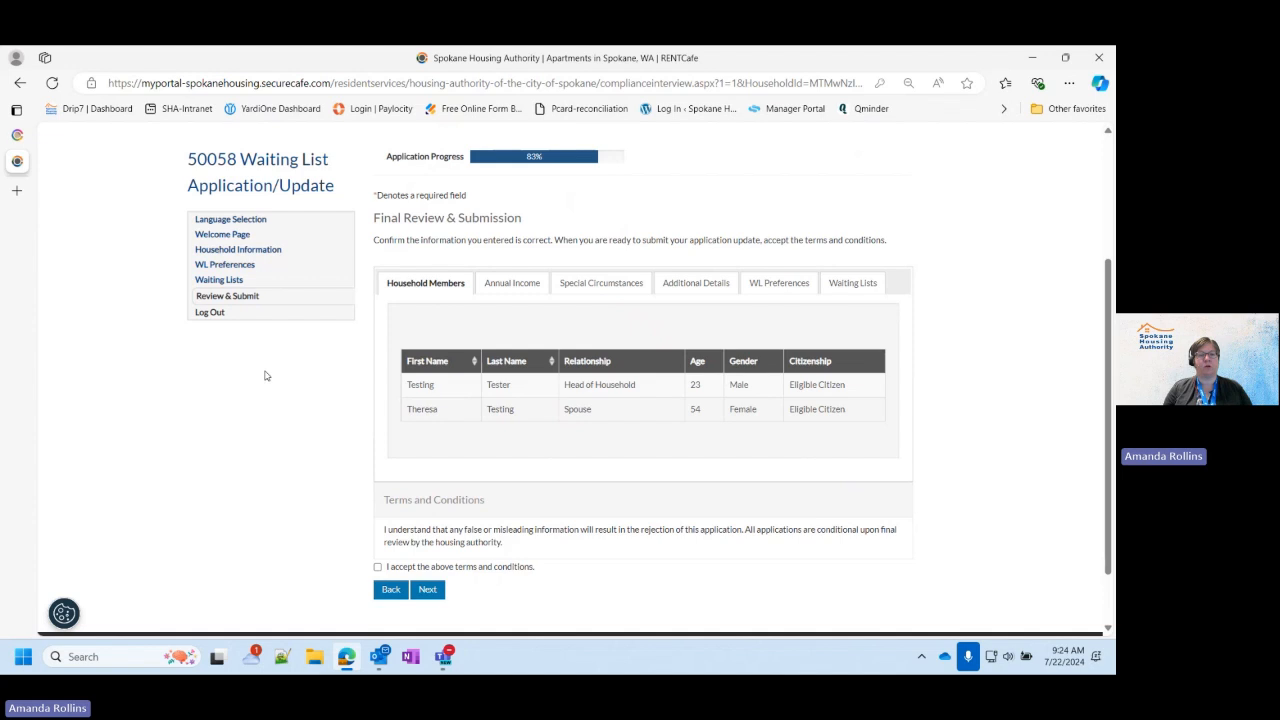
- Accept the terms and conditions after an attempt to continue without them
{"action": "scroll", "scroll_direction": "down", "scroll_amount": 3}
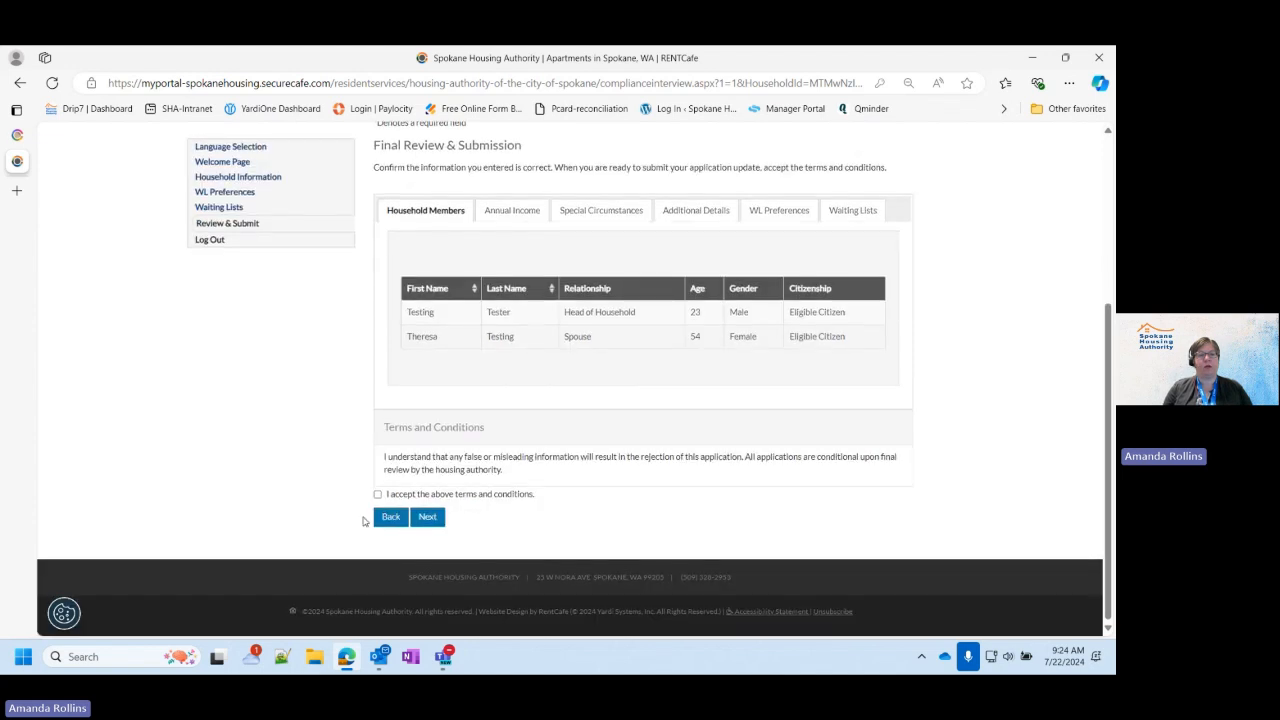
{"action": "left_click", "coordinate": [428, 516]}
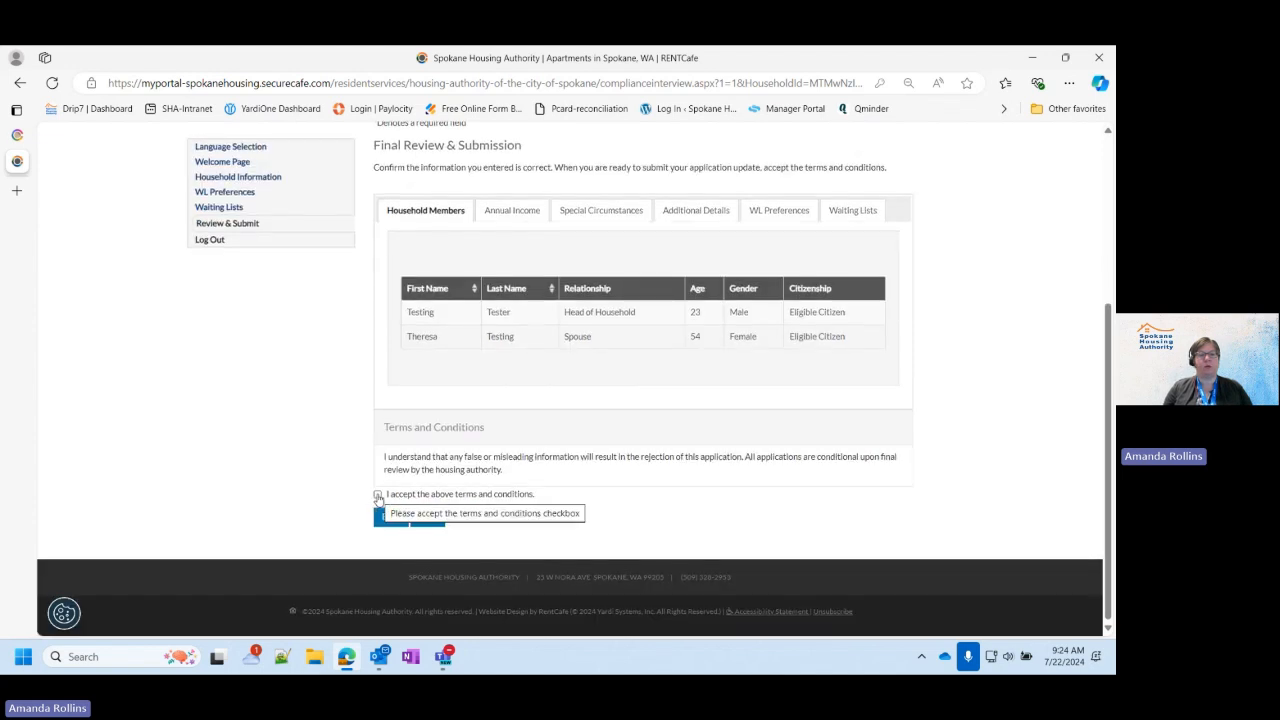
{"action": "left_click", "coordinate": [378, 494]}
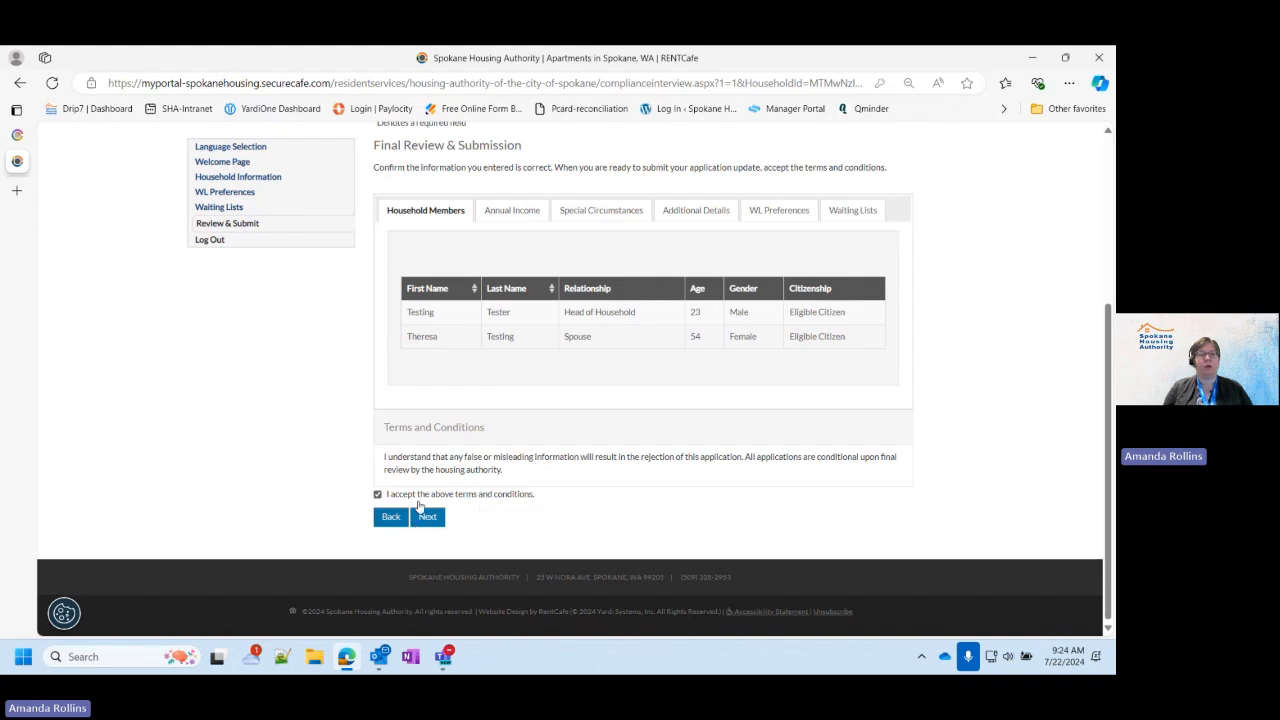
{"action": "mouse_move", "coordinate": [524, 472]}
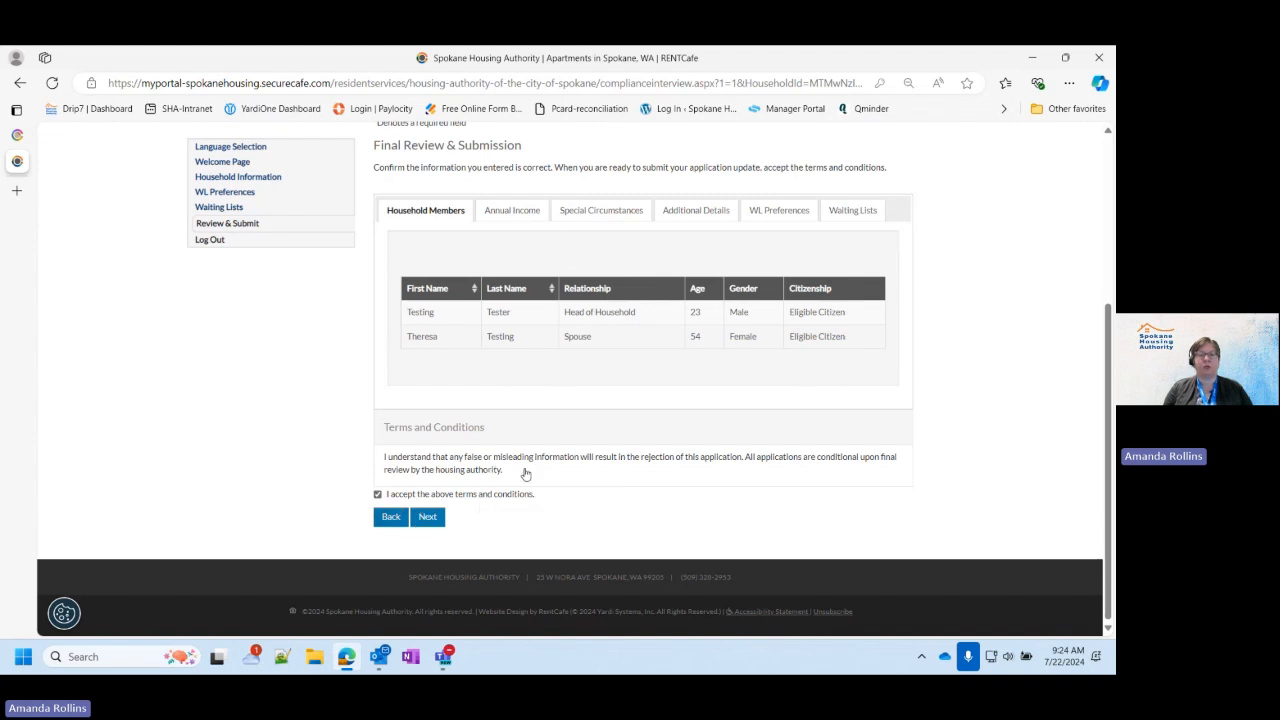
{"action": "mouse_move", "coordinate": [488, 506]}
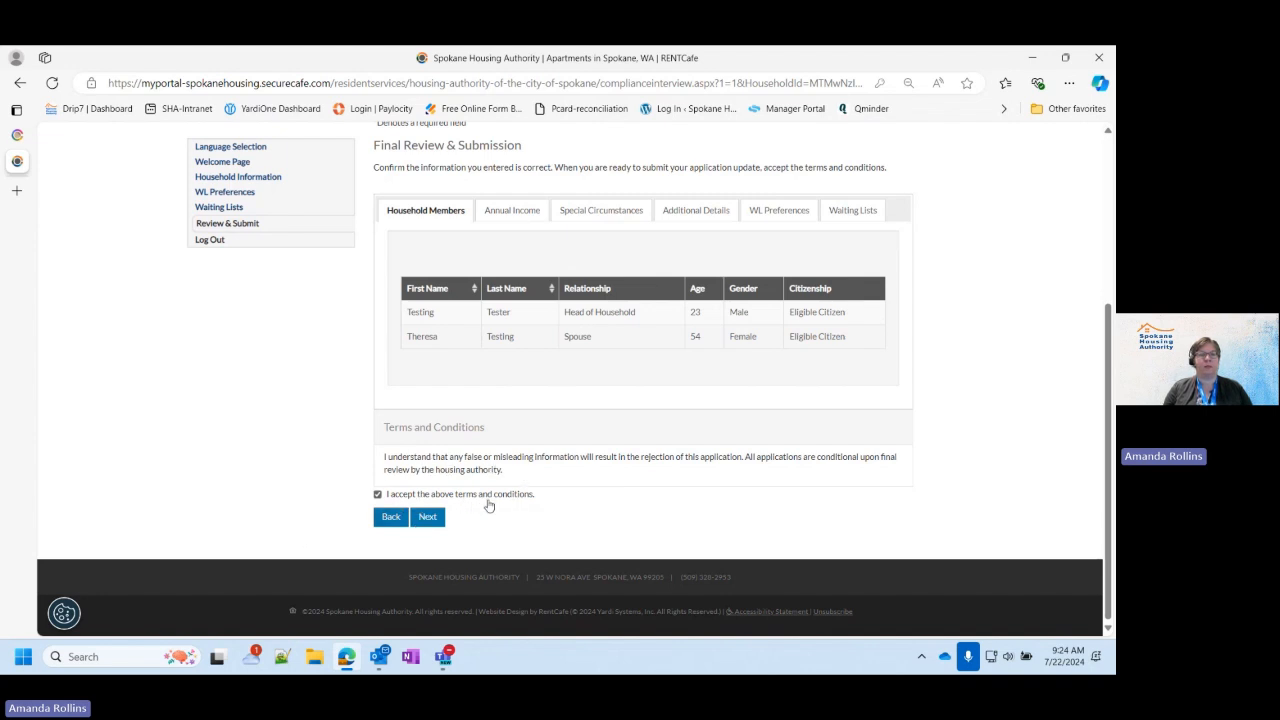
{"action": "mouse_move", "coordinate": [428, 516]}
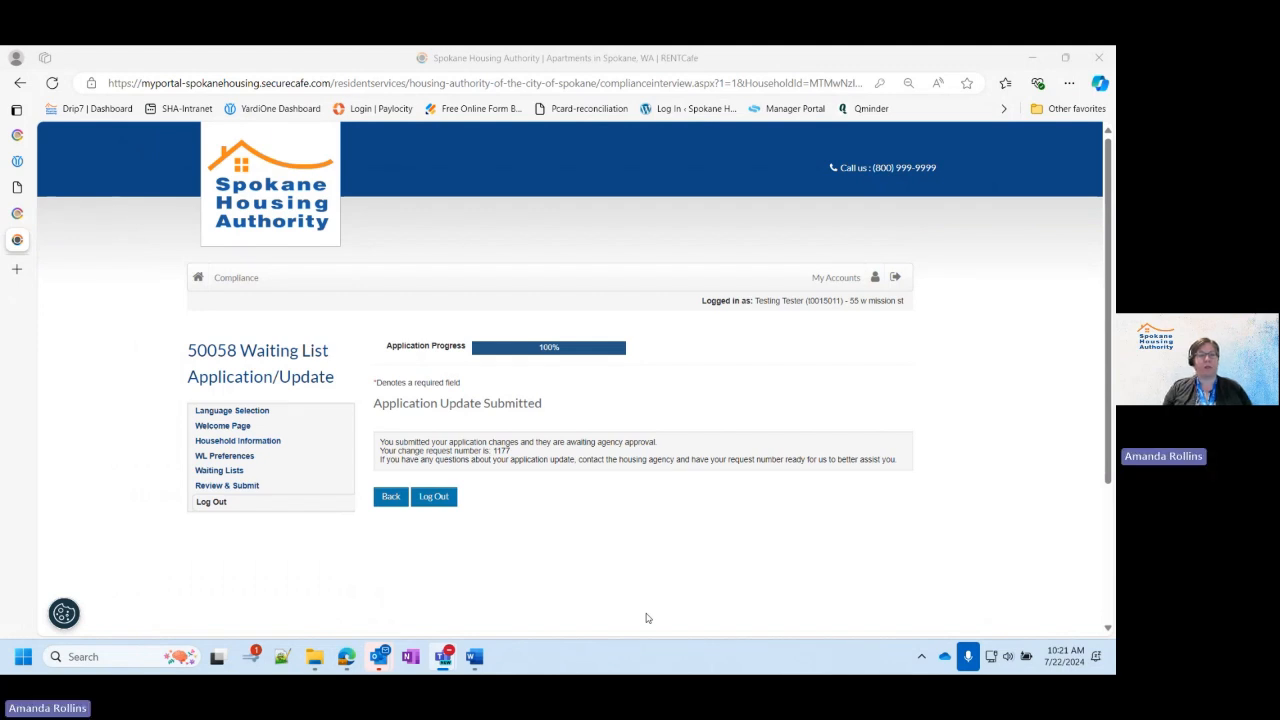
{"action": "mouse_move", "coordinate": [640, 544]}
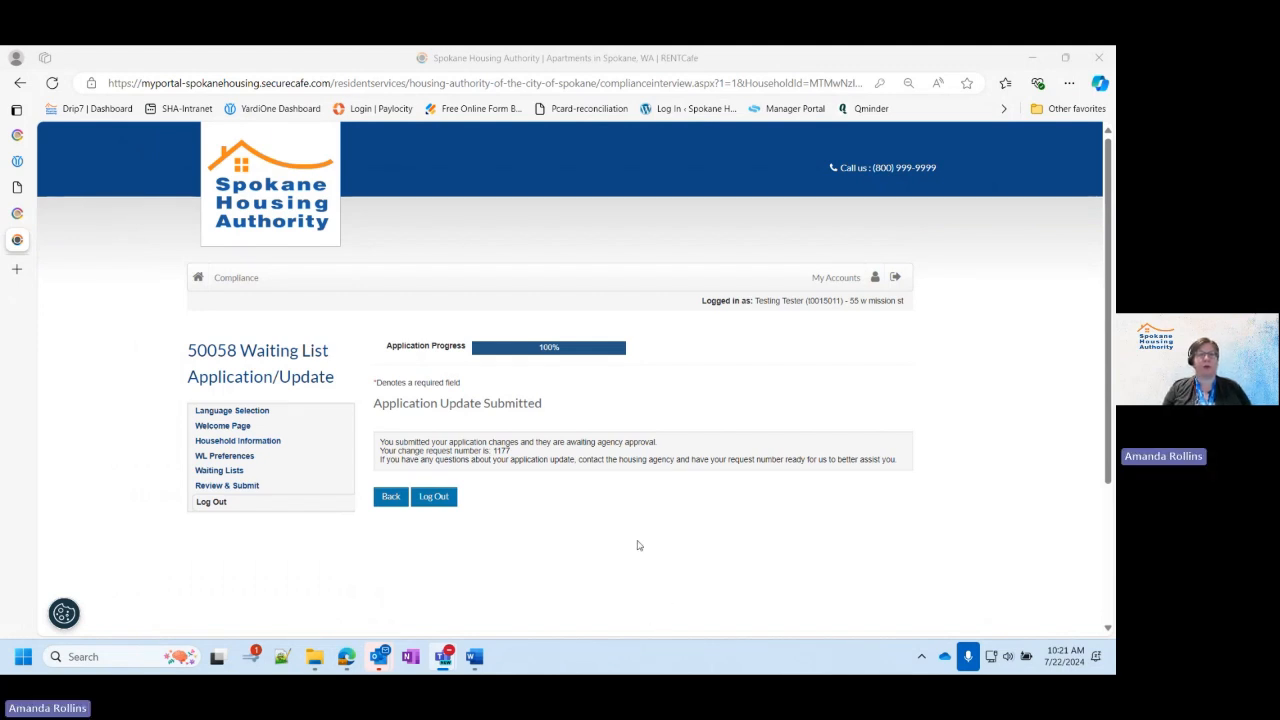
{"action": "mouse_move", "coordinate": [662, 358]}
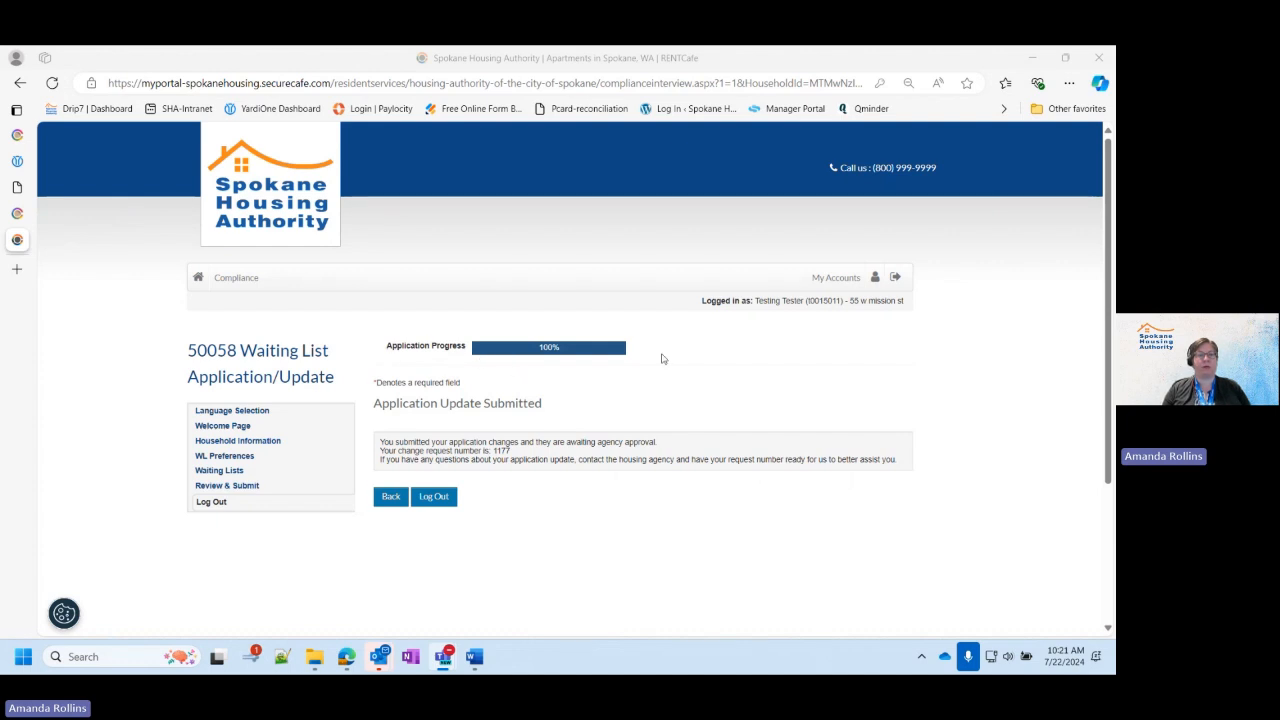
{"action": "mouse_move", "coordinate": [536, 426]}
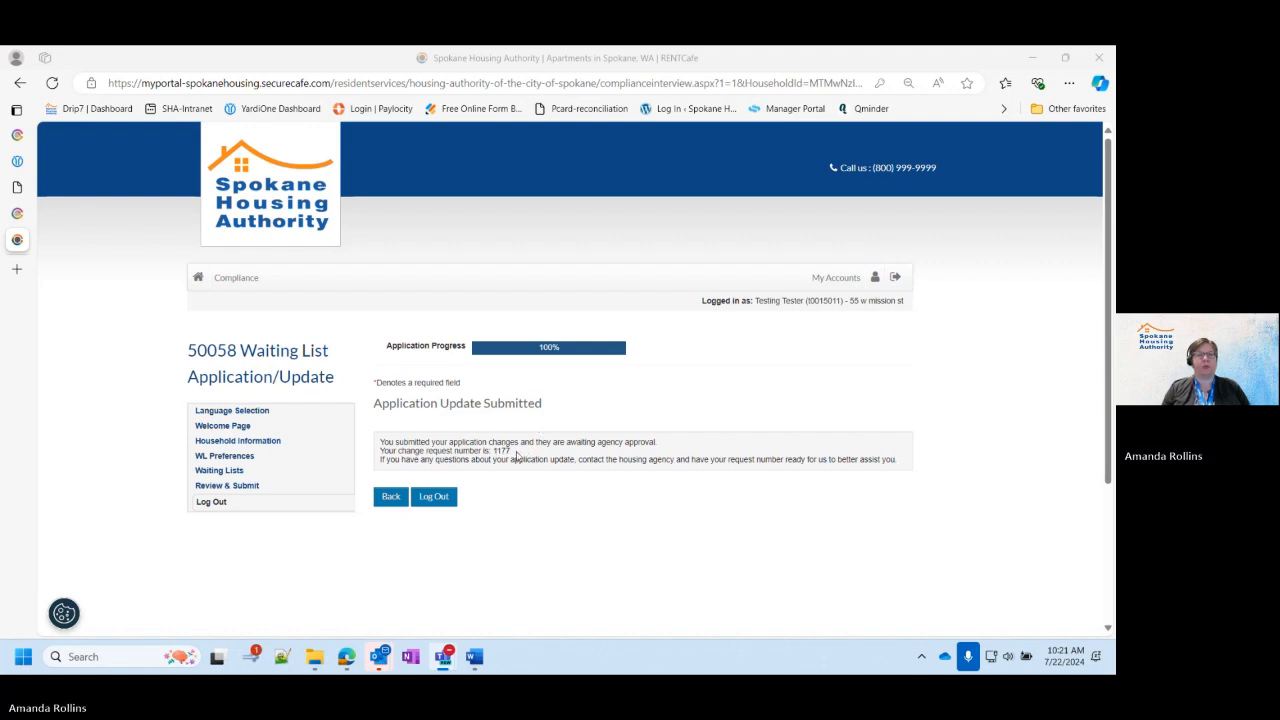
{"action": "mouse_move", "coordinate": [512, 482]}
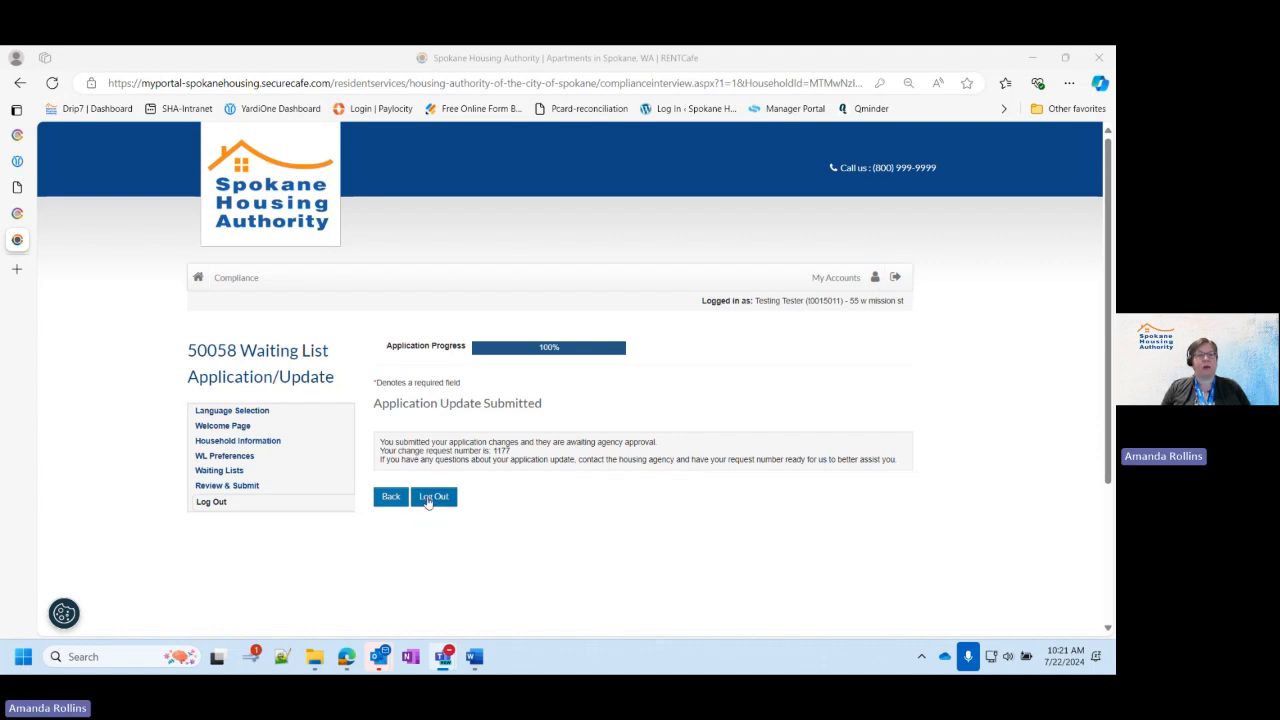
{"action": "mouse_move", "coordinate": [200, 276]}
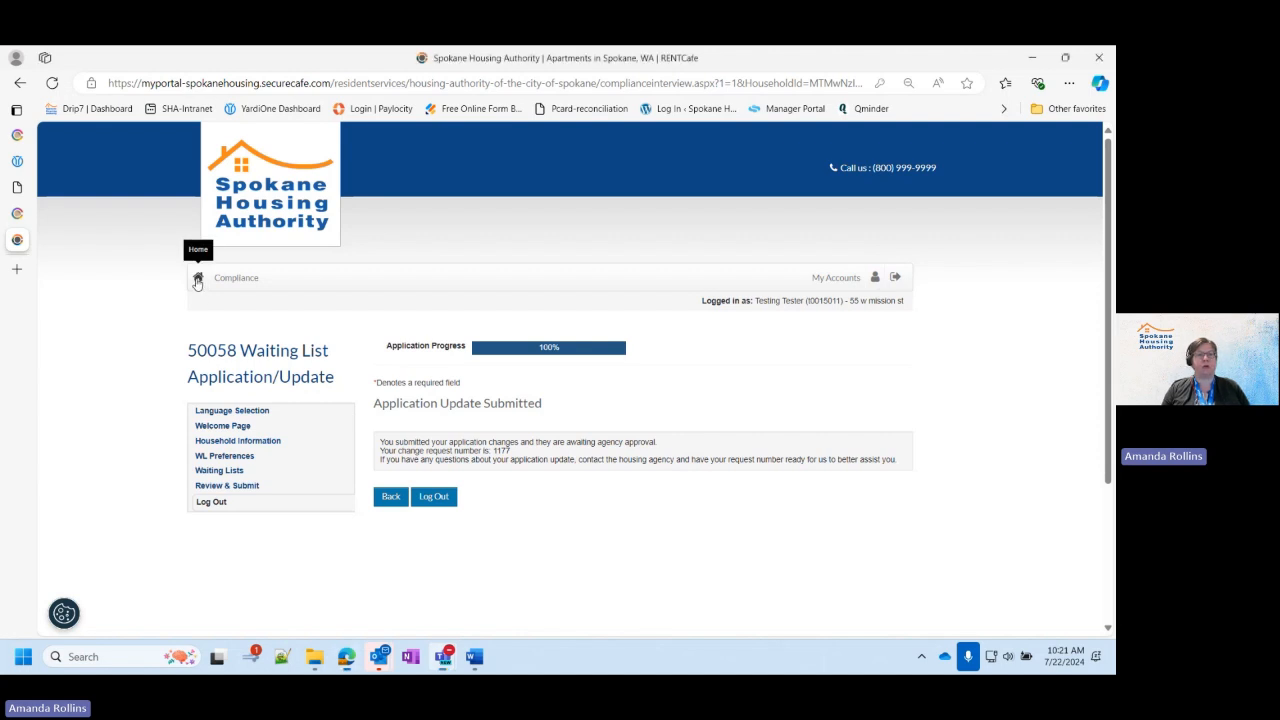
- Return from the submission confirmation to the portal home dashboard
{"action": "left_click", "coordinate": [198, 278]}
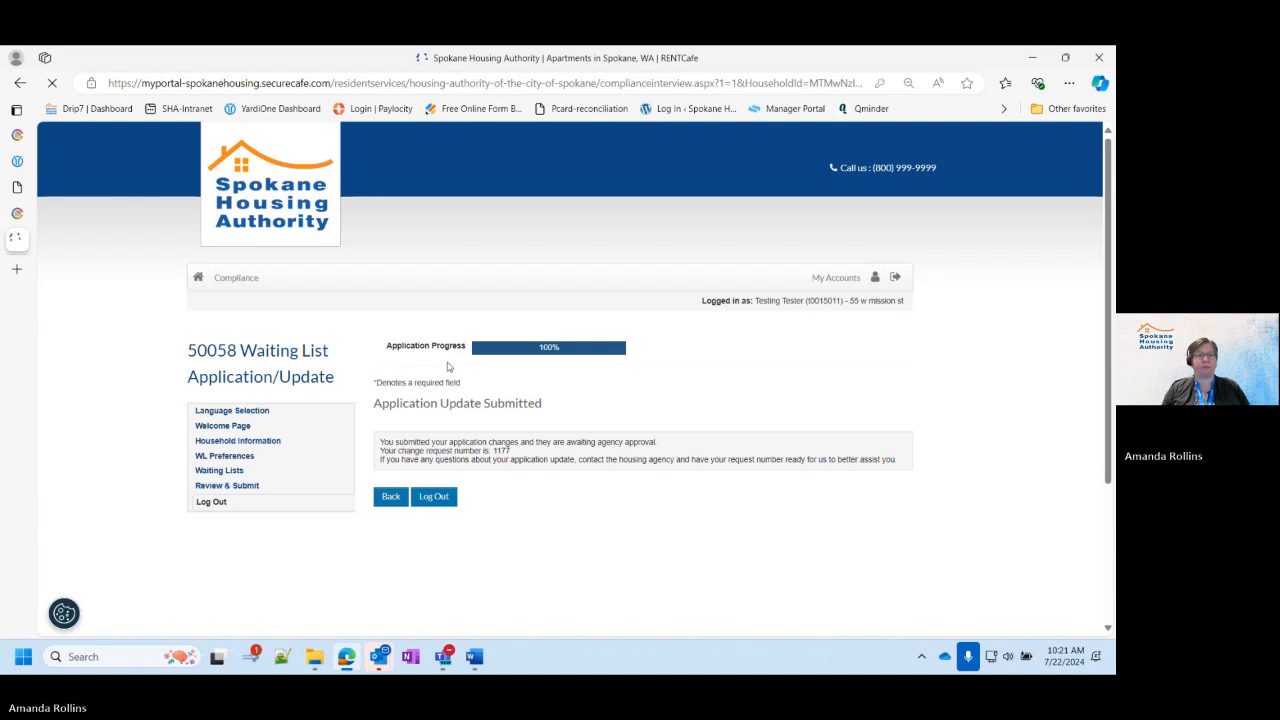
{"action": "left_click", "coordinate": [198, 276]}
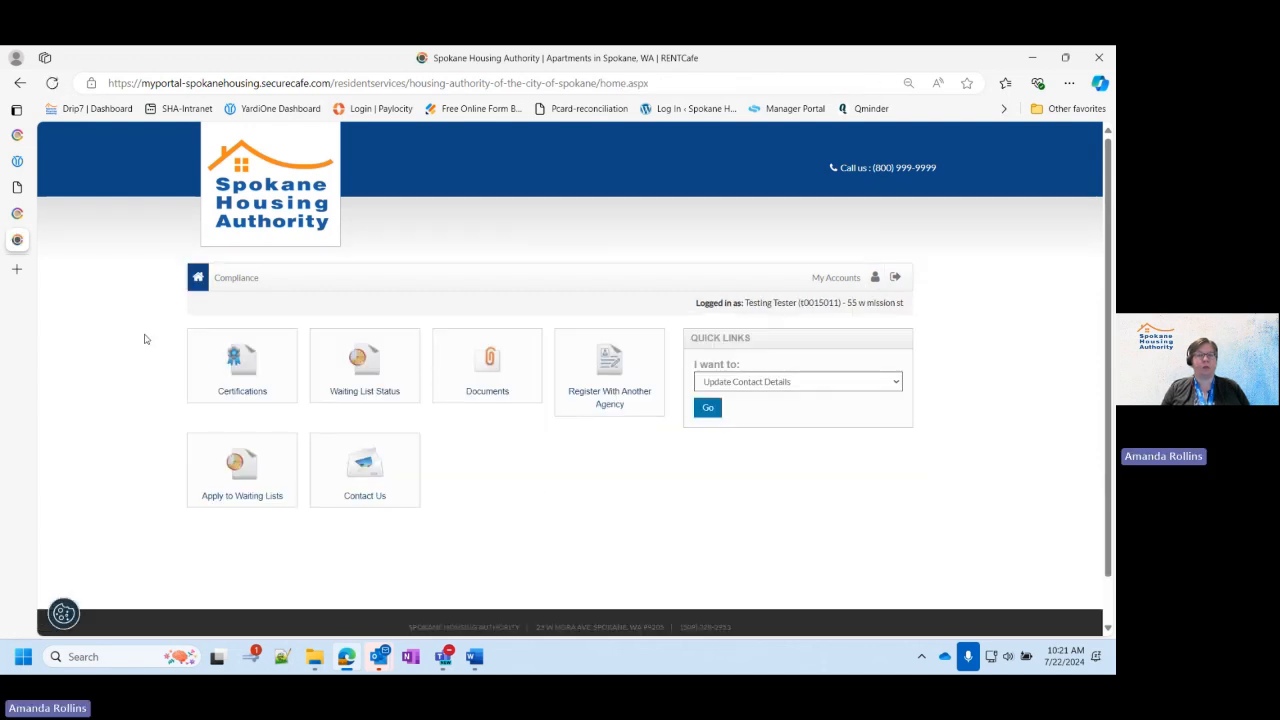
{"action": "mouse_move", "coordinate": [372, 404]}
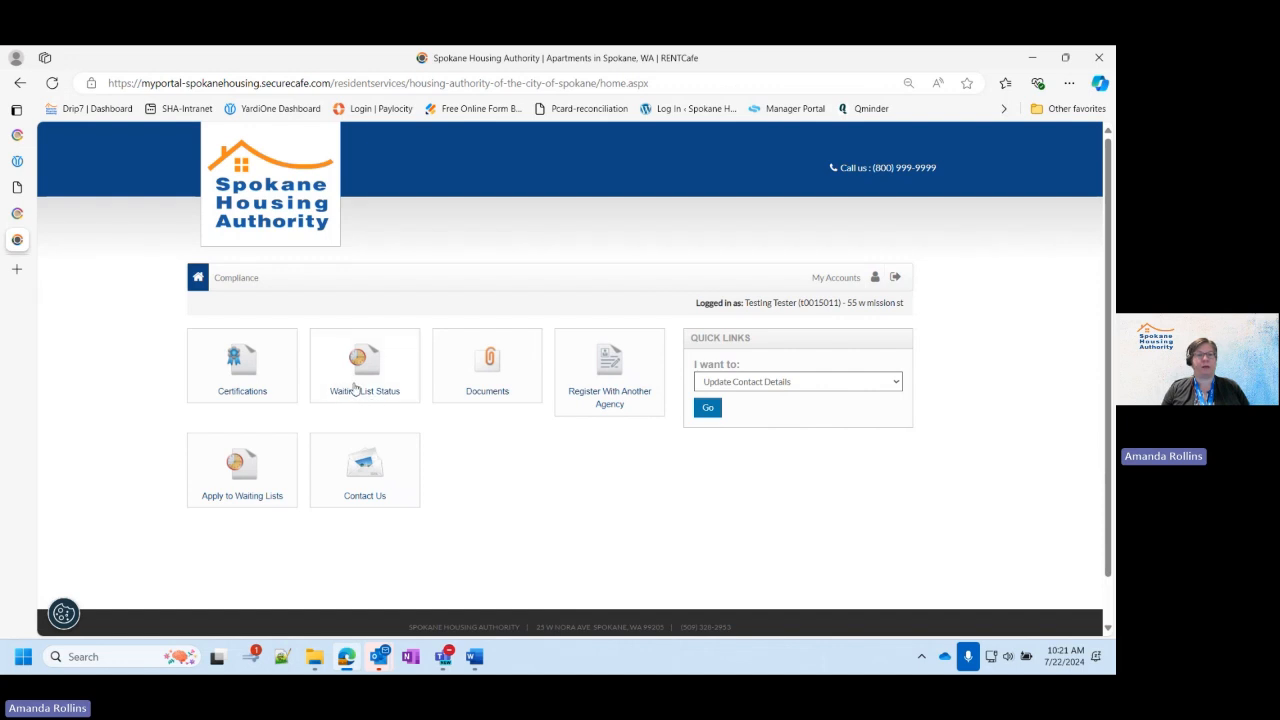
{"action": "mouse_move", "coordinate": [222, 498]}
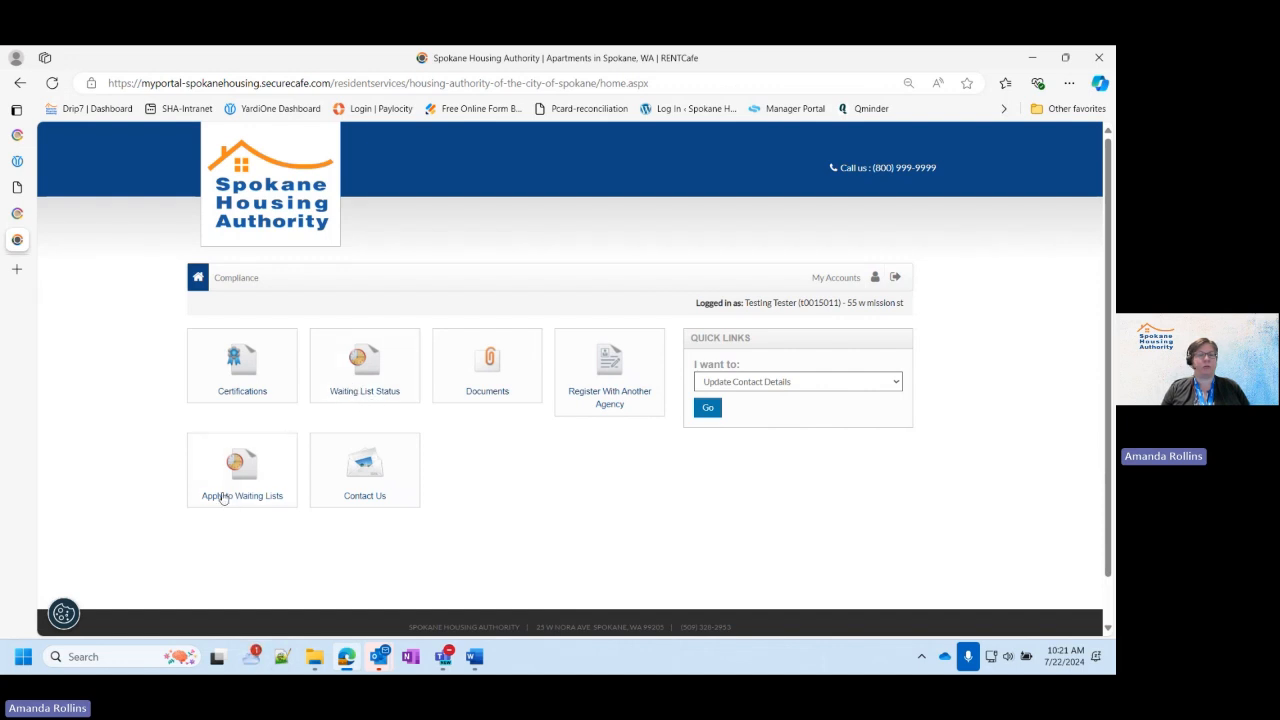
{"action": "mouse_move", "coordinate": [234, 508]}
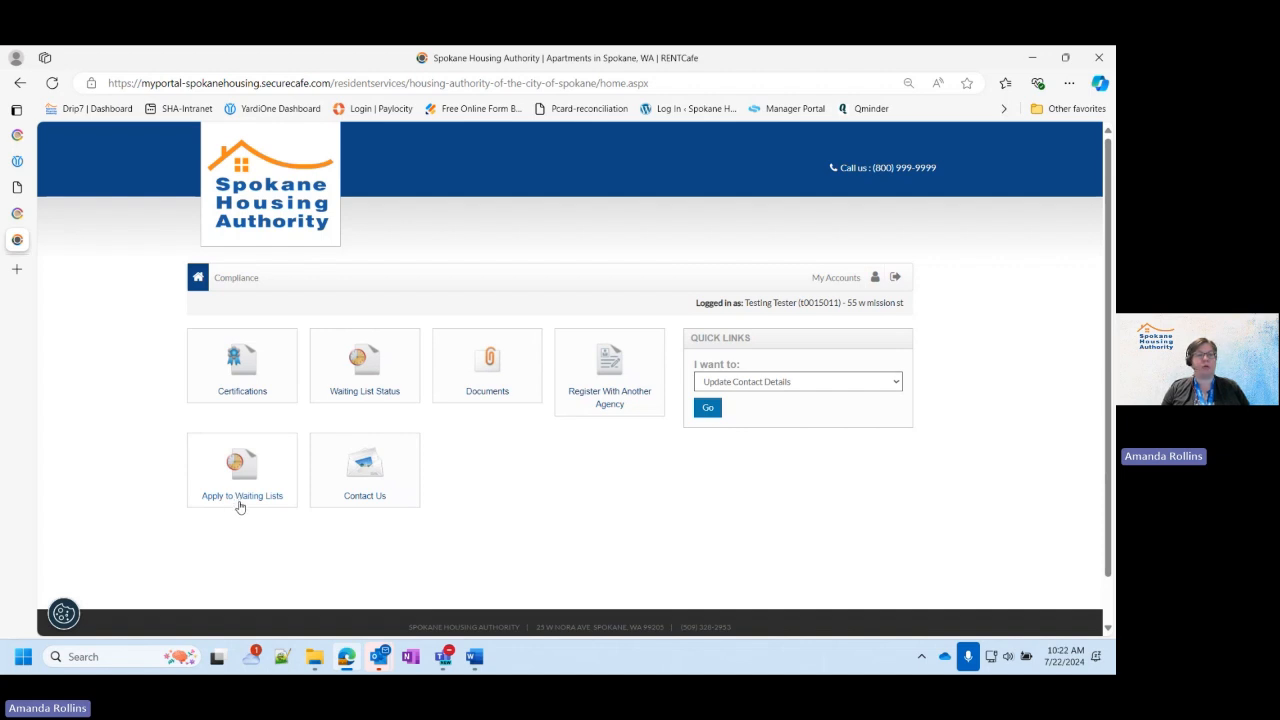
{"action": "mouse_move", "coordinate": [388, 480]}
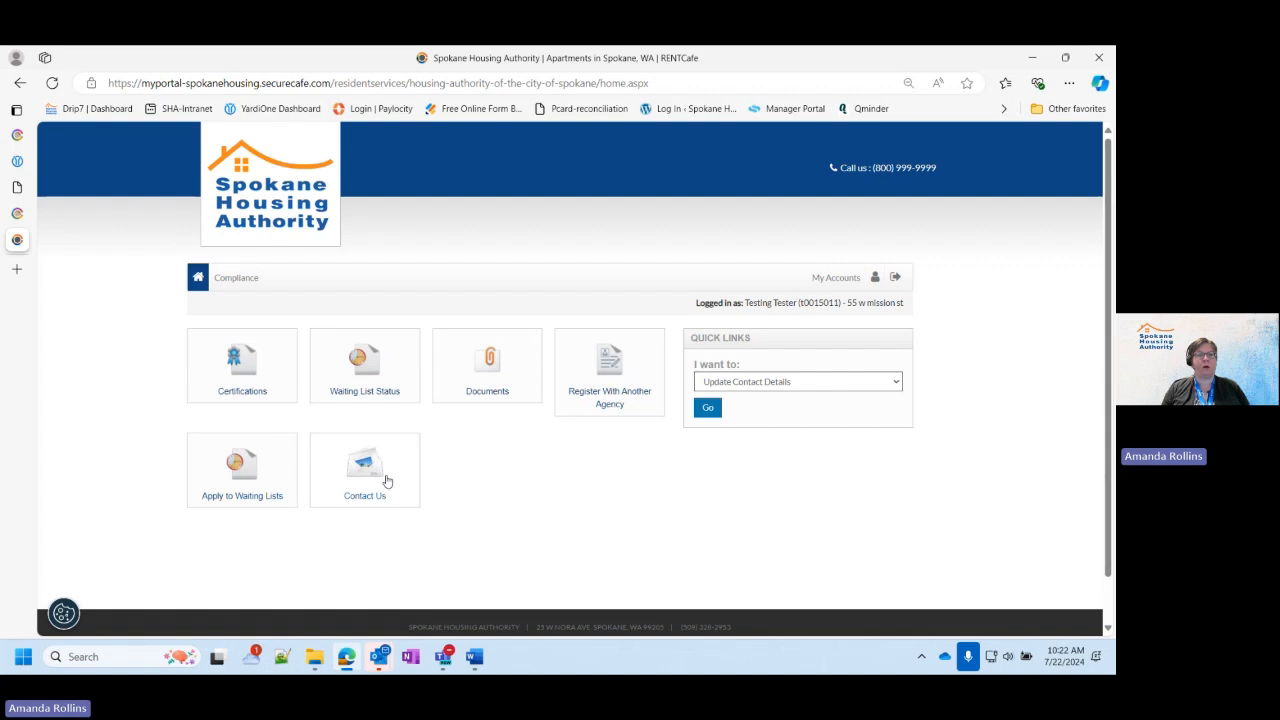
{"action": "mouse_move", "coordinate": [590, 504]}
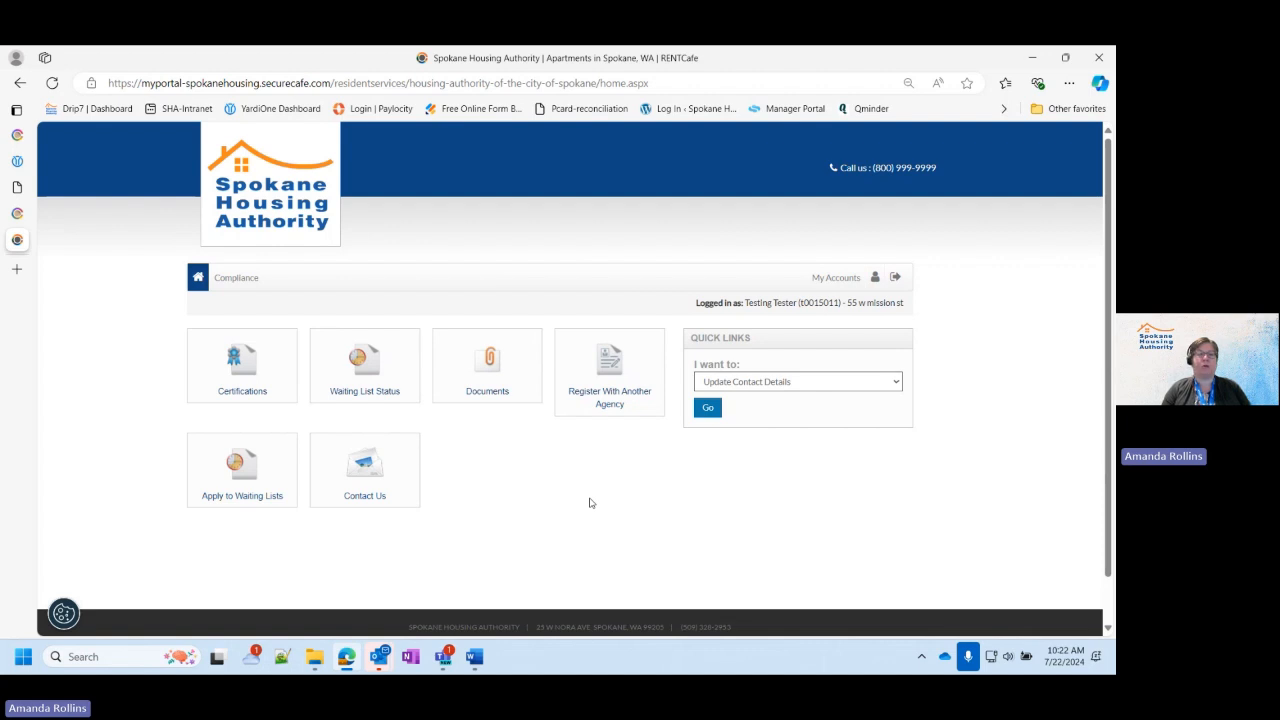
{"action": "mouse_move", "coordinate": [1024, 480]}
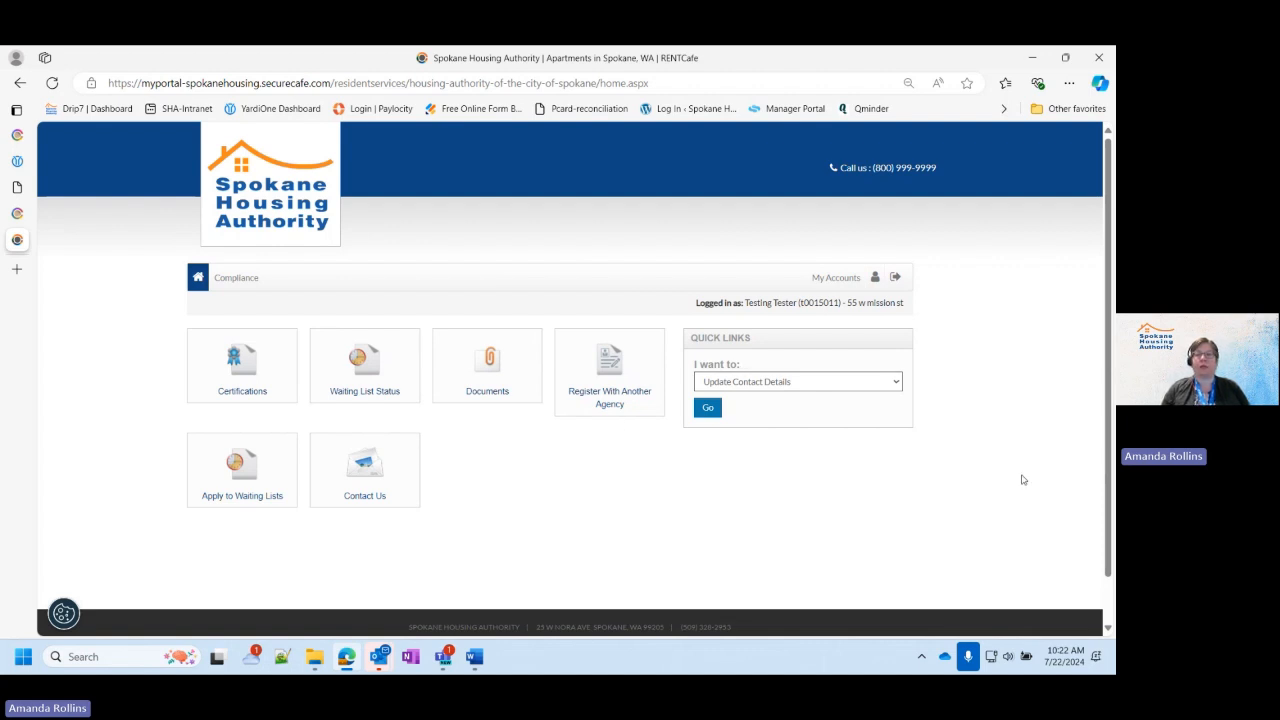